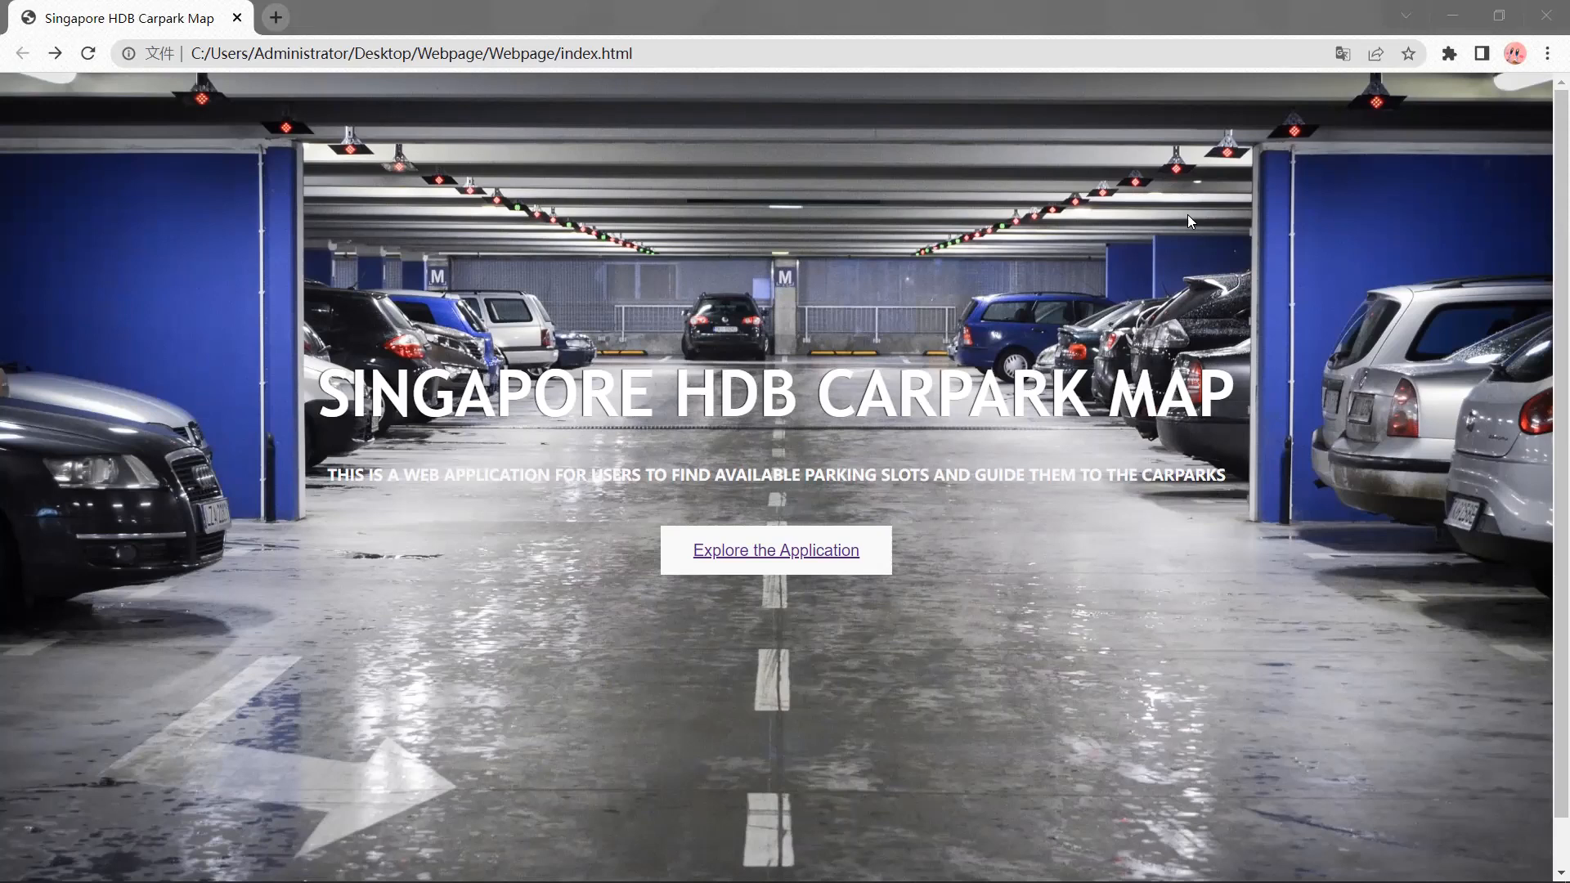
mouse_move(1023, 343)
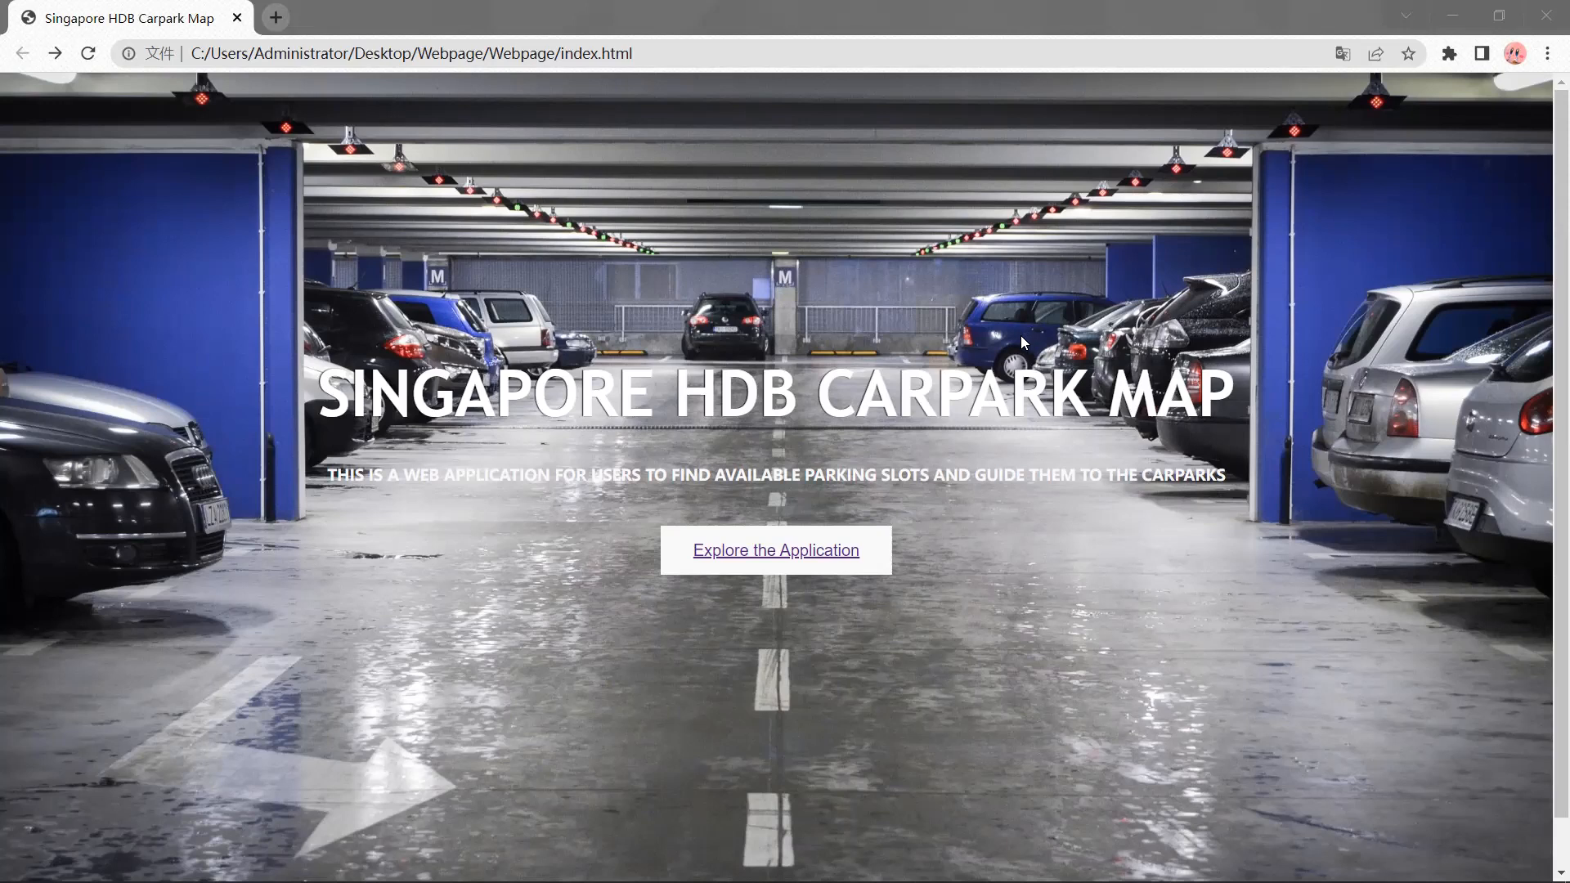
mouse_move(943, 402)
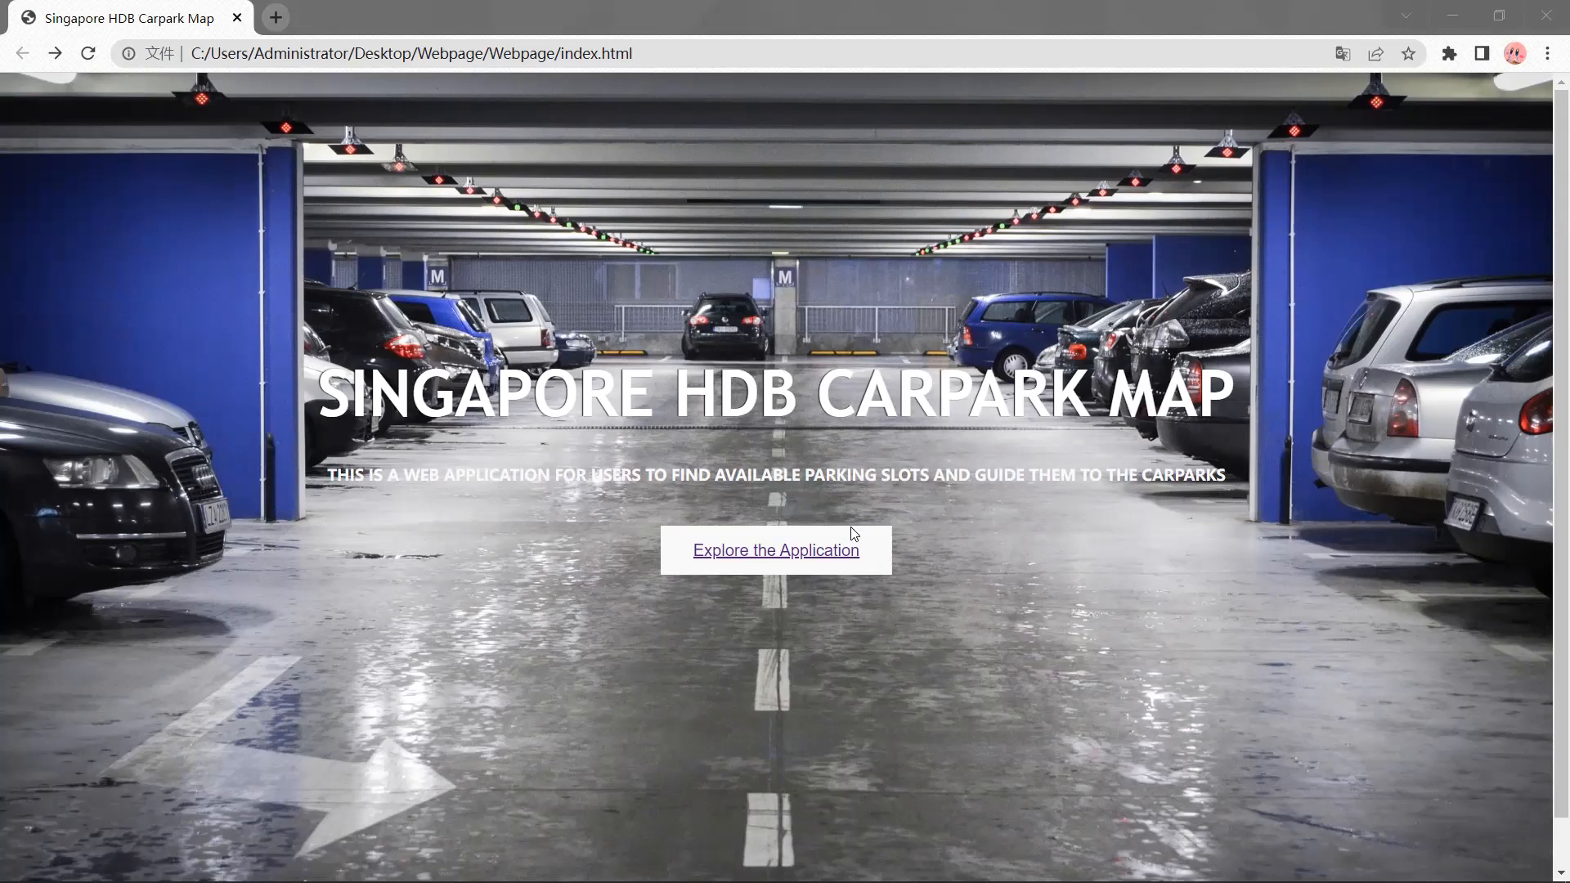
mouse_move(803, 564)
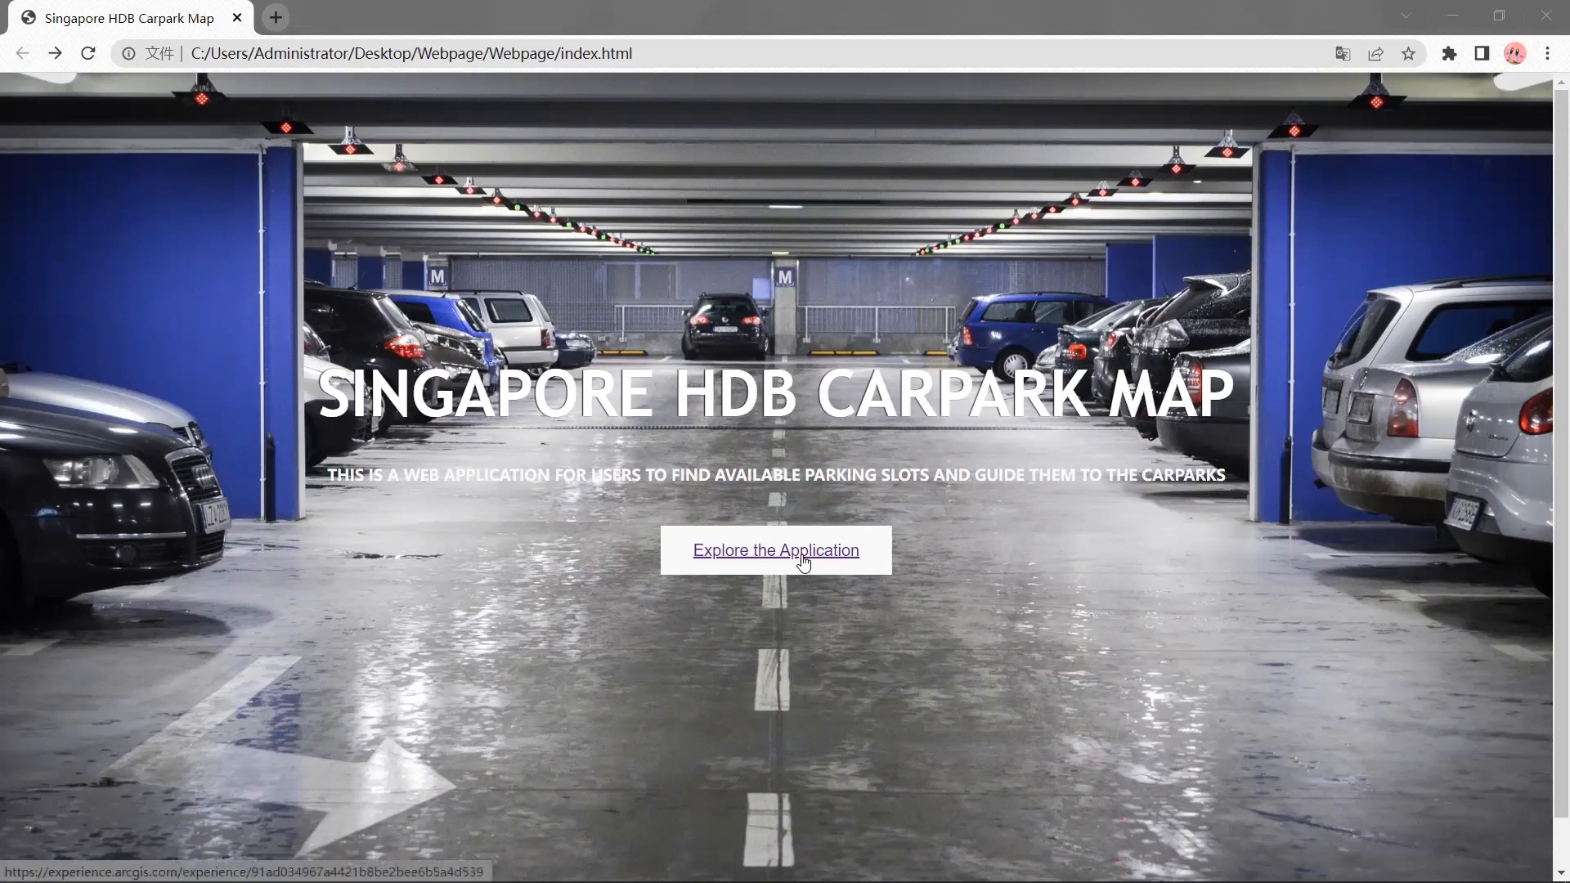
Open the carpark map app via 'Explore the Application' on the landing page
left_click(777, 550)
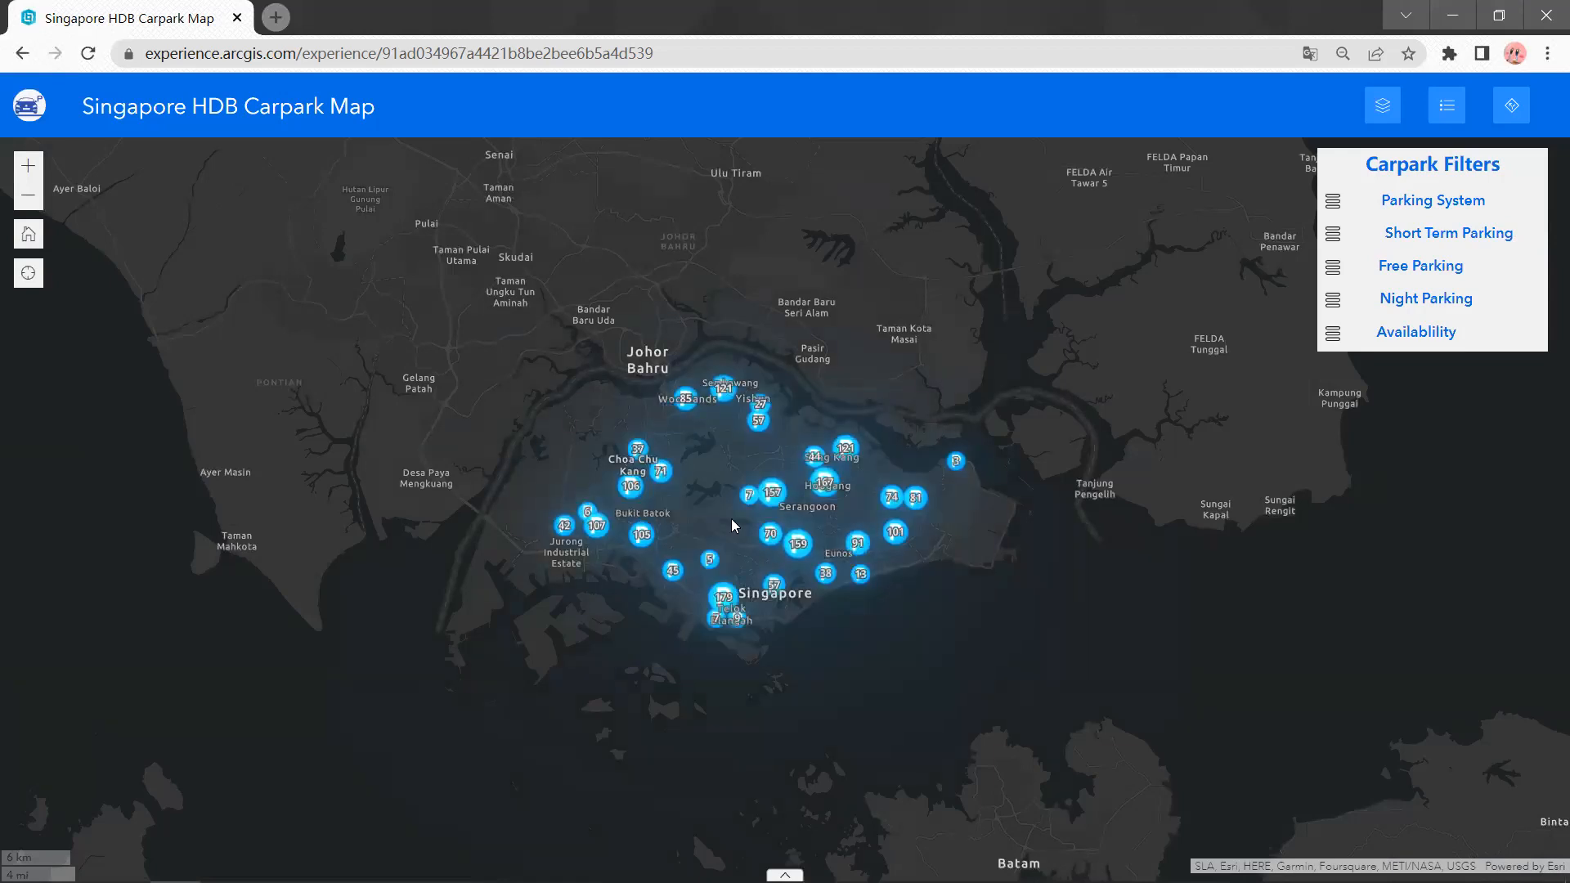
mouse_move(717, 522)
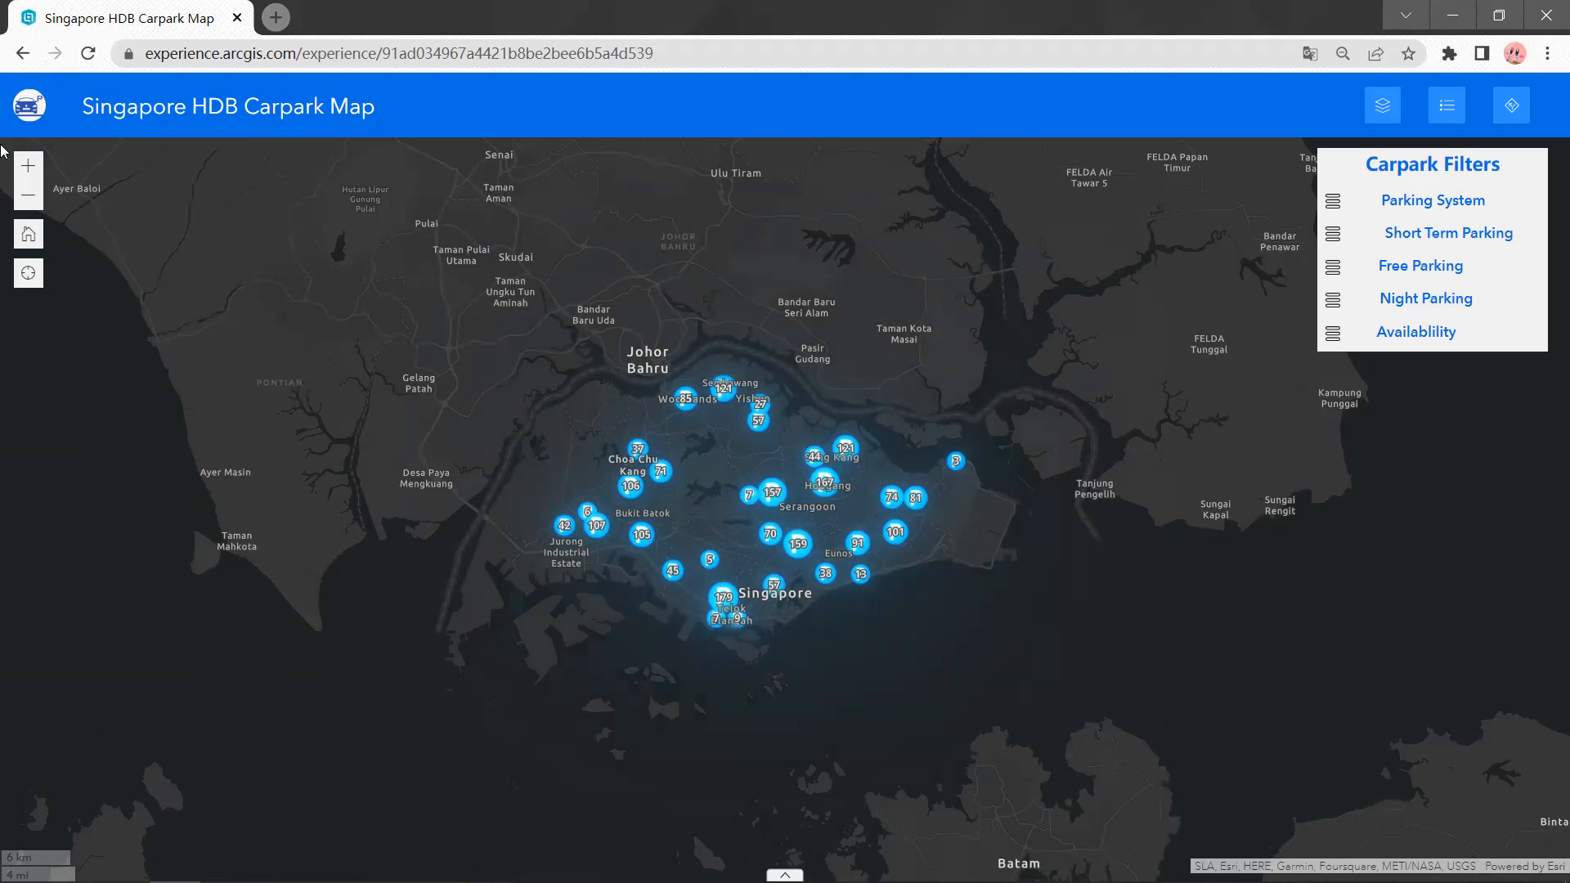
Zoom the map in on Choa Chu Kang until individual carparks and traffic roads appear
left_click(28, 166)
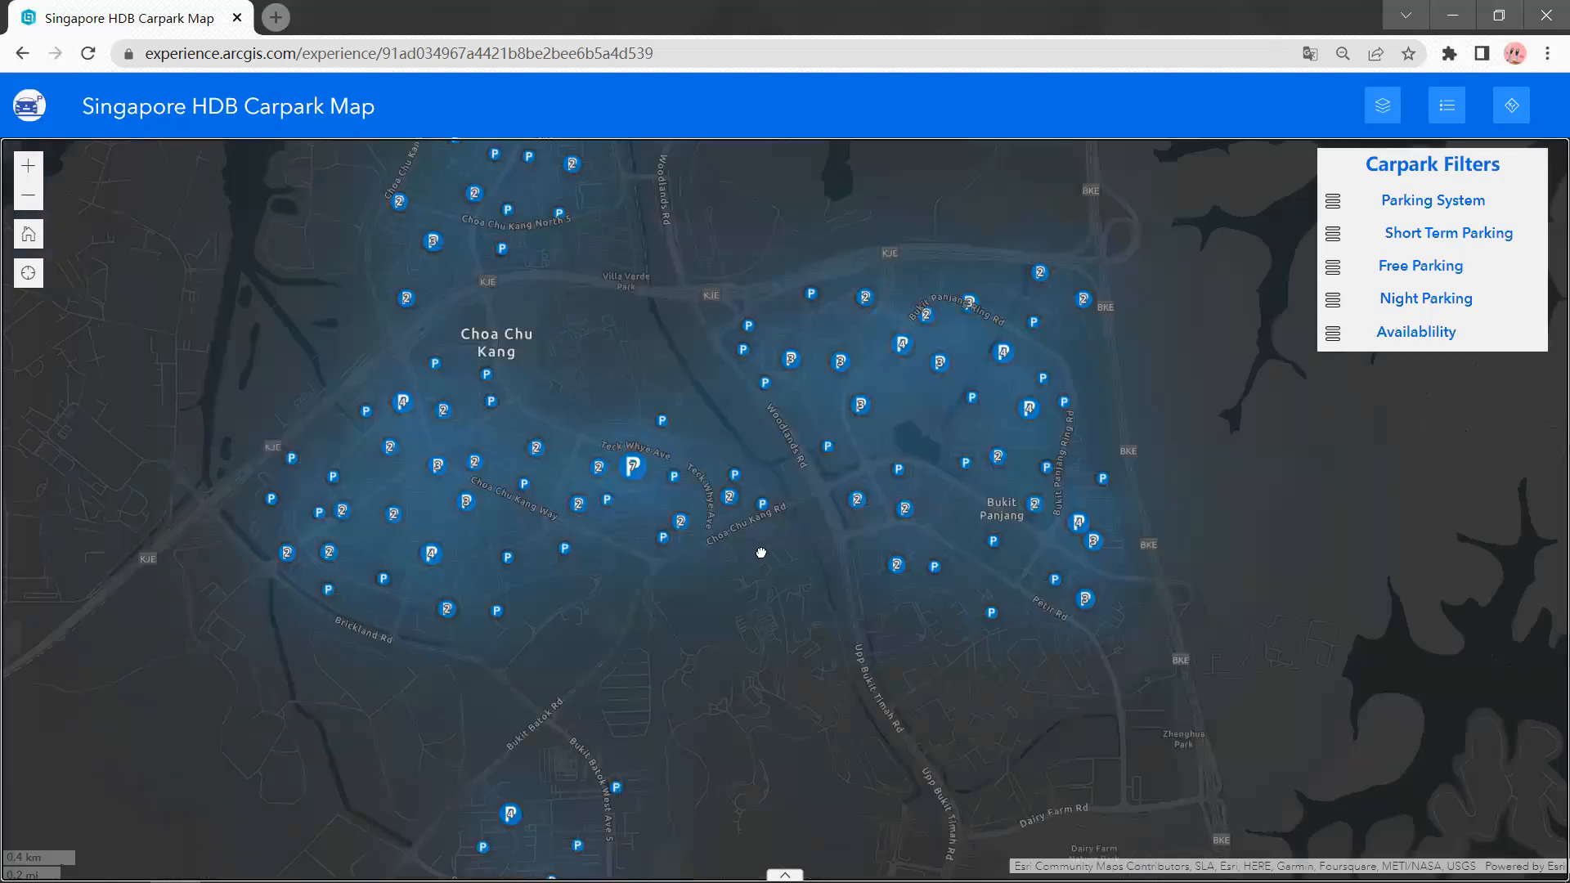
mouse_move(630, 480)
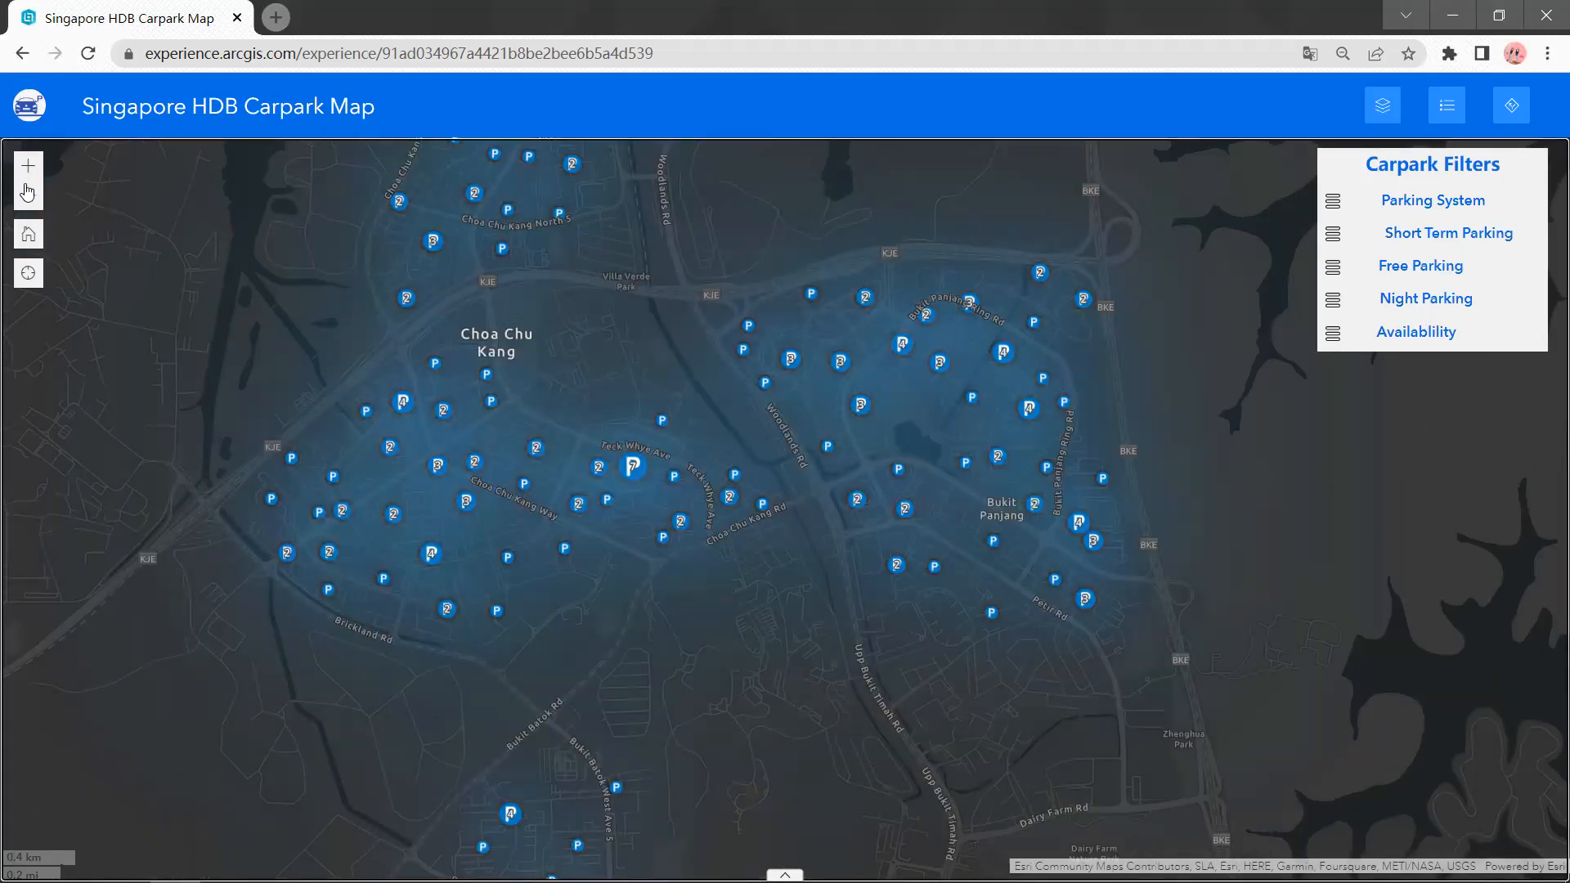
left_click(28, 166)
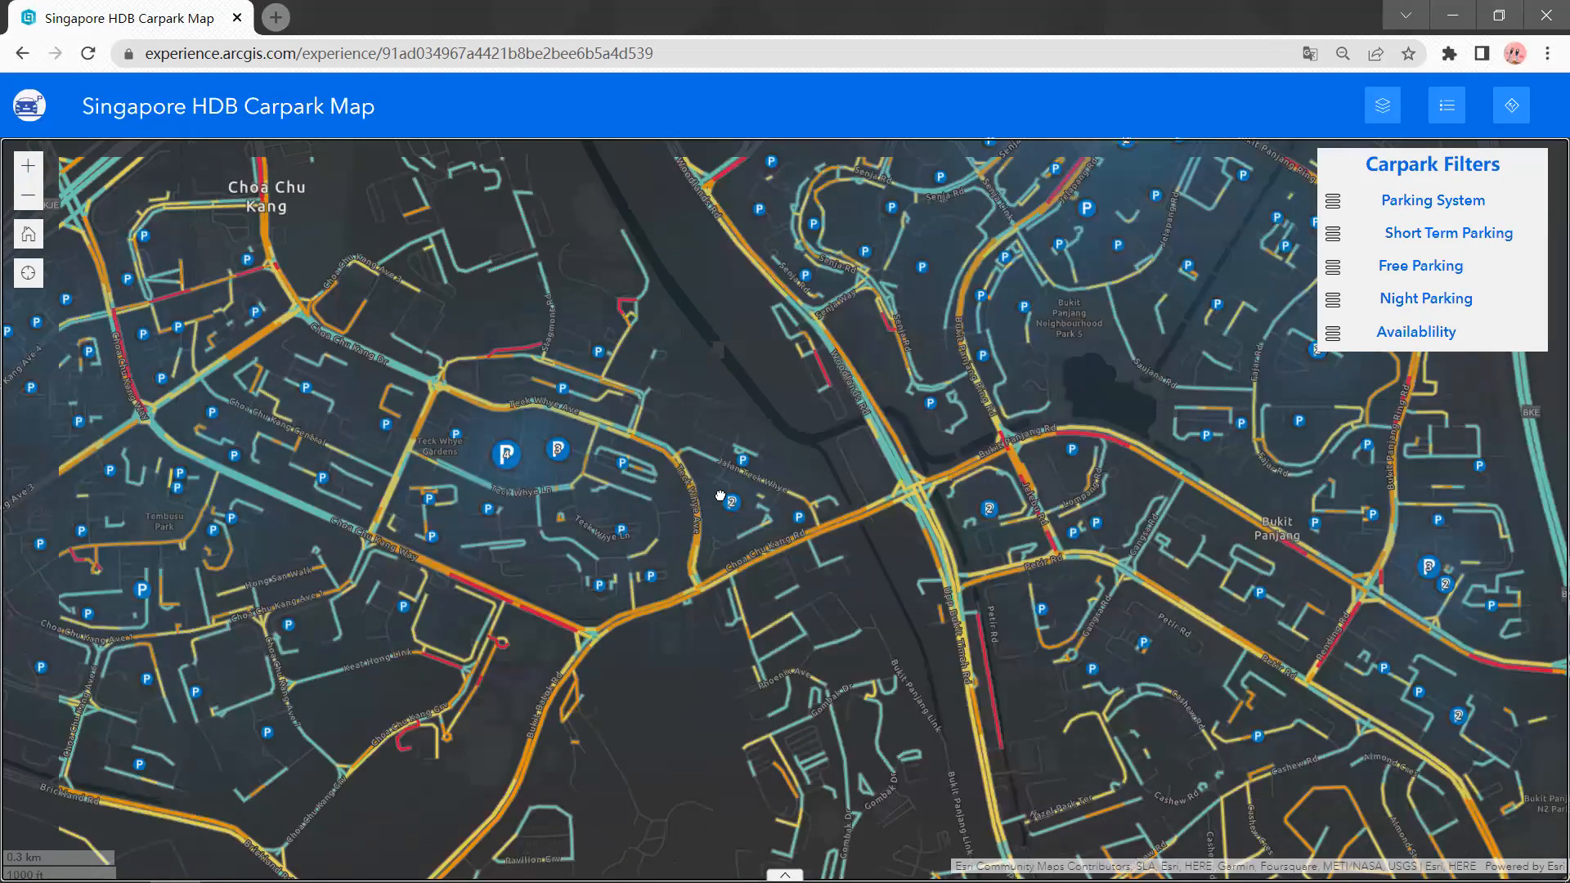
mouse_move(641, 470)
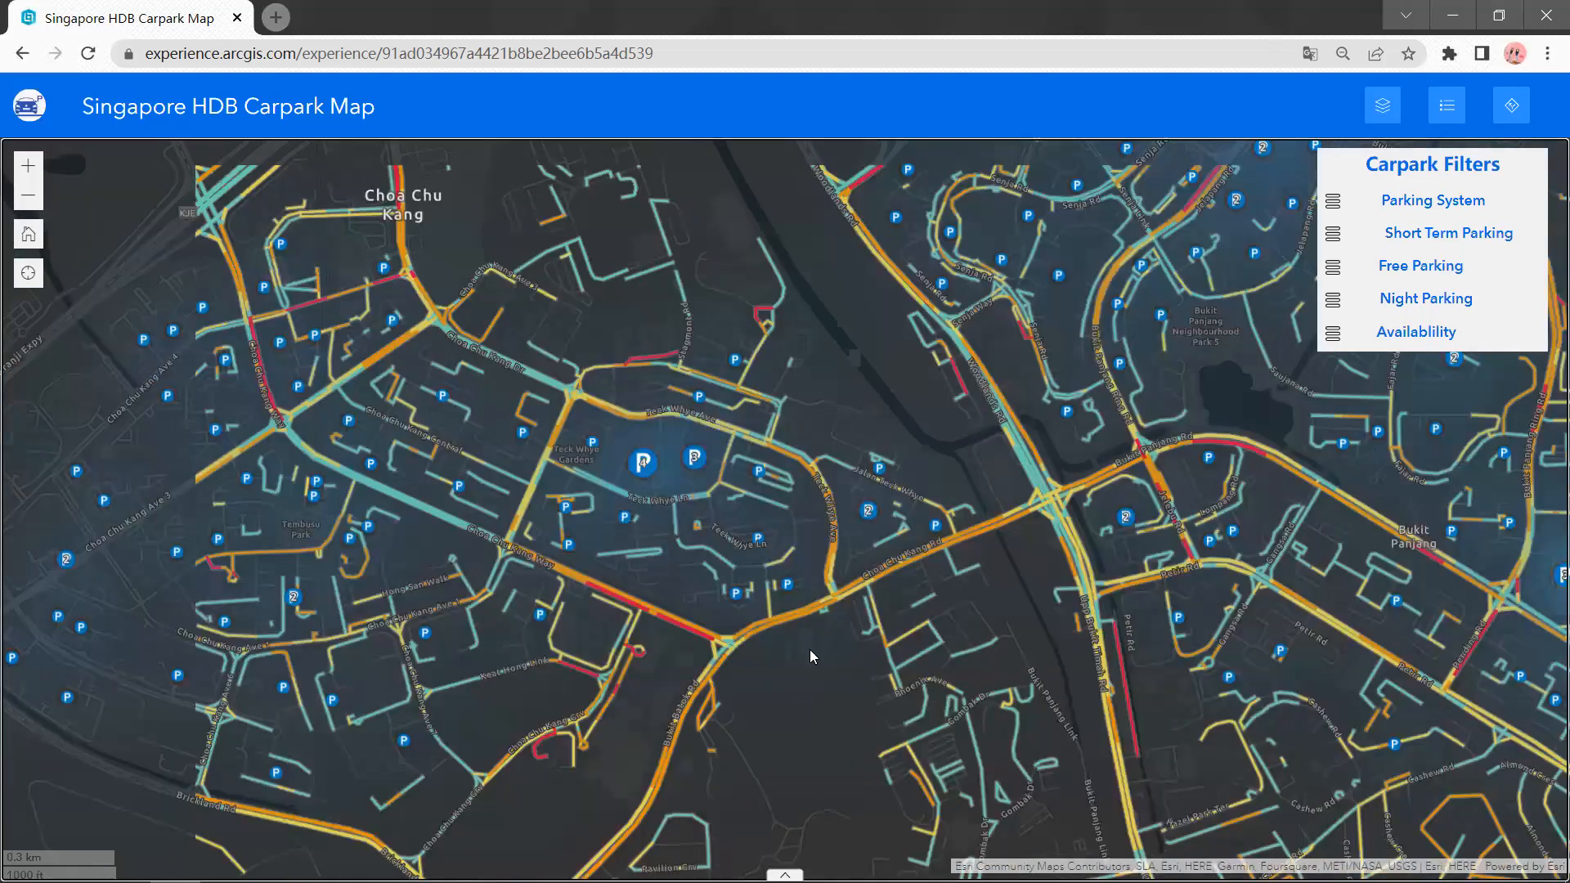
Expand the Carpark table below the map
left_click(785, 601)
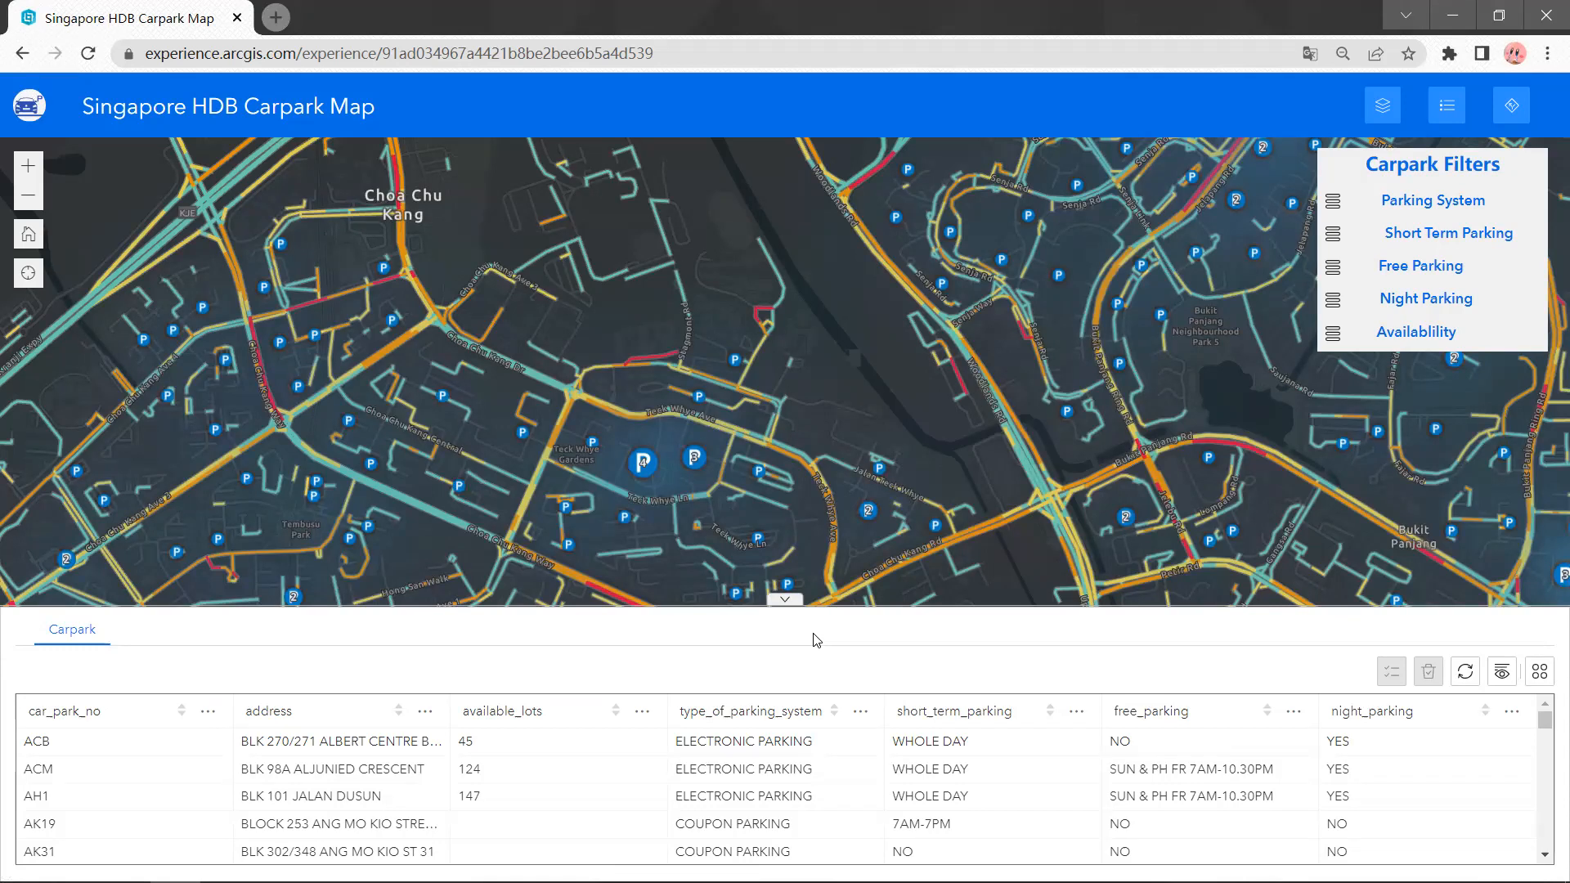
mouse_move(815, 643)
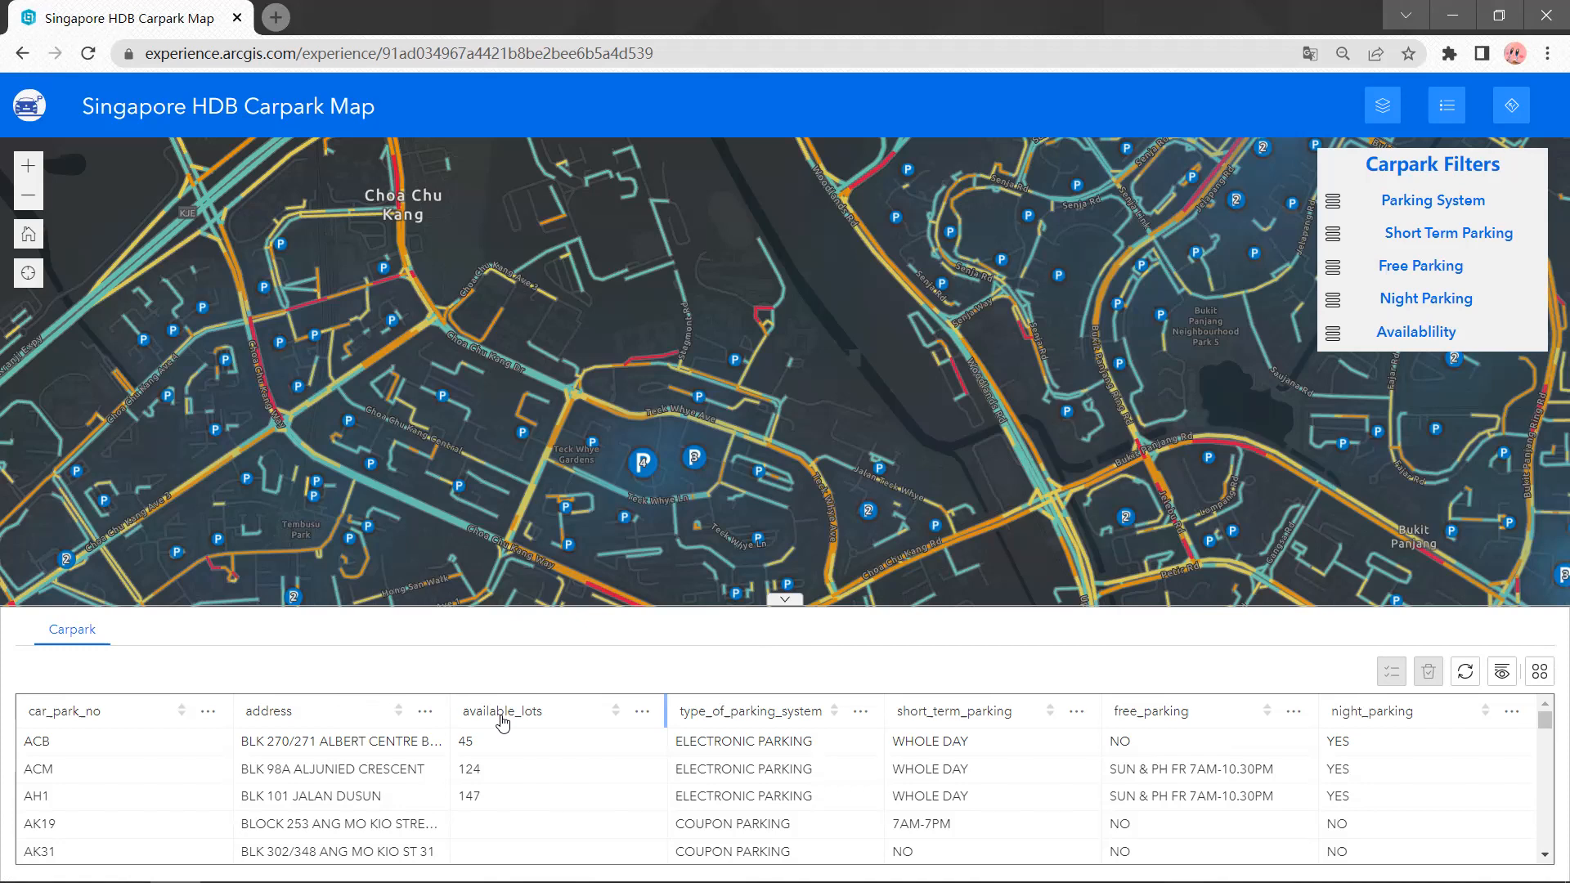
mouse_move(746, 729)
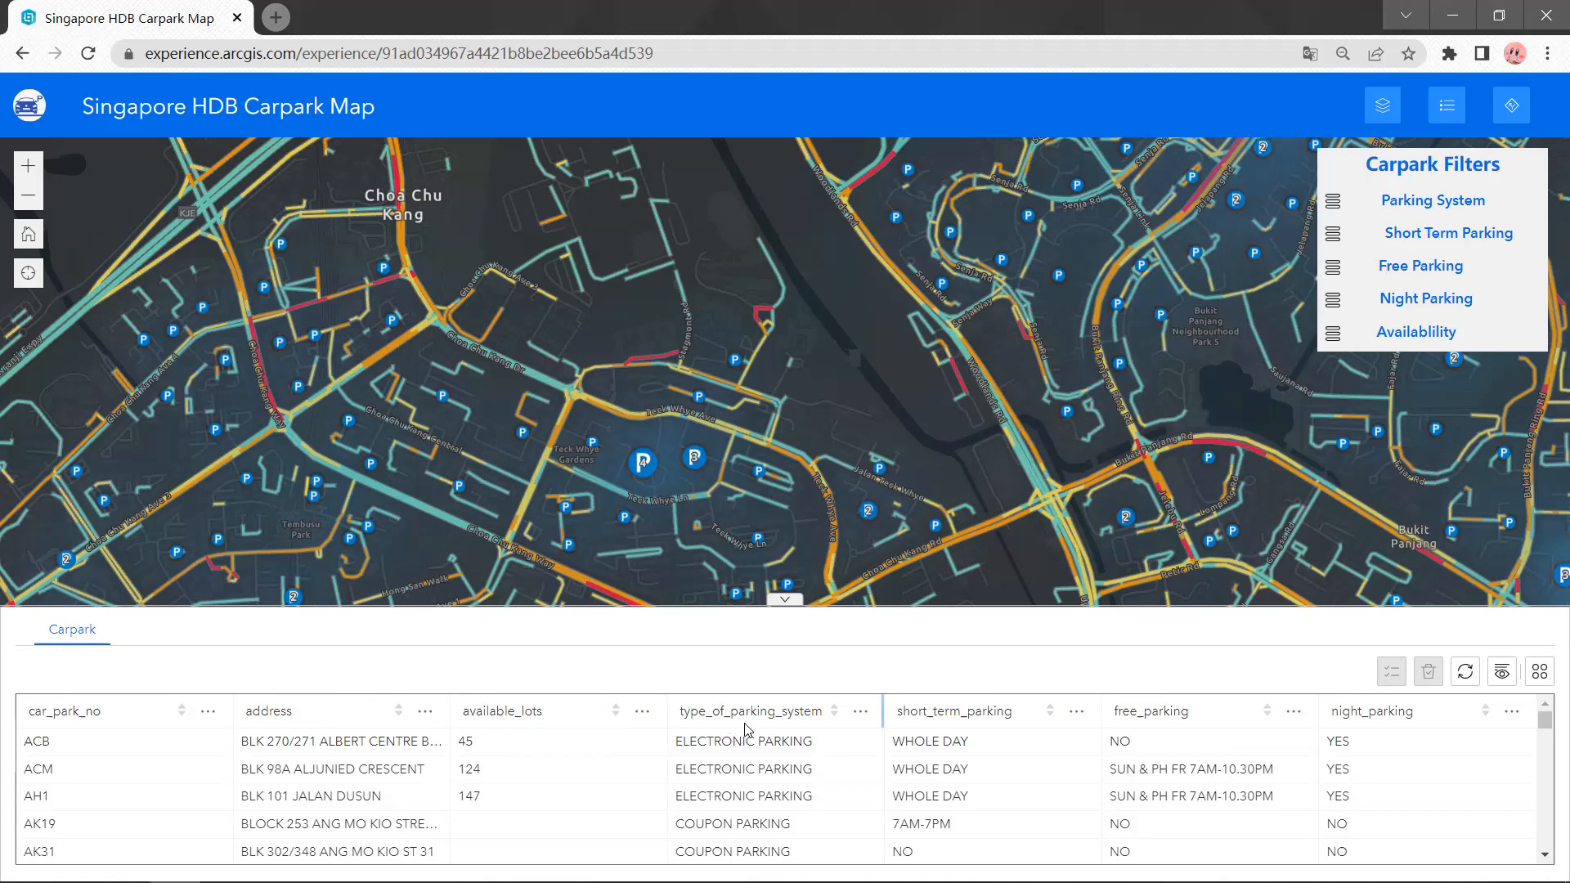
mouse_move(986, 732)
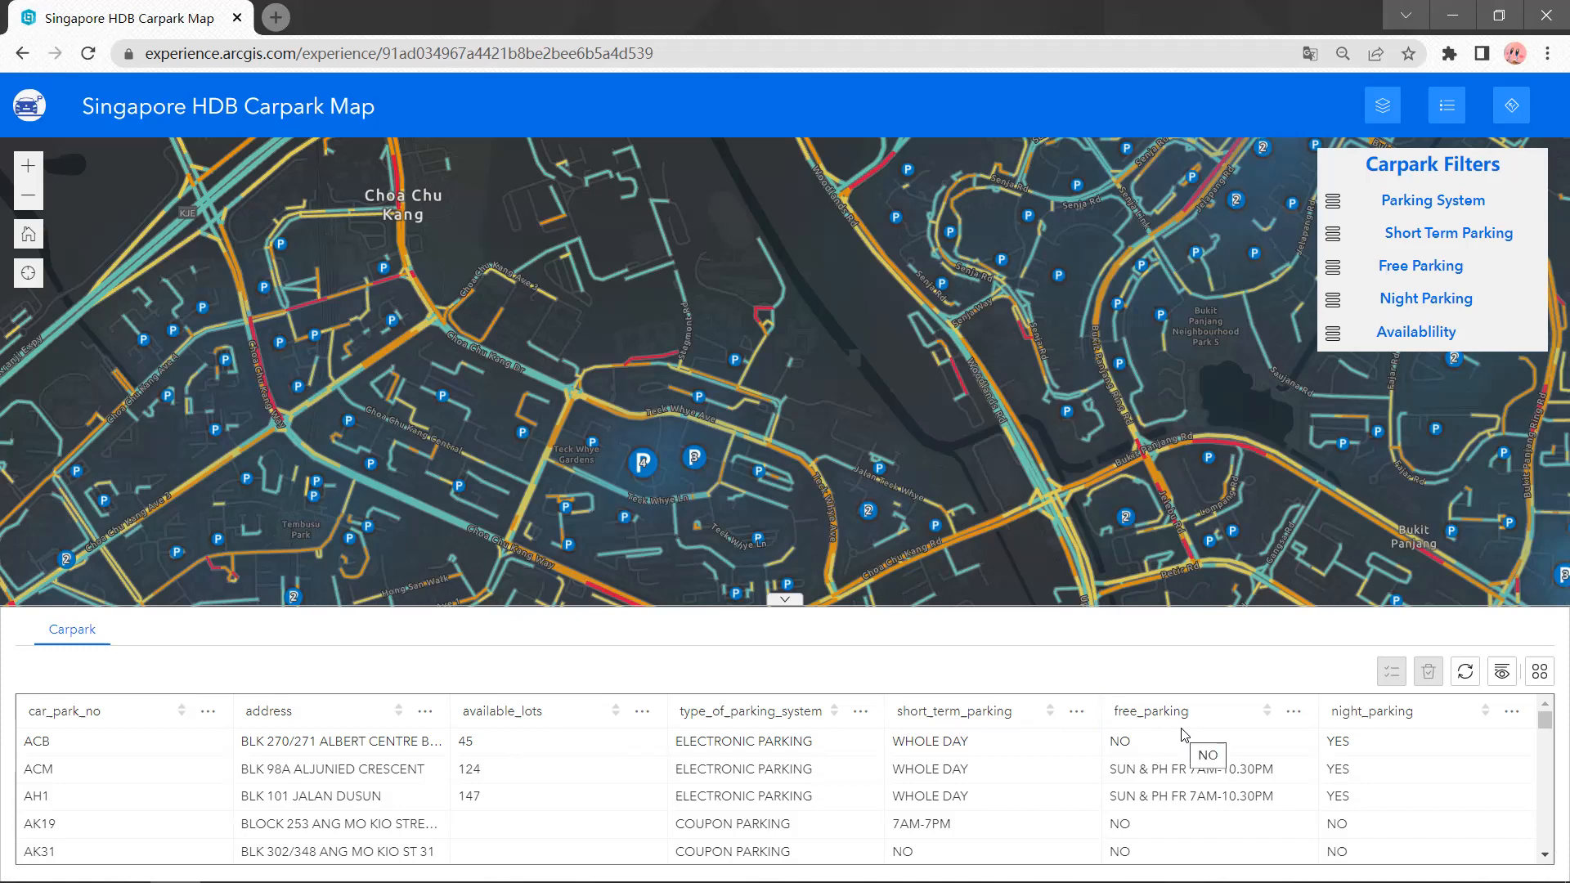
mouse_move(1371, 747)
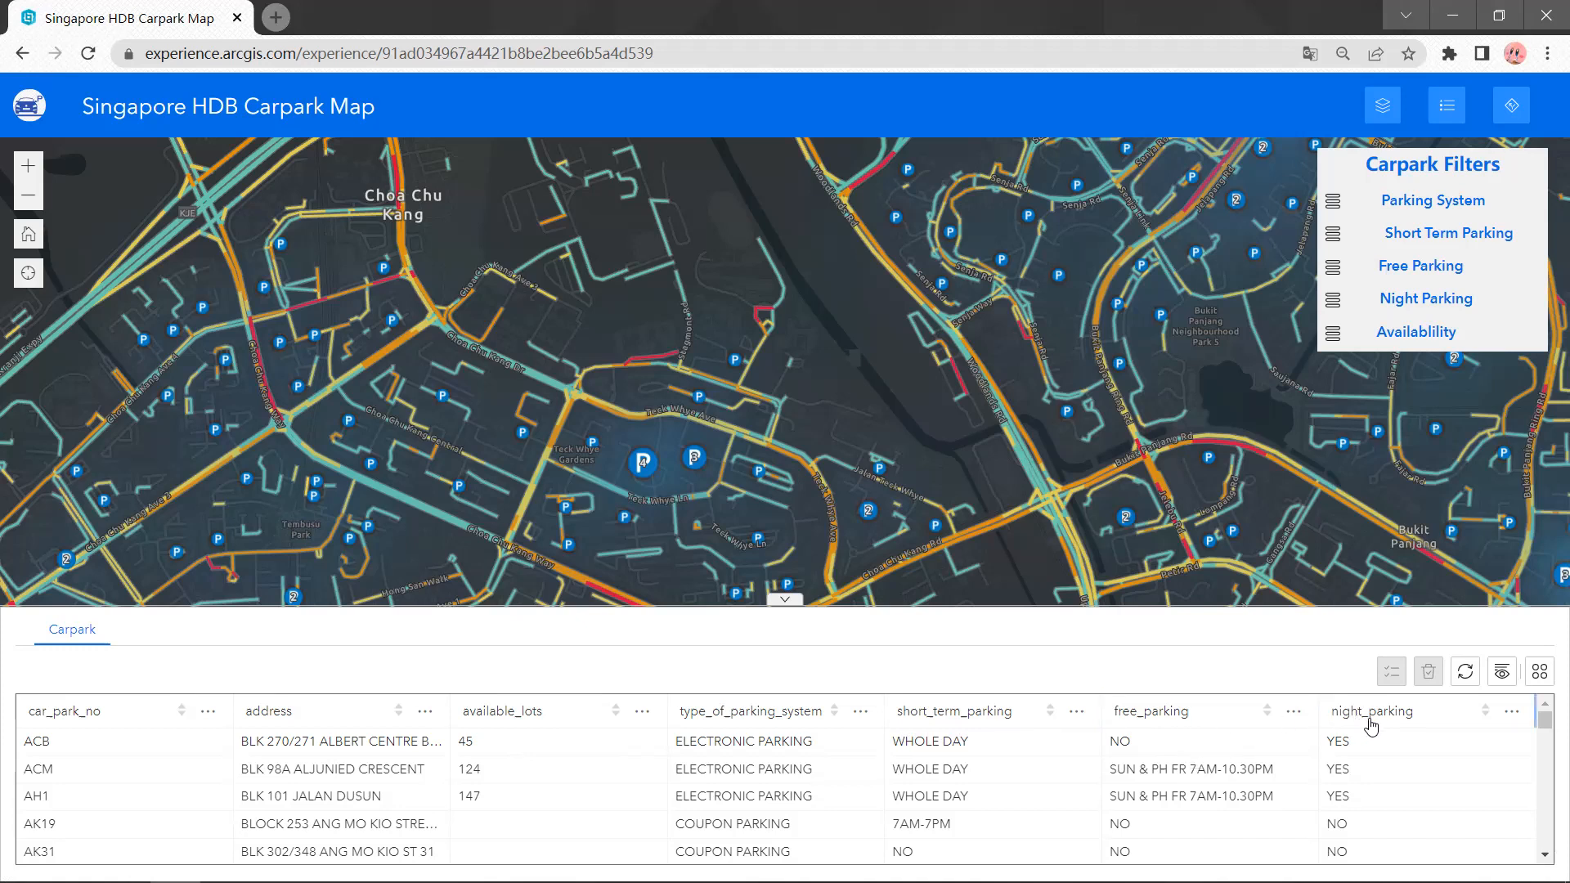
mouse_move(314, 694)
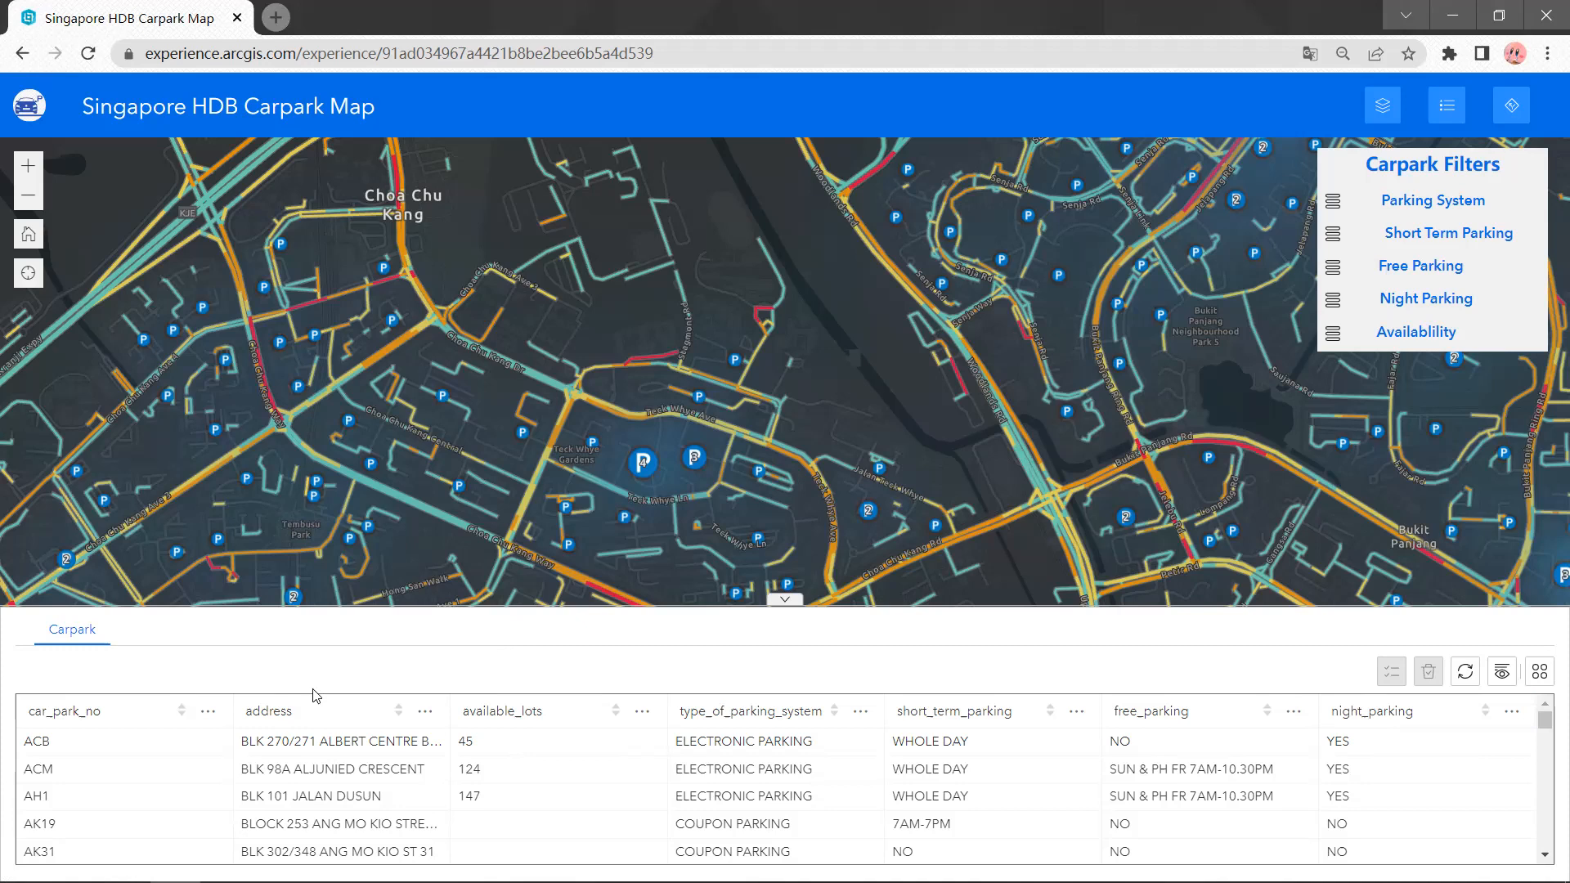
Select carpark ACM in the table and zoom the map to it
left_click(37, 770)
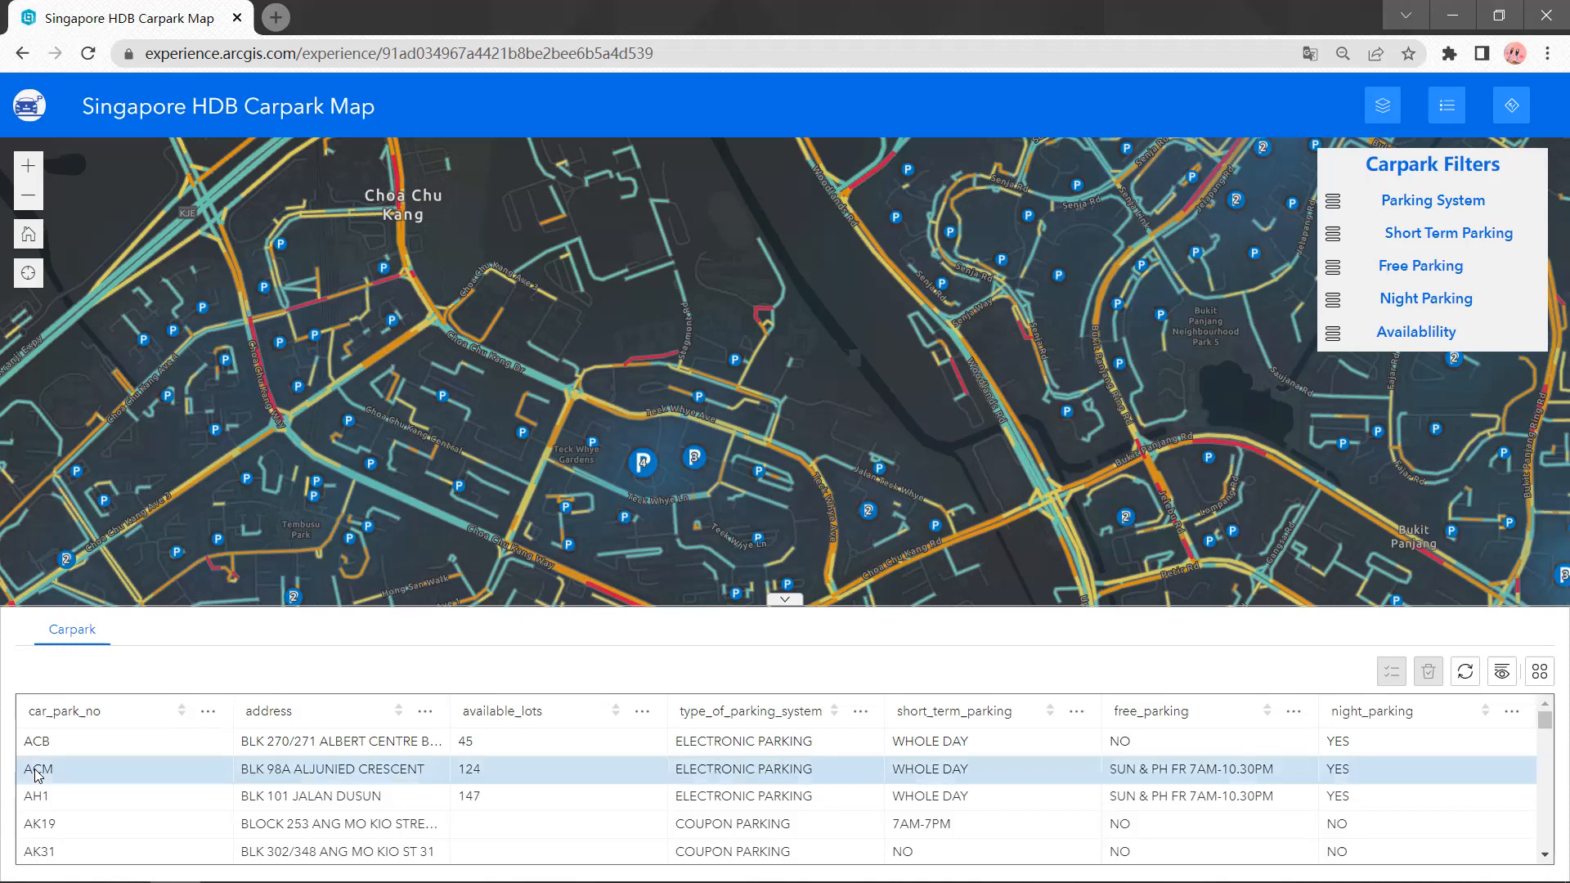
left_click(39, 770)
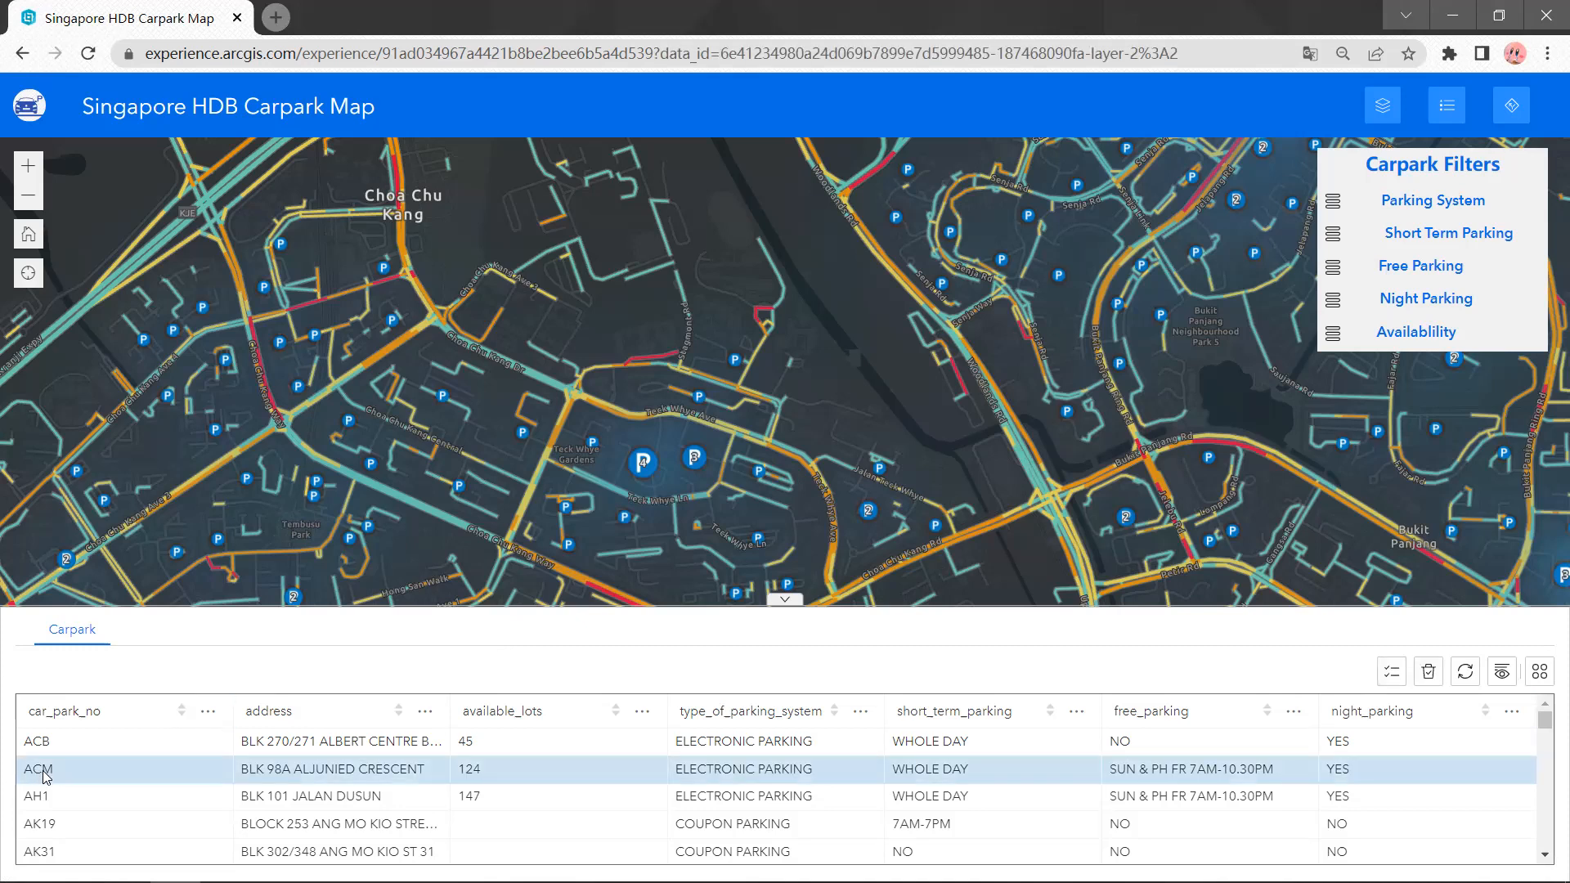
mouse_move(1545, 672)
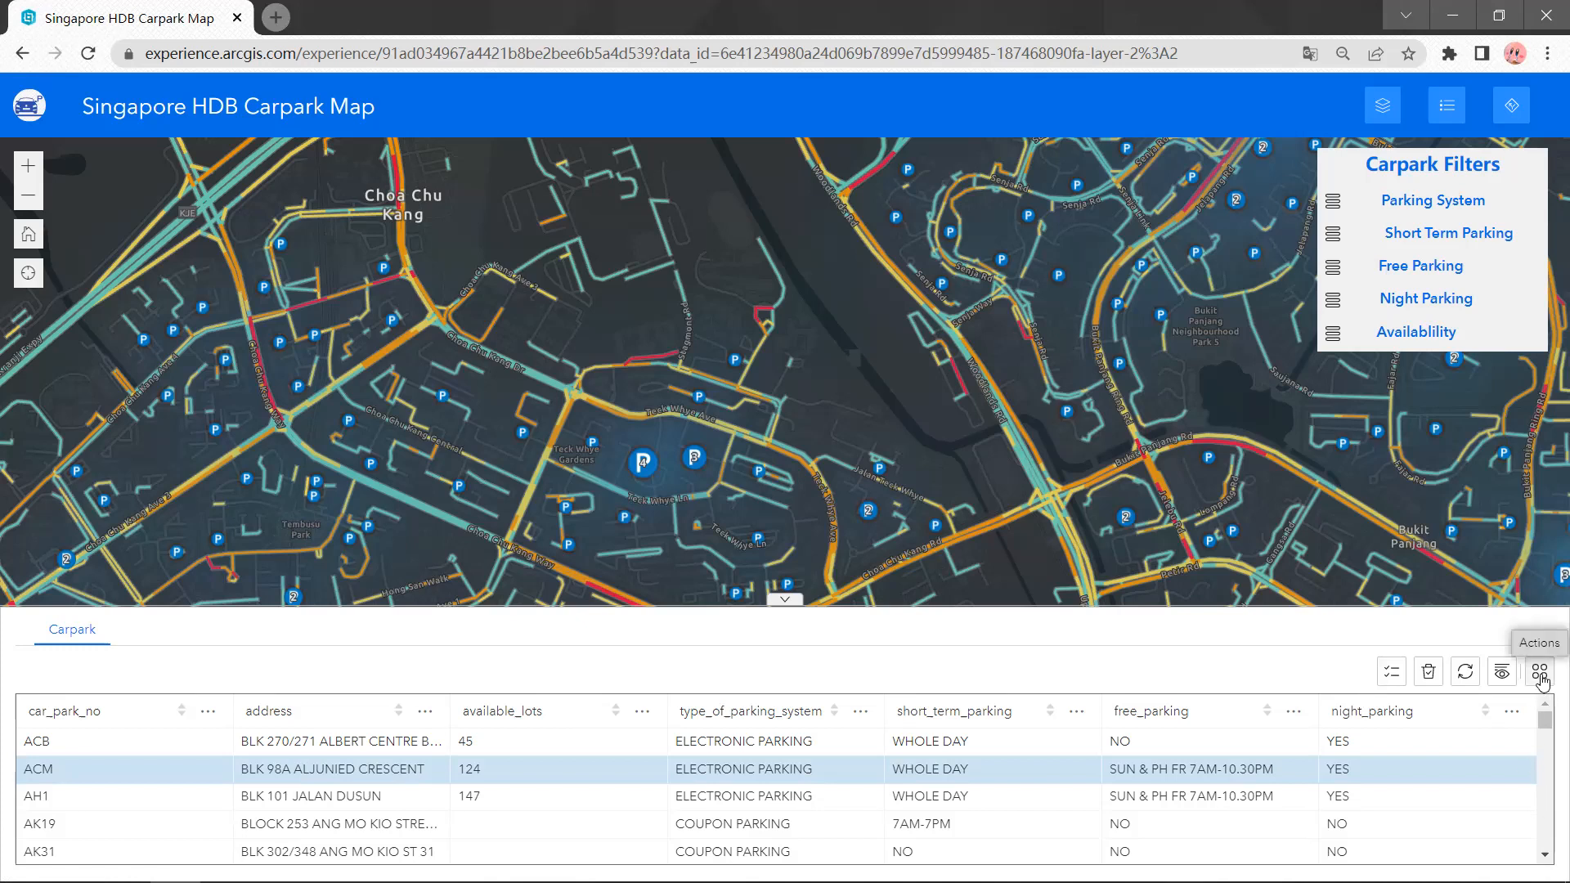
left_click(1540, 671)
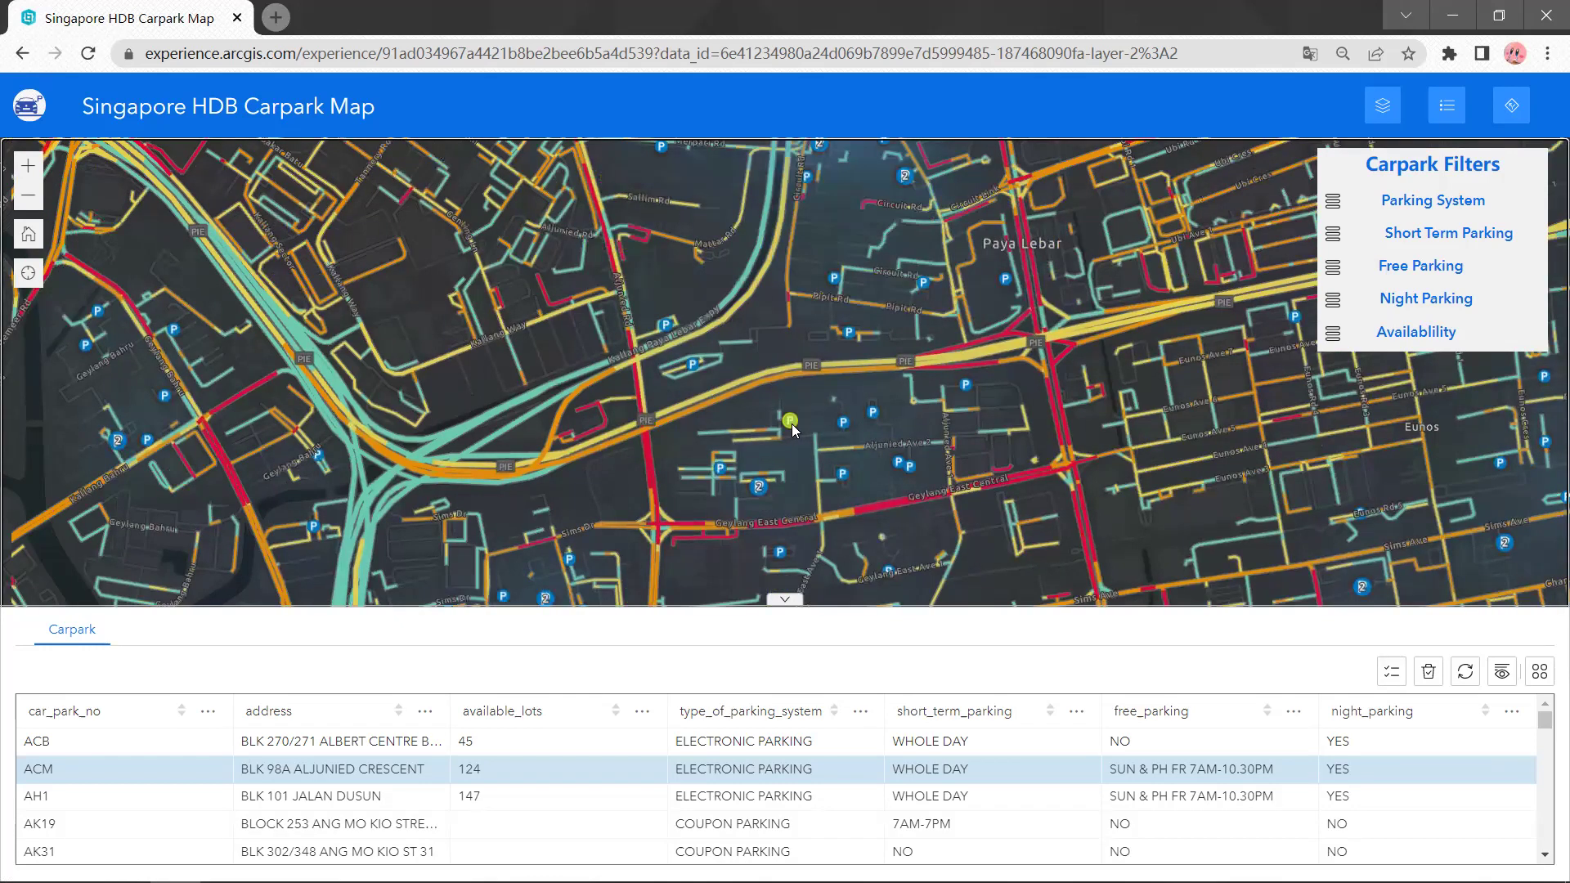
Open the pop-up for the ACM carpark point, showing 124 available lots
left_click(789, 421)
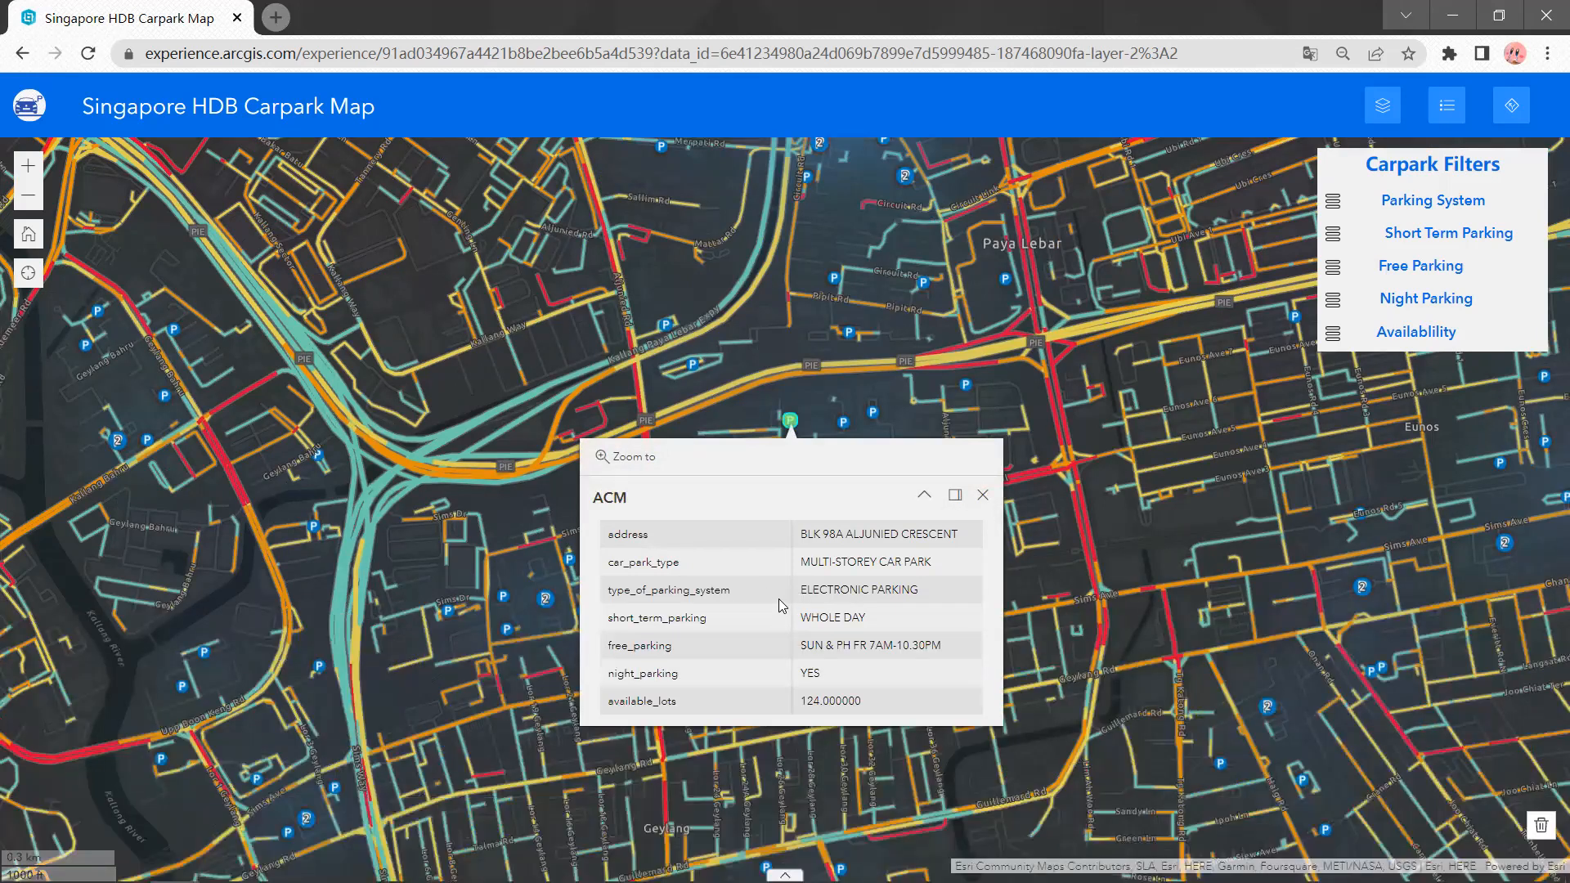
mouse_move(752, 586)
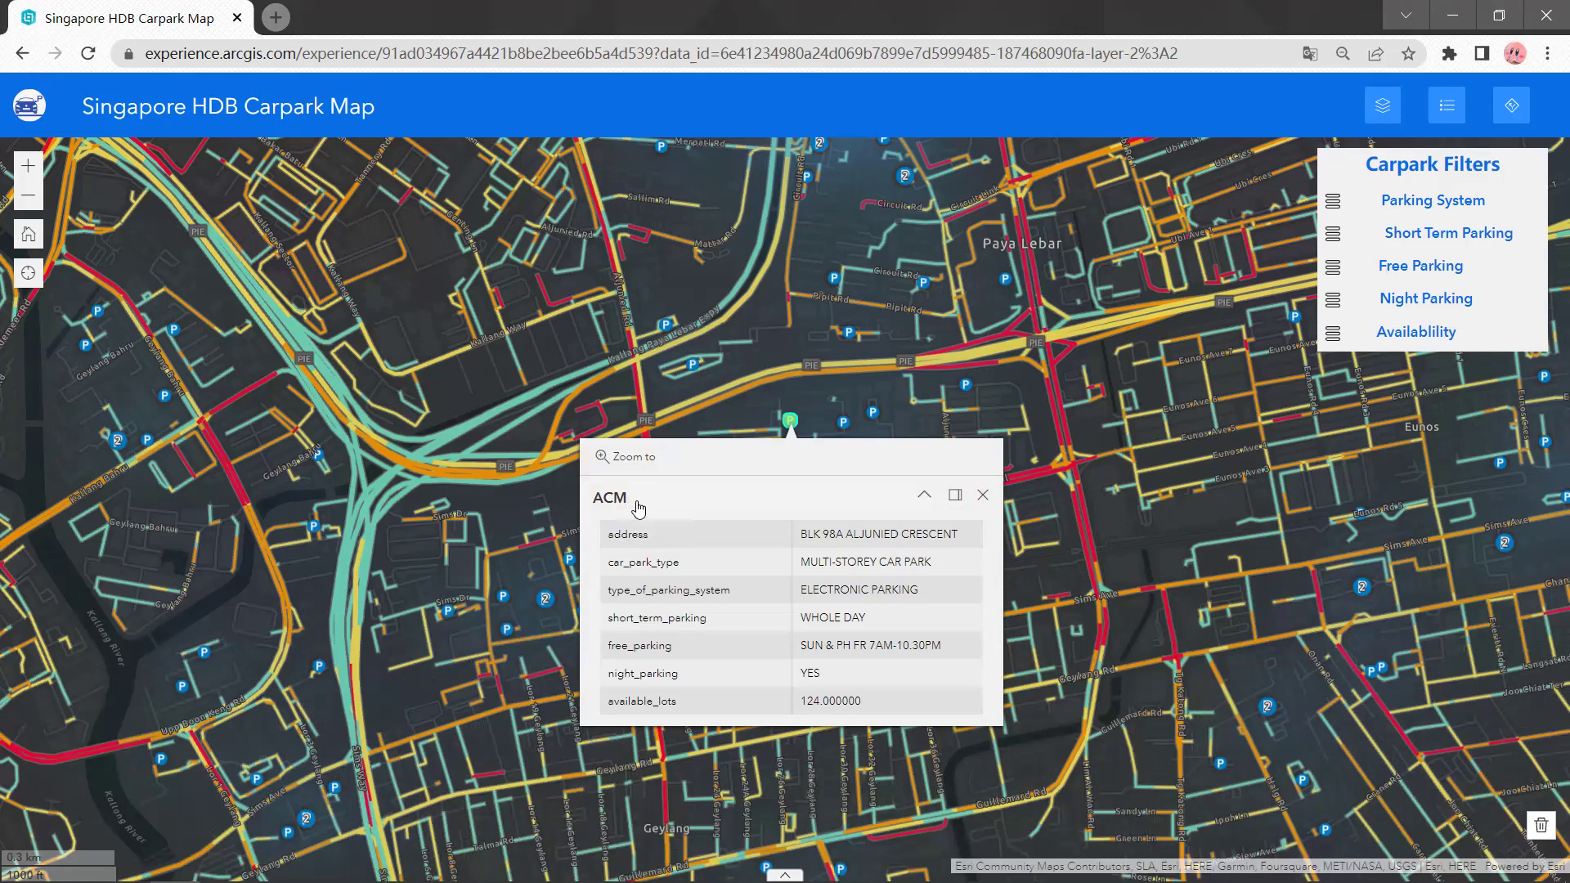
mouse_move(765, 715)
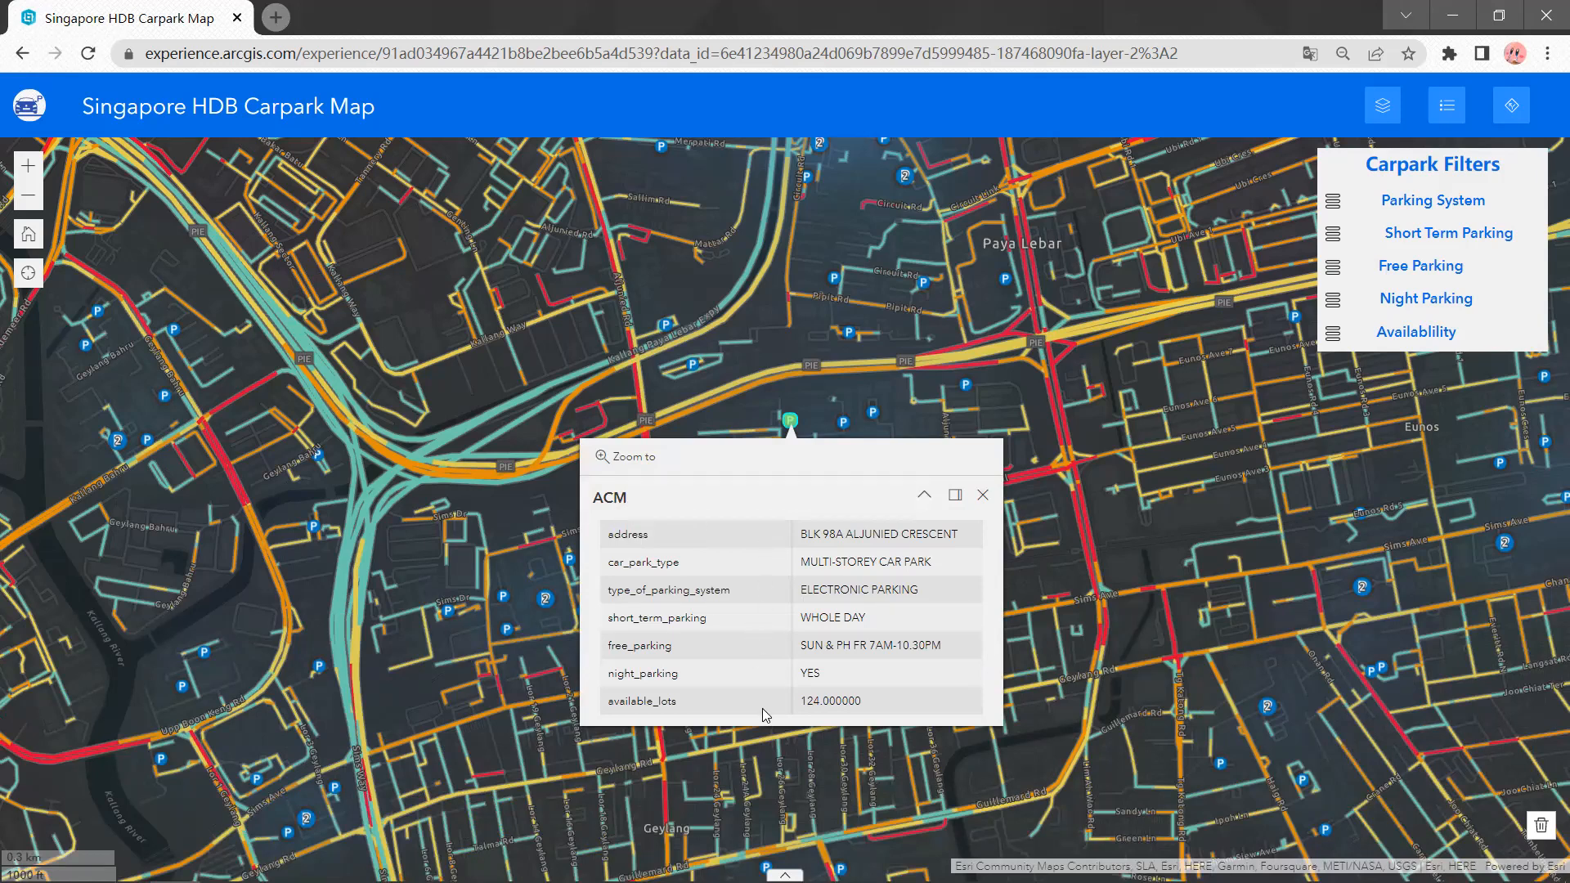
mouse_move(799, 705)
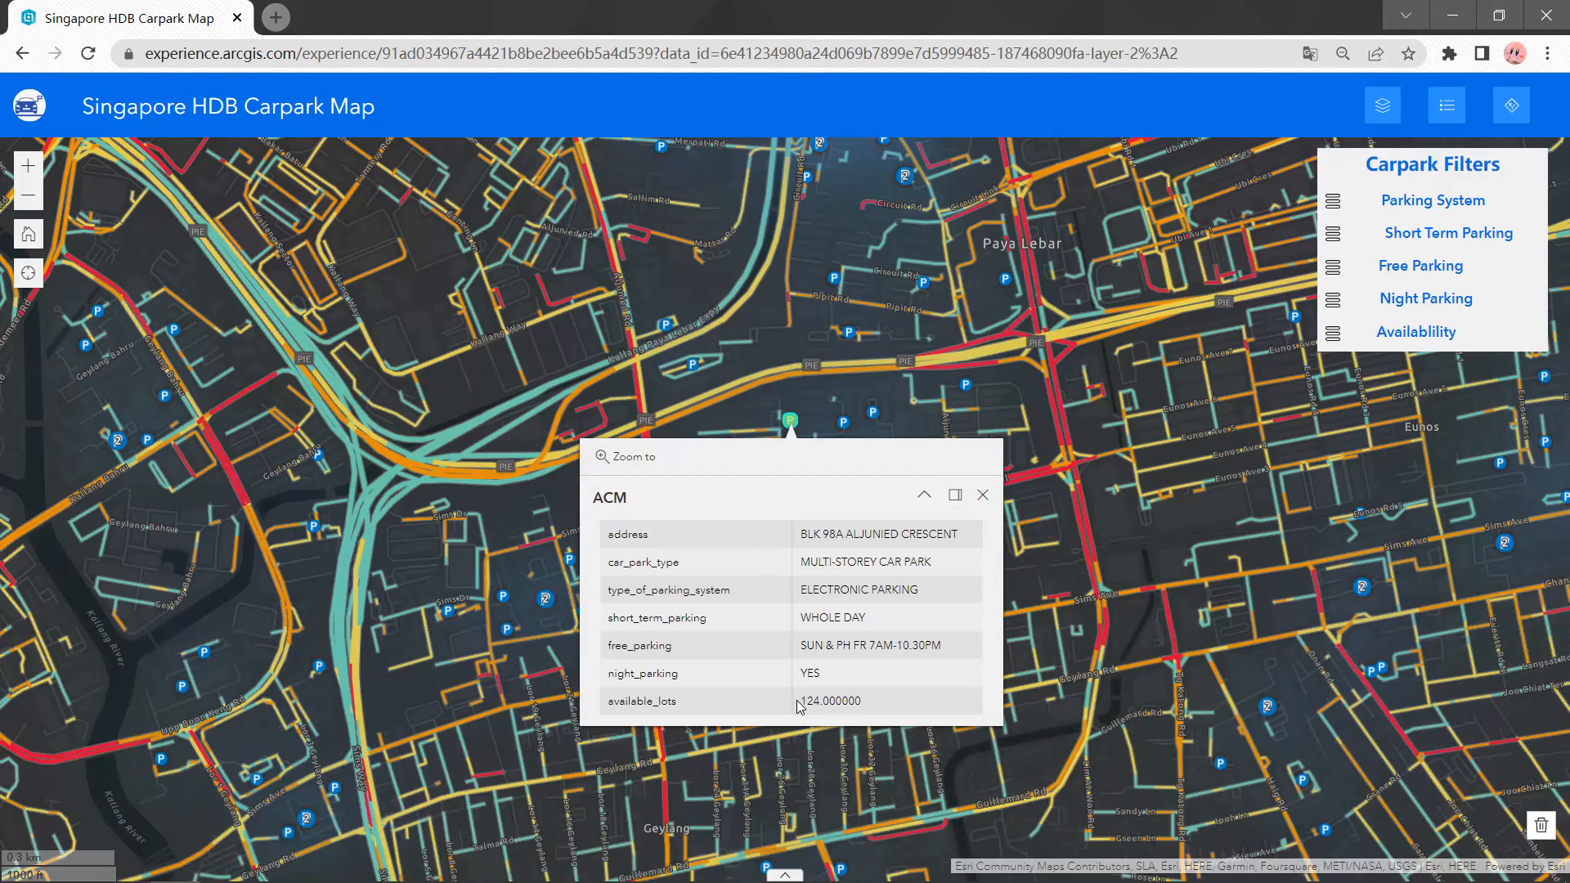
mouse_move(701, 706)
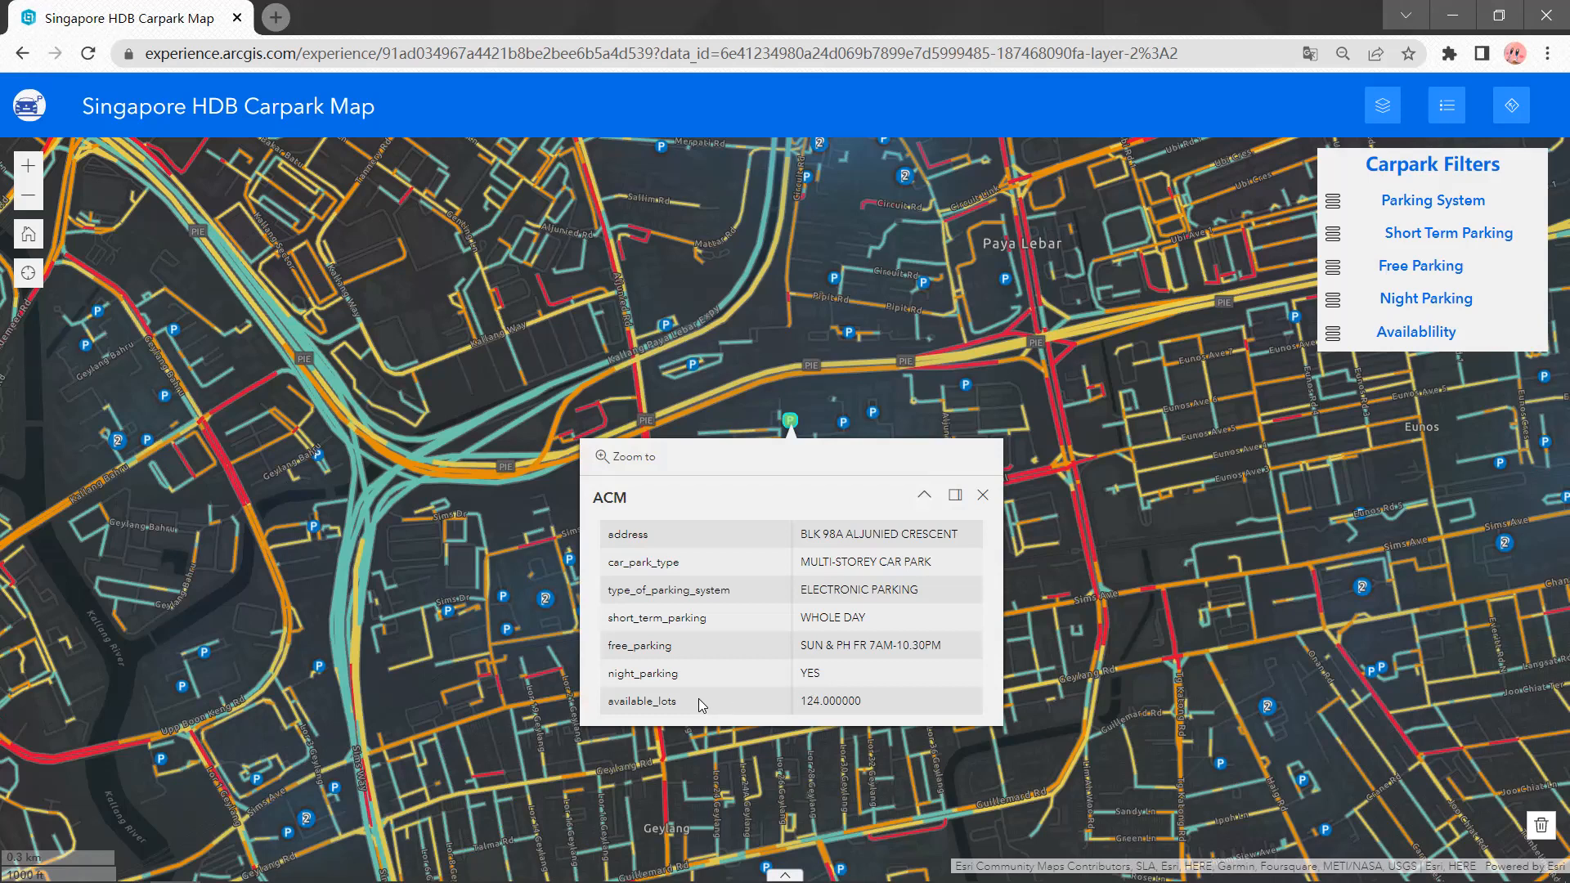
mouse_move(773, 670)
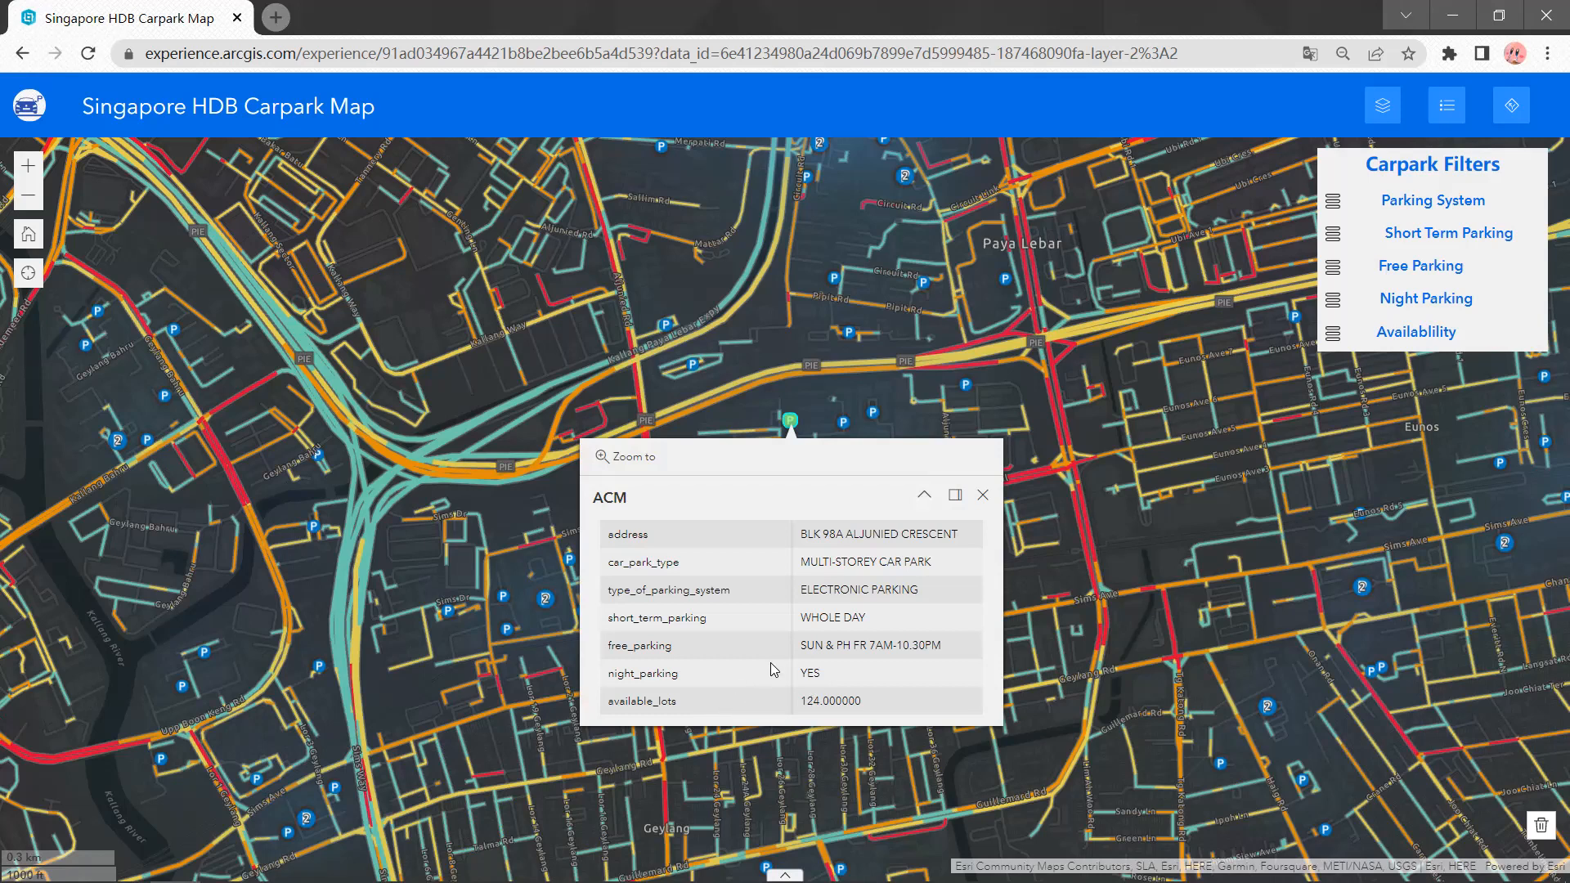
mouse_move(786, 626)
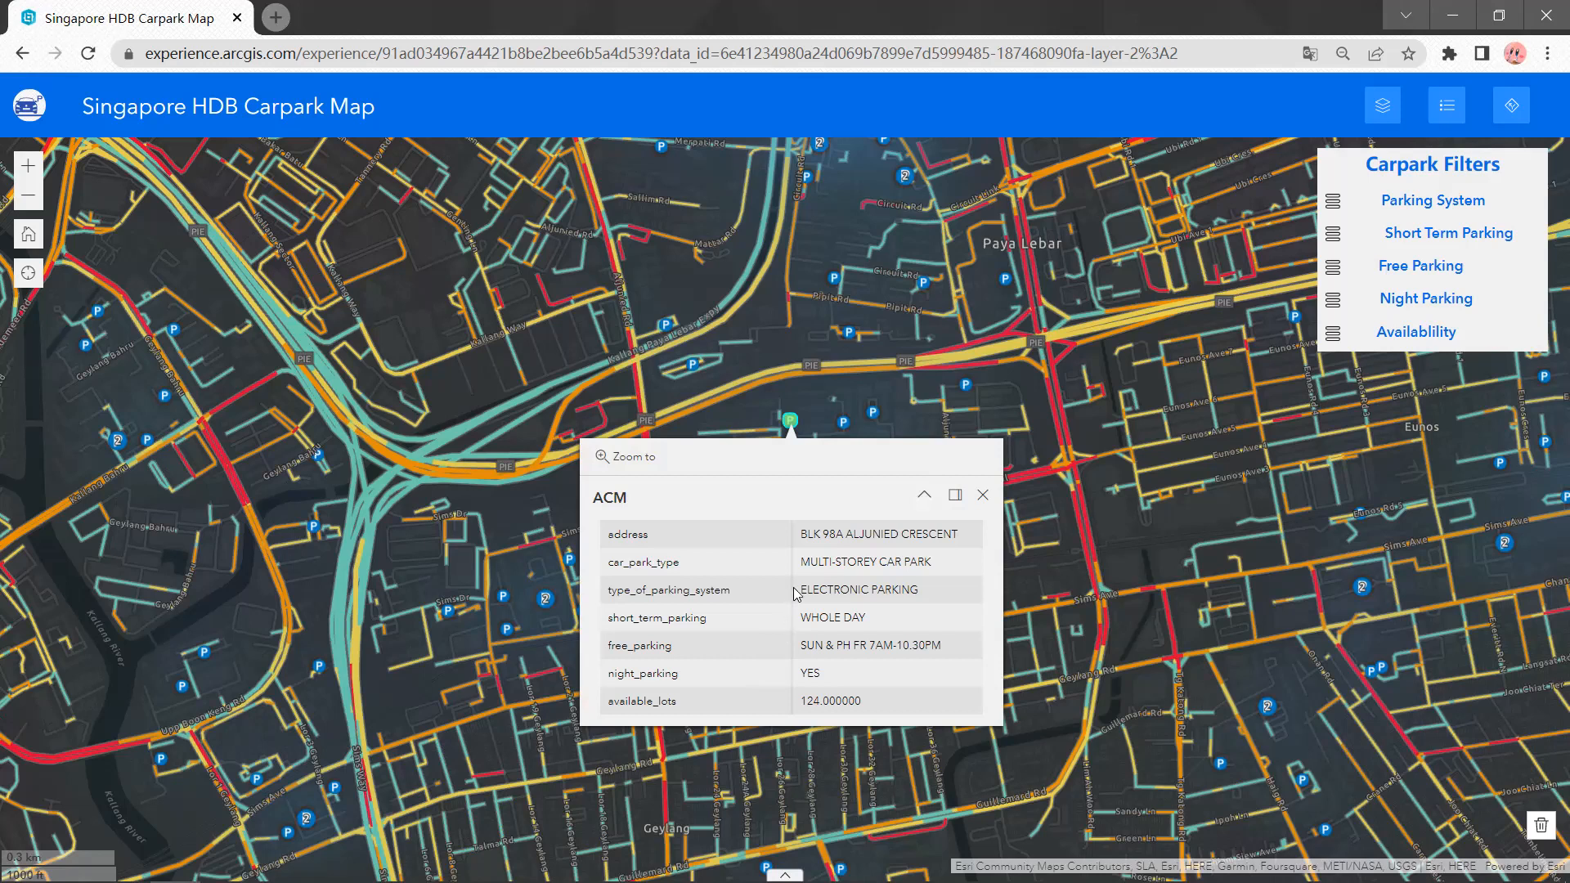
mouse_move(983, 495)
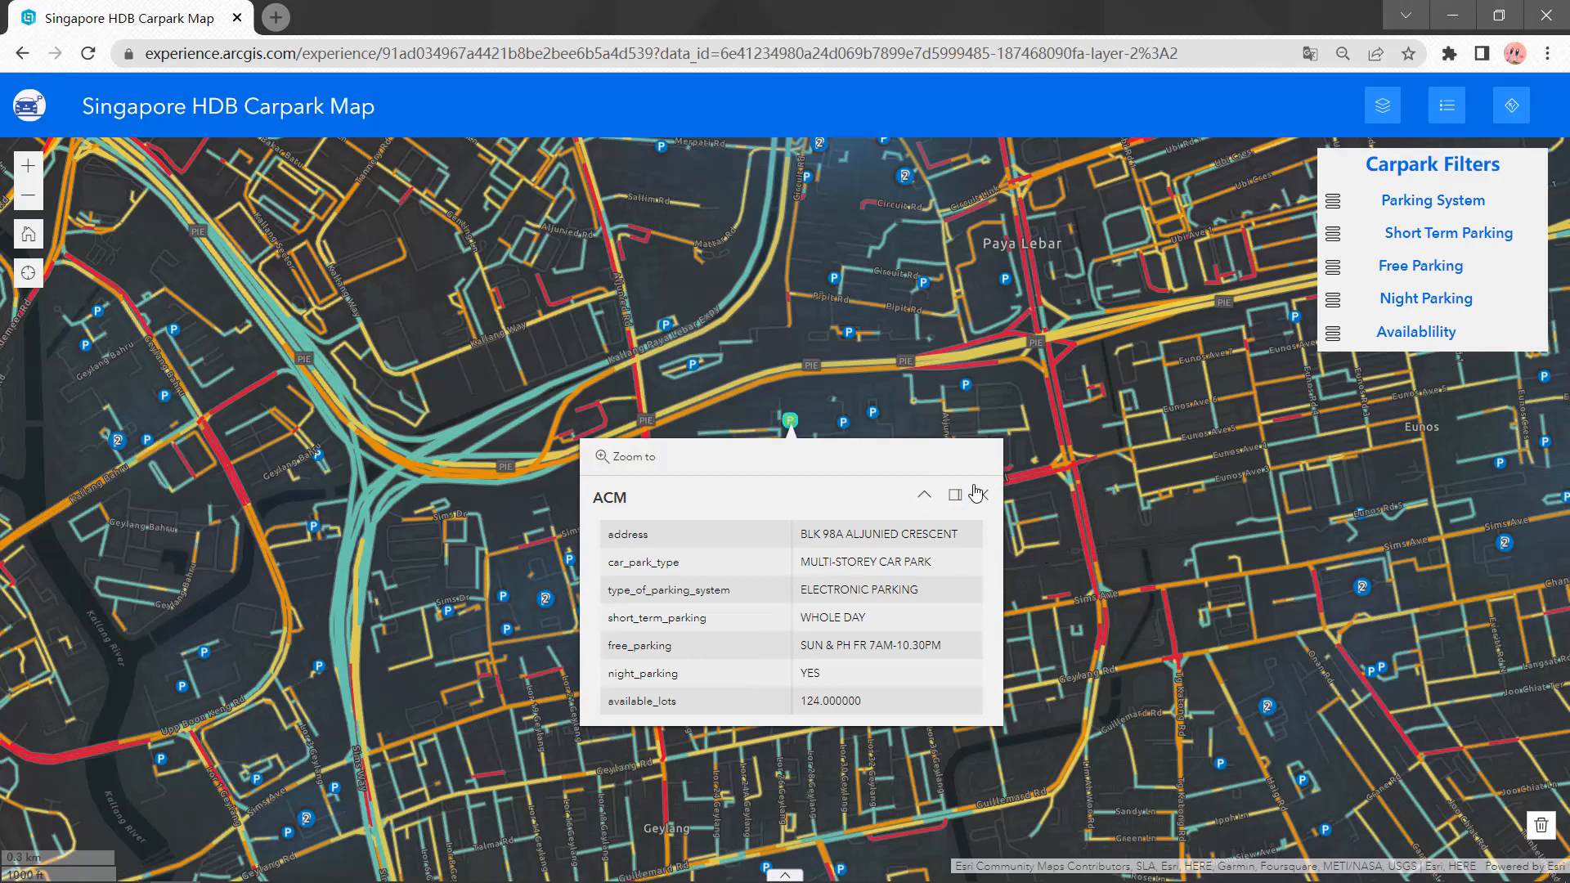
mouse_move(980, 494)
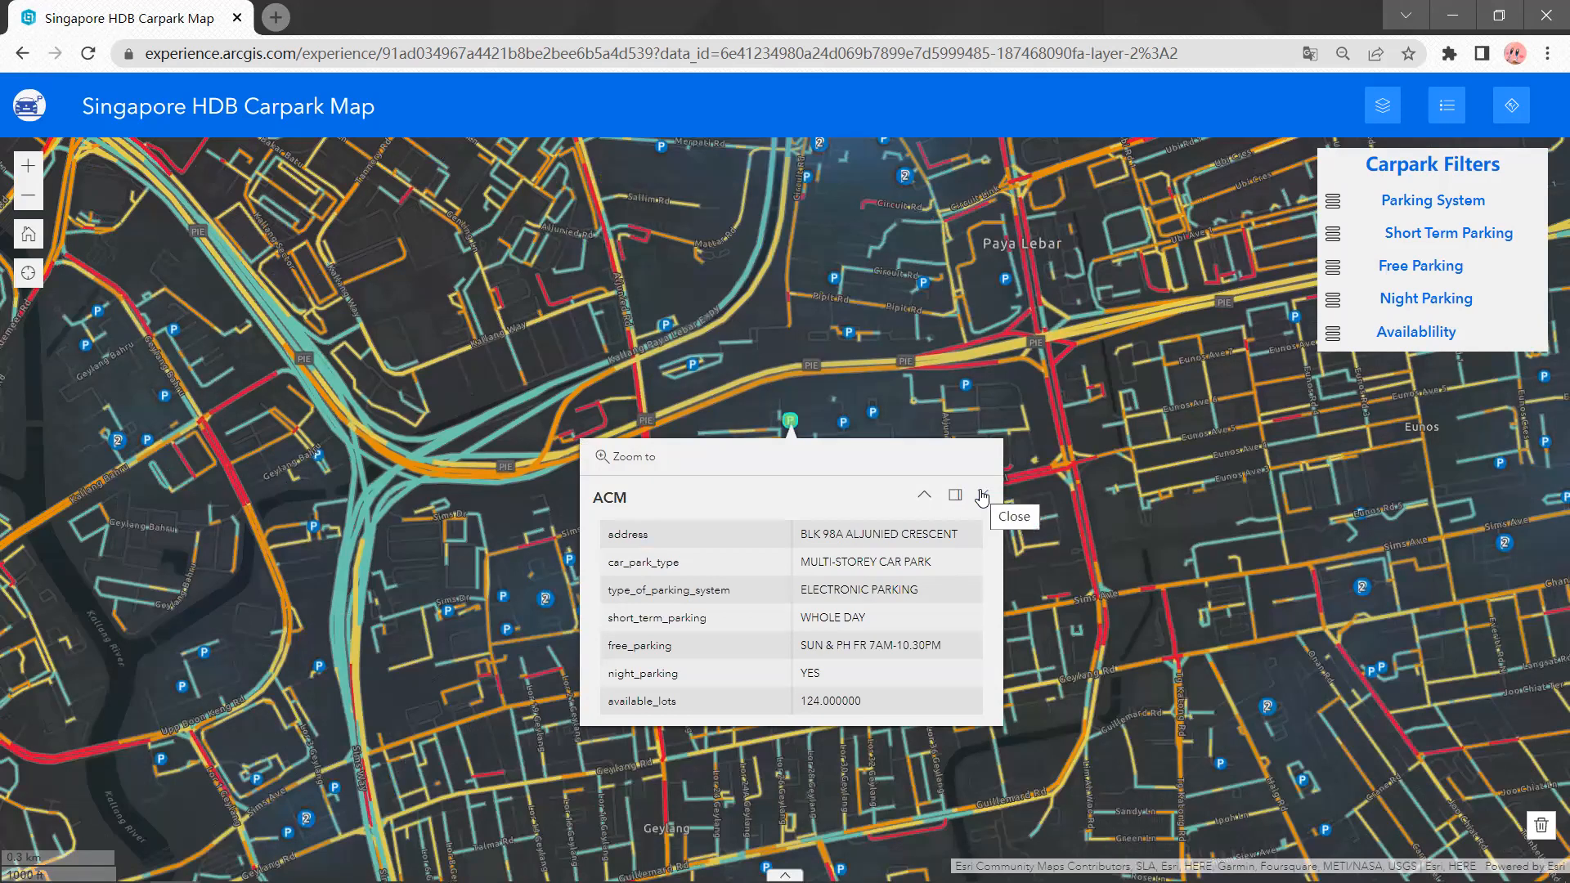
left_click(955, 495)
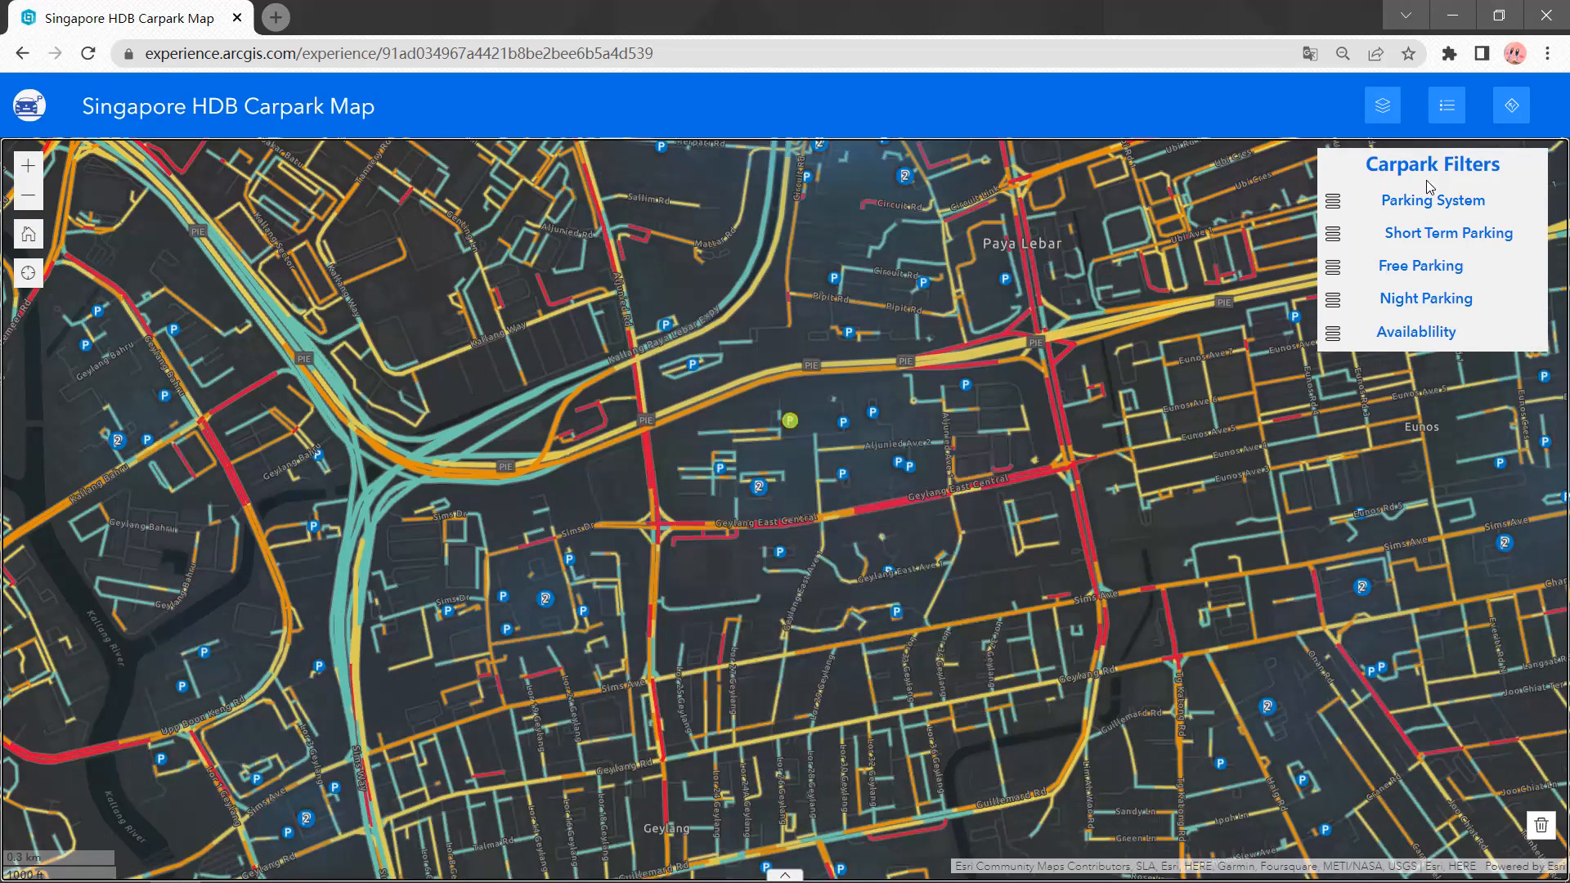
mouse_move(1459, 169)
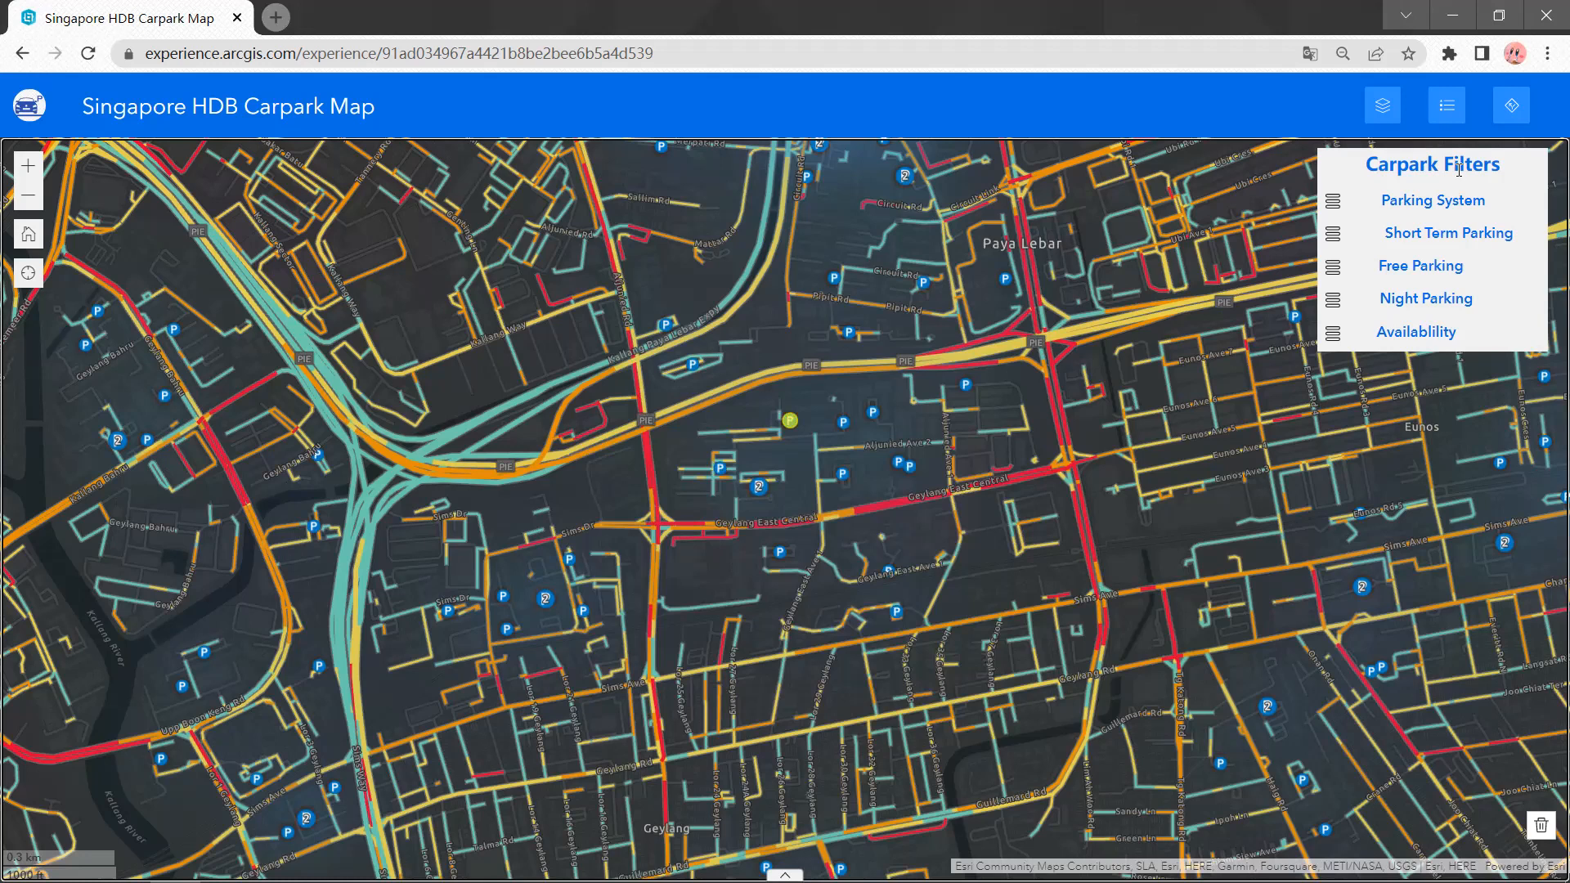
mouse_move(1441, 188)
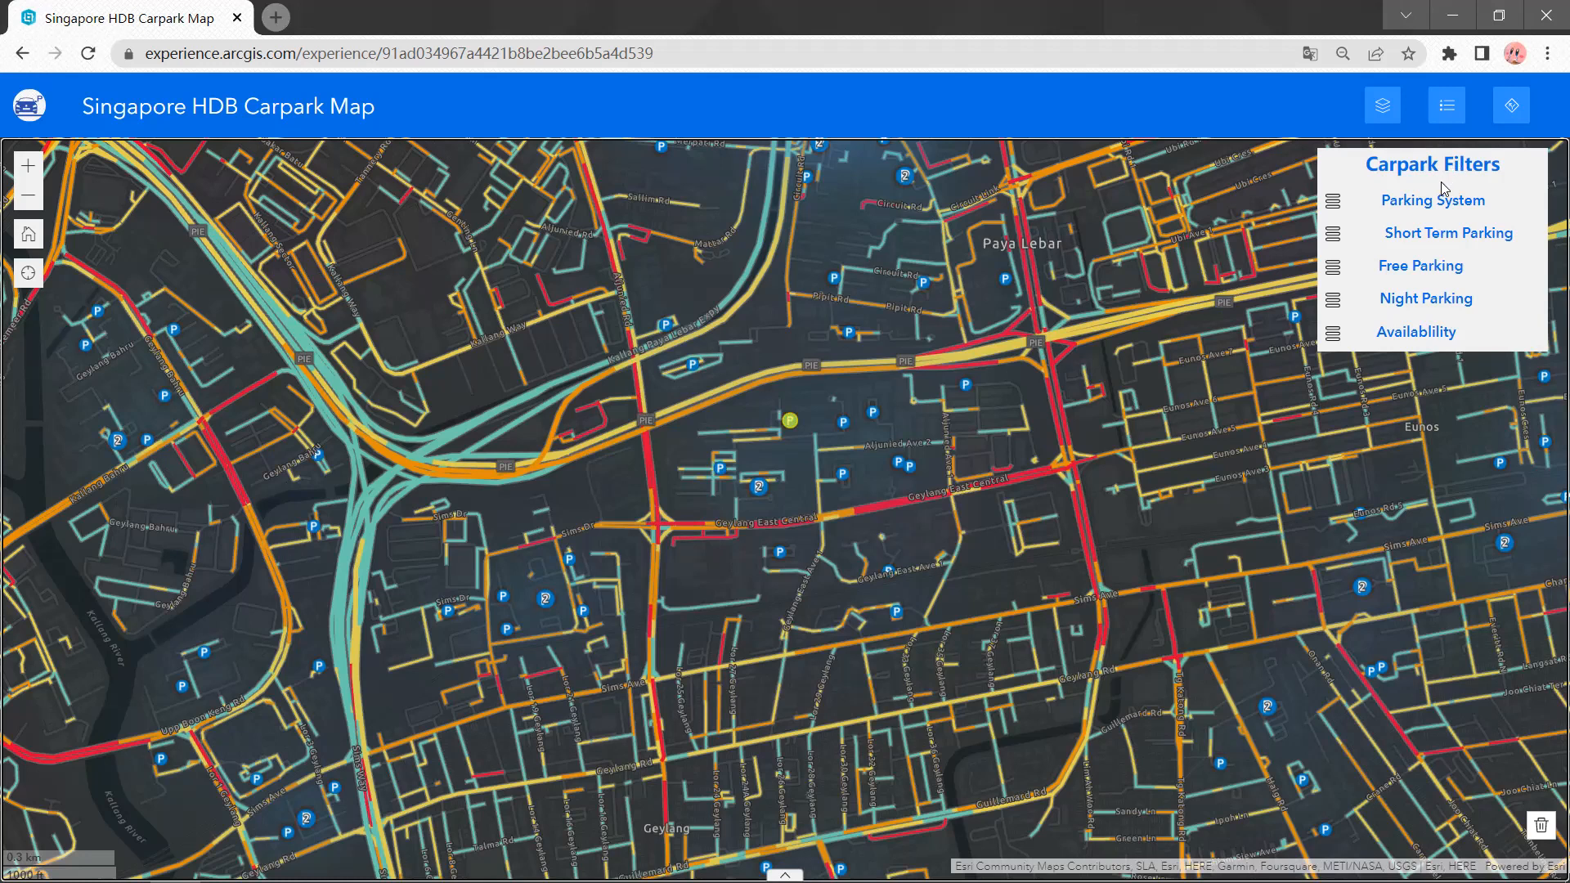
mouse_move(1385, 198)
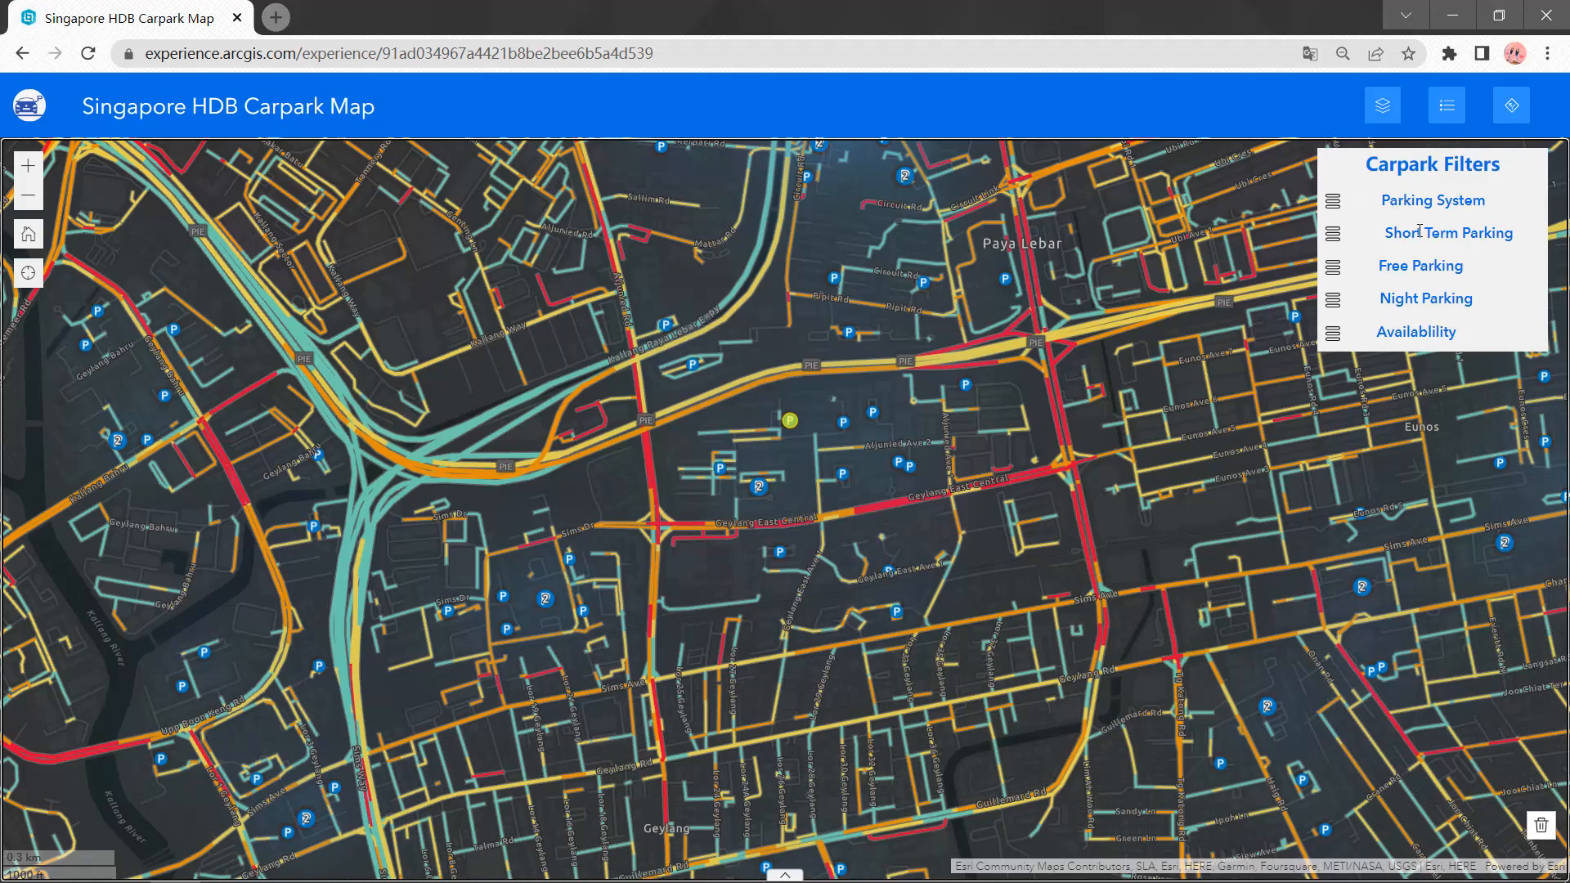
mouse_move(1425, 277)
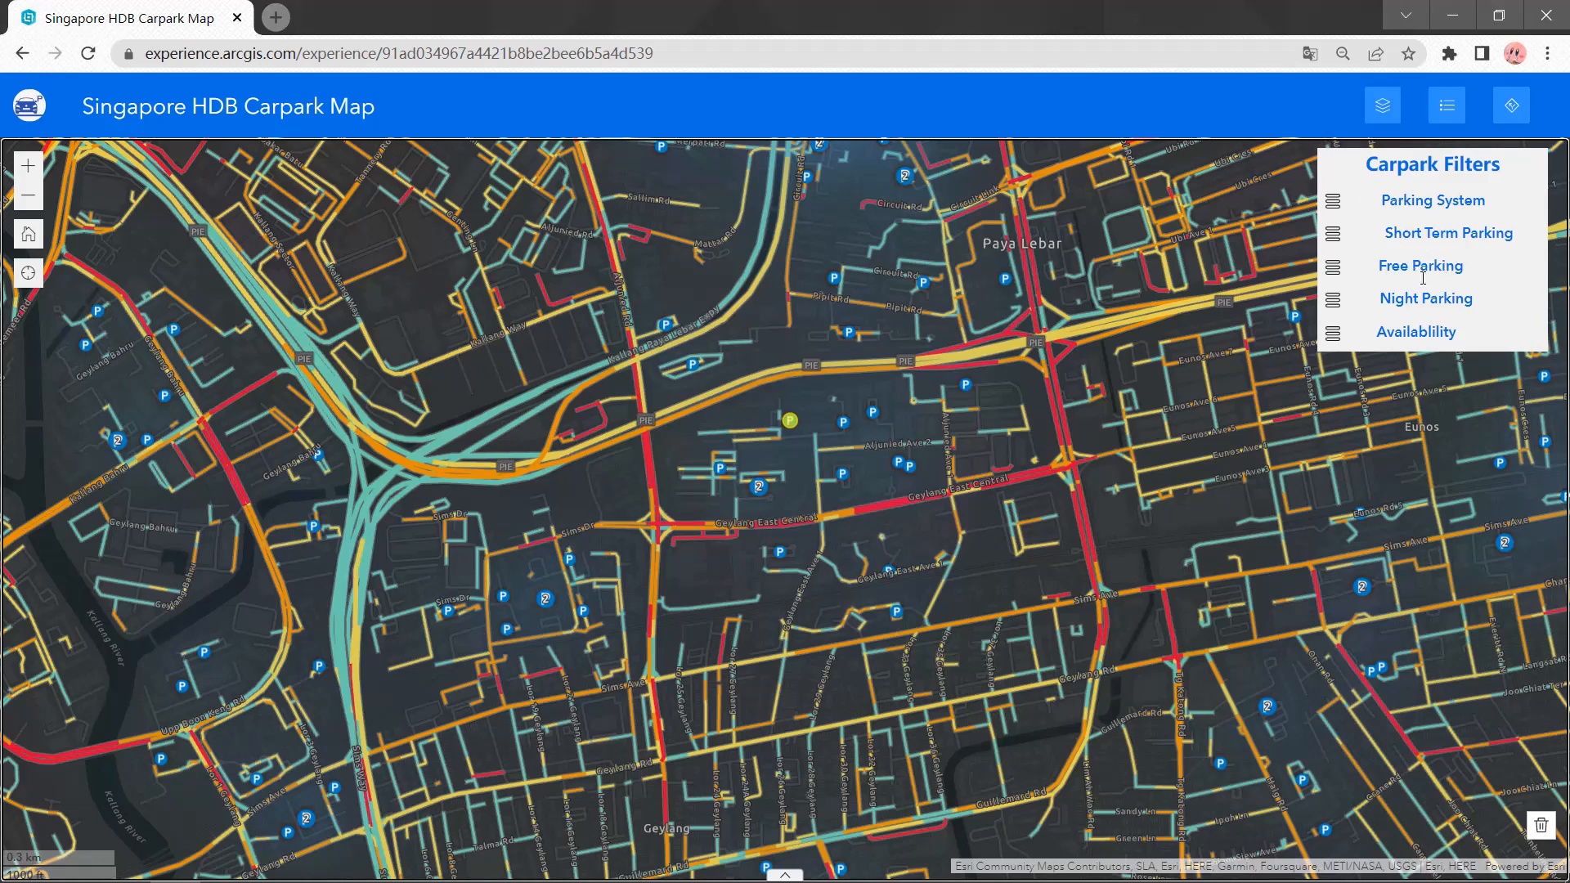
mouse_move(1454, 308)
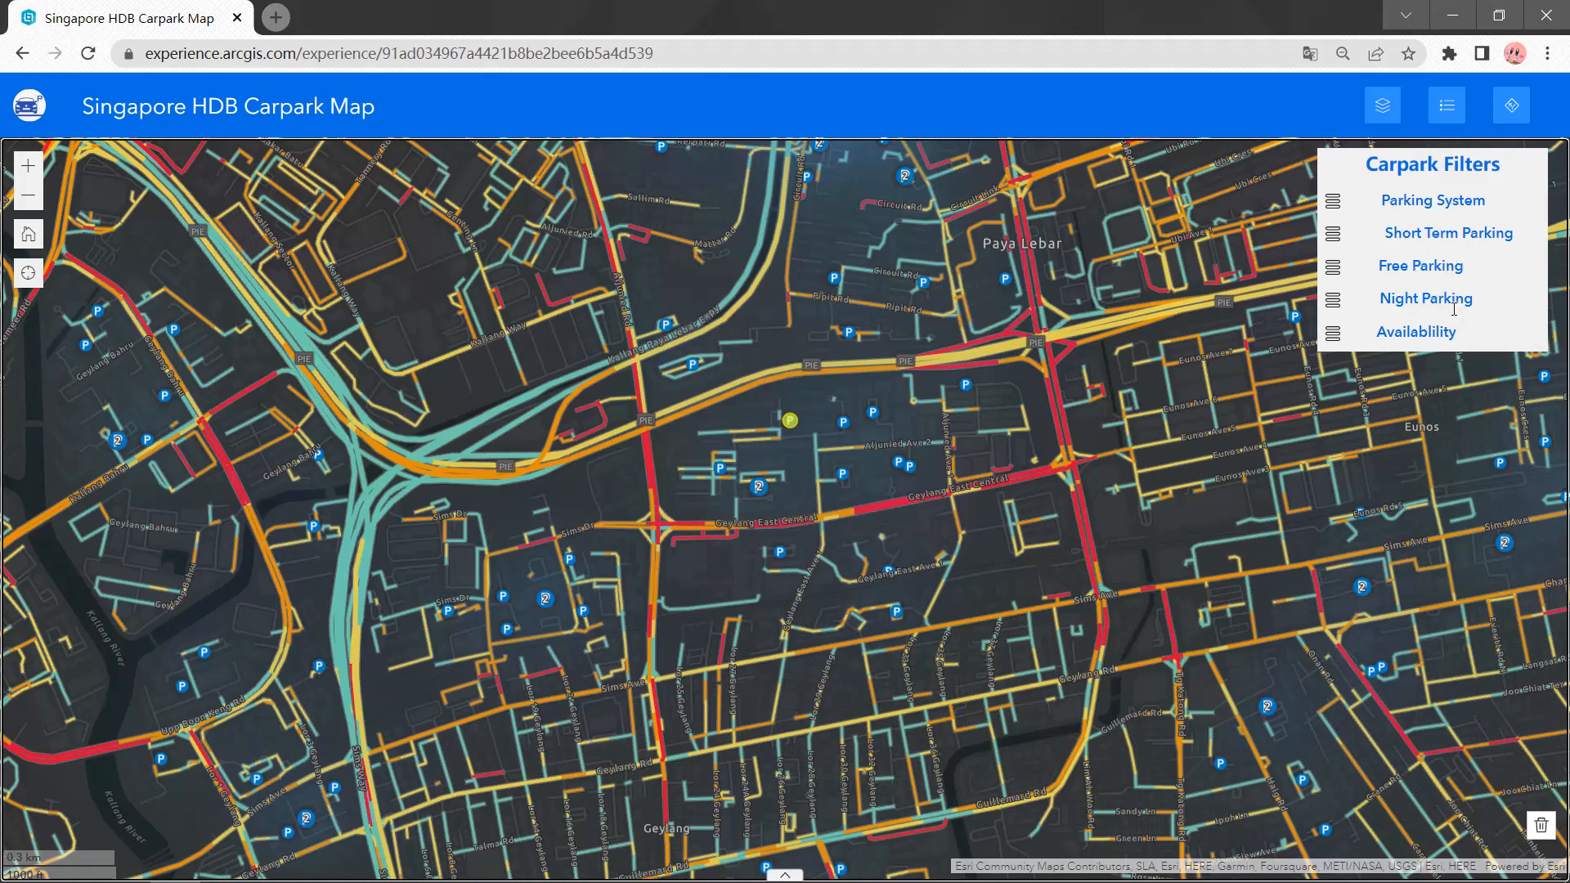
mouse_move(1415, 288)
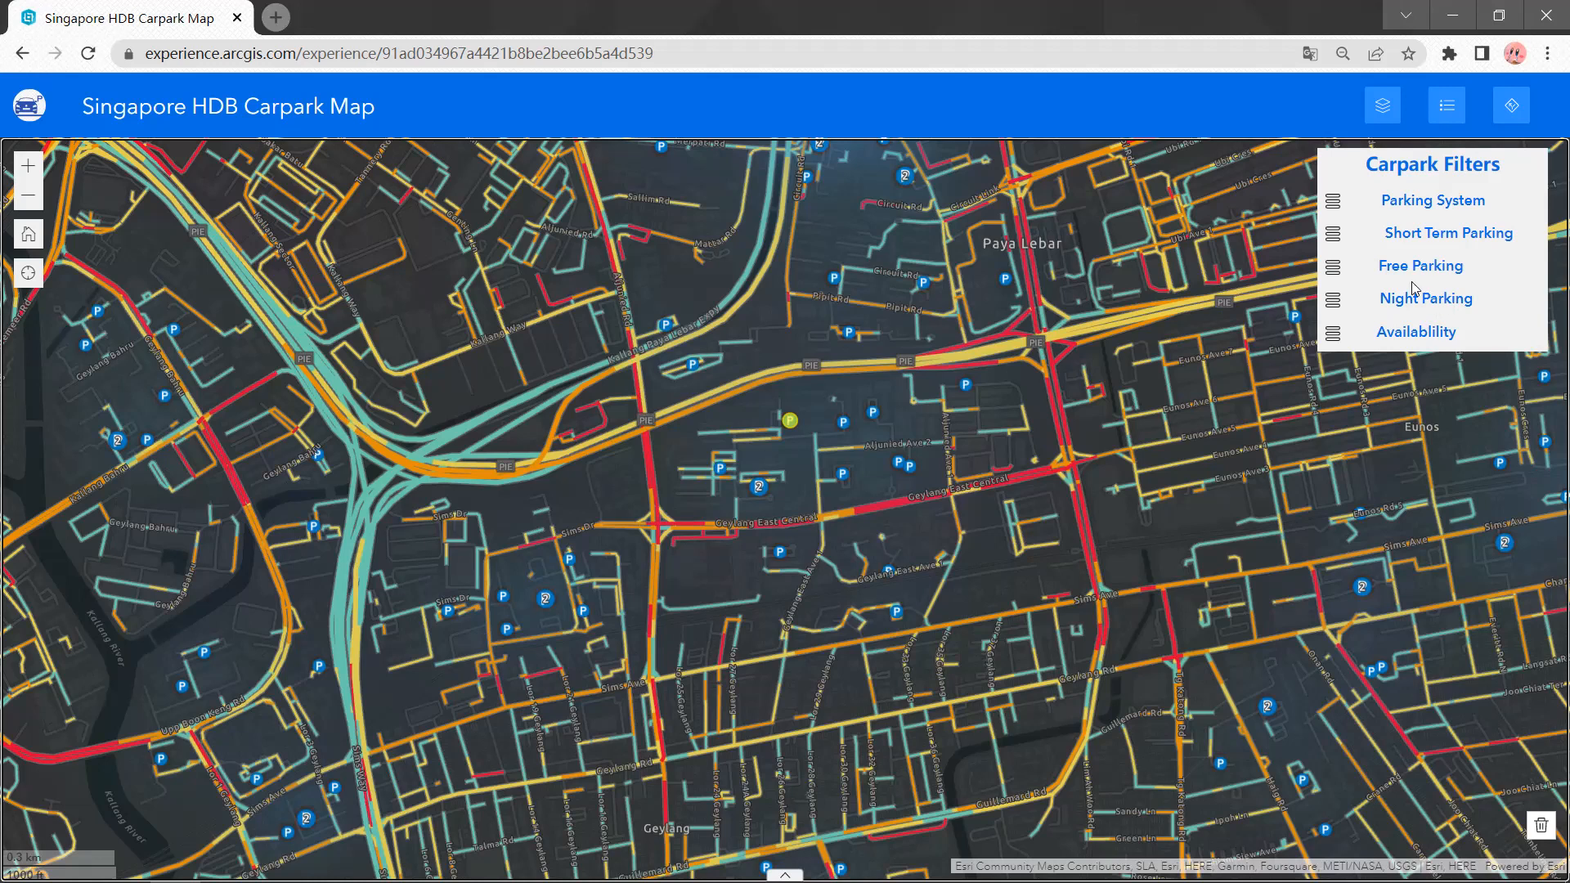
Filter carparks to free parking '1PM ~ 10.30PM on Suns and PHs' and zoom out island-wide
left_click(1421, 265)
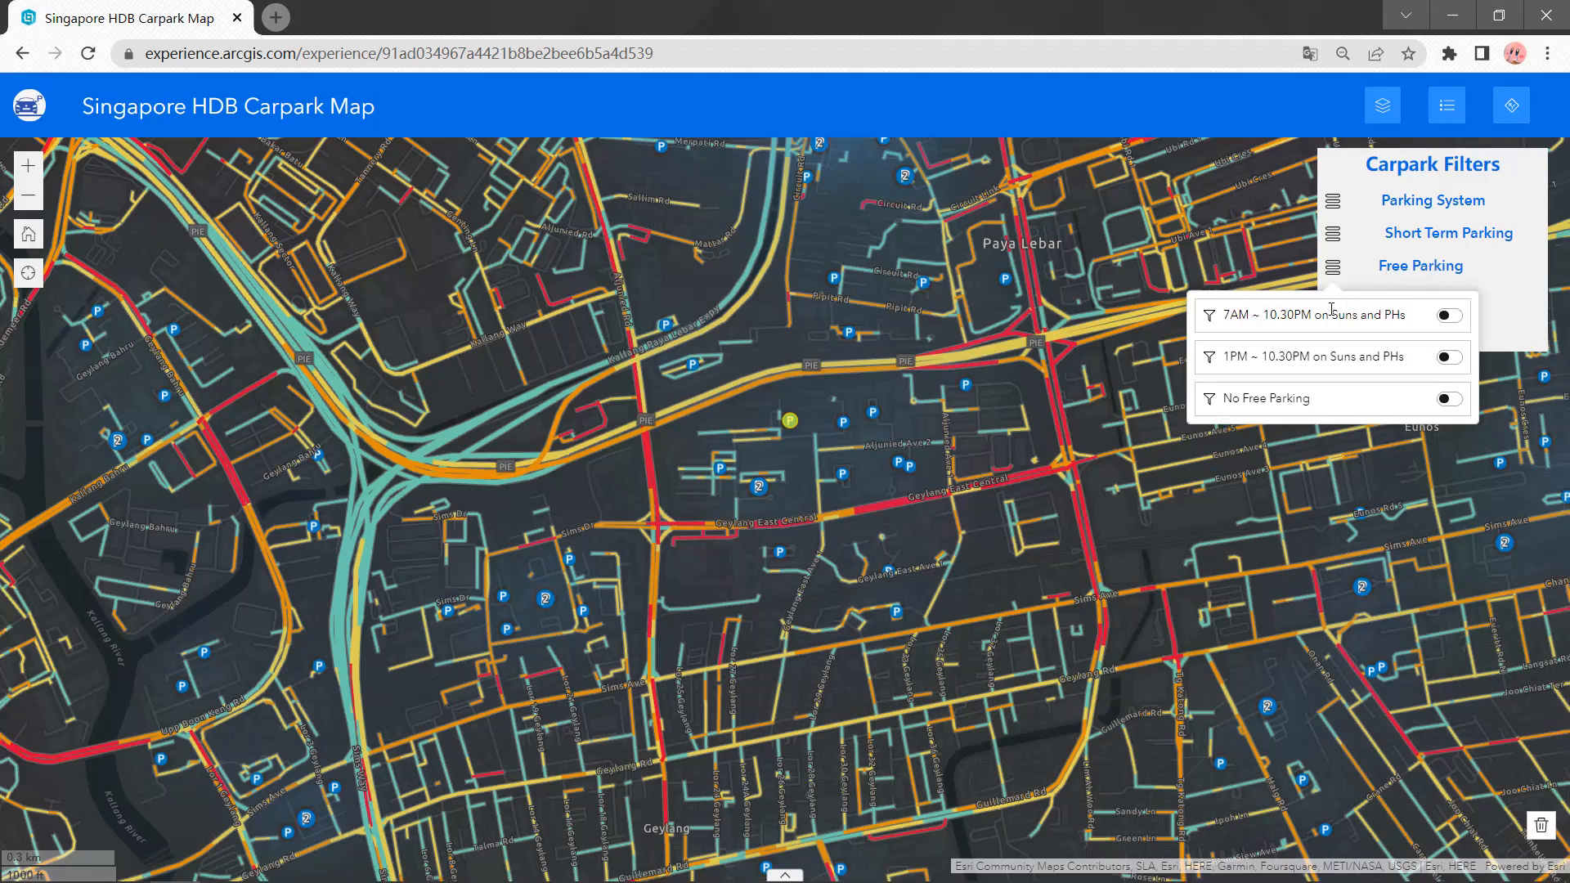
mouse_move(1227, 362)
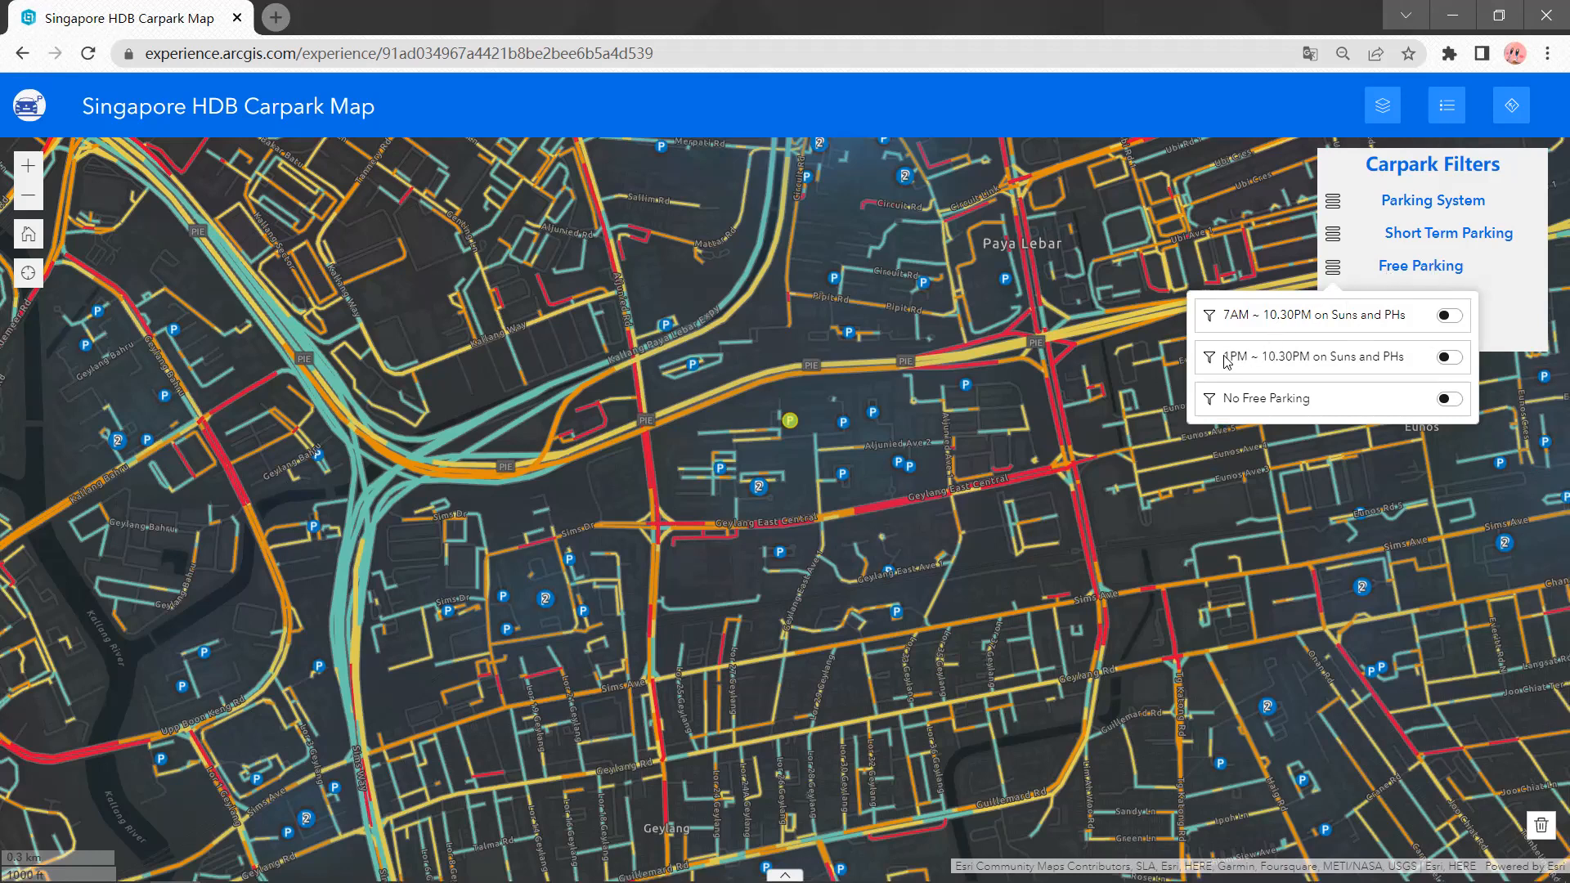
mouse_move(1292, 353)
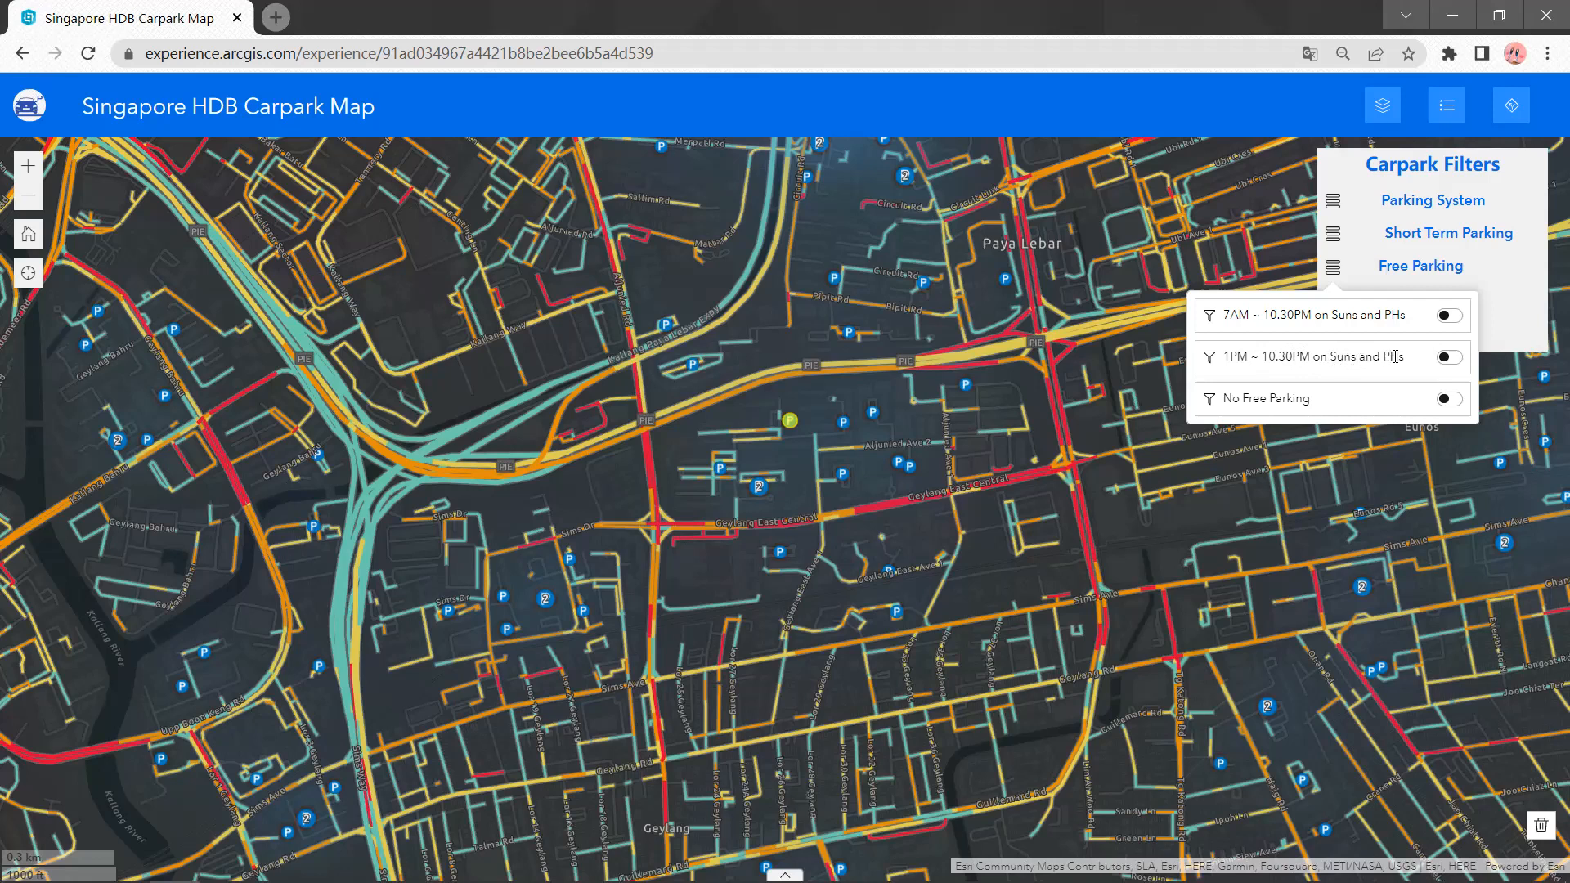
left_click(1449, 357)
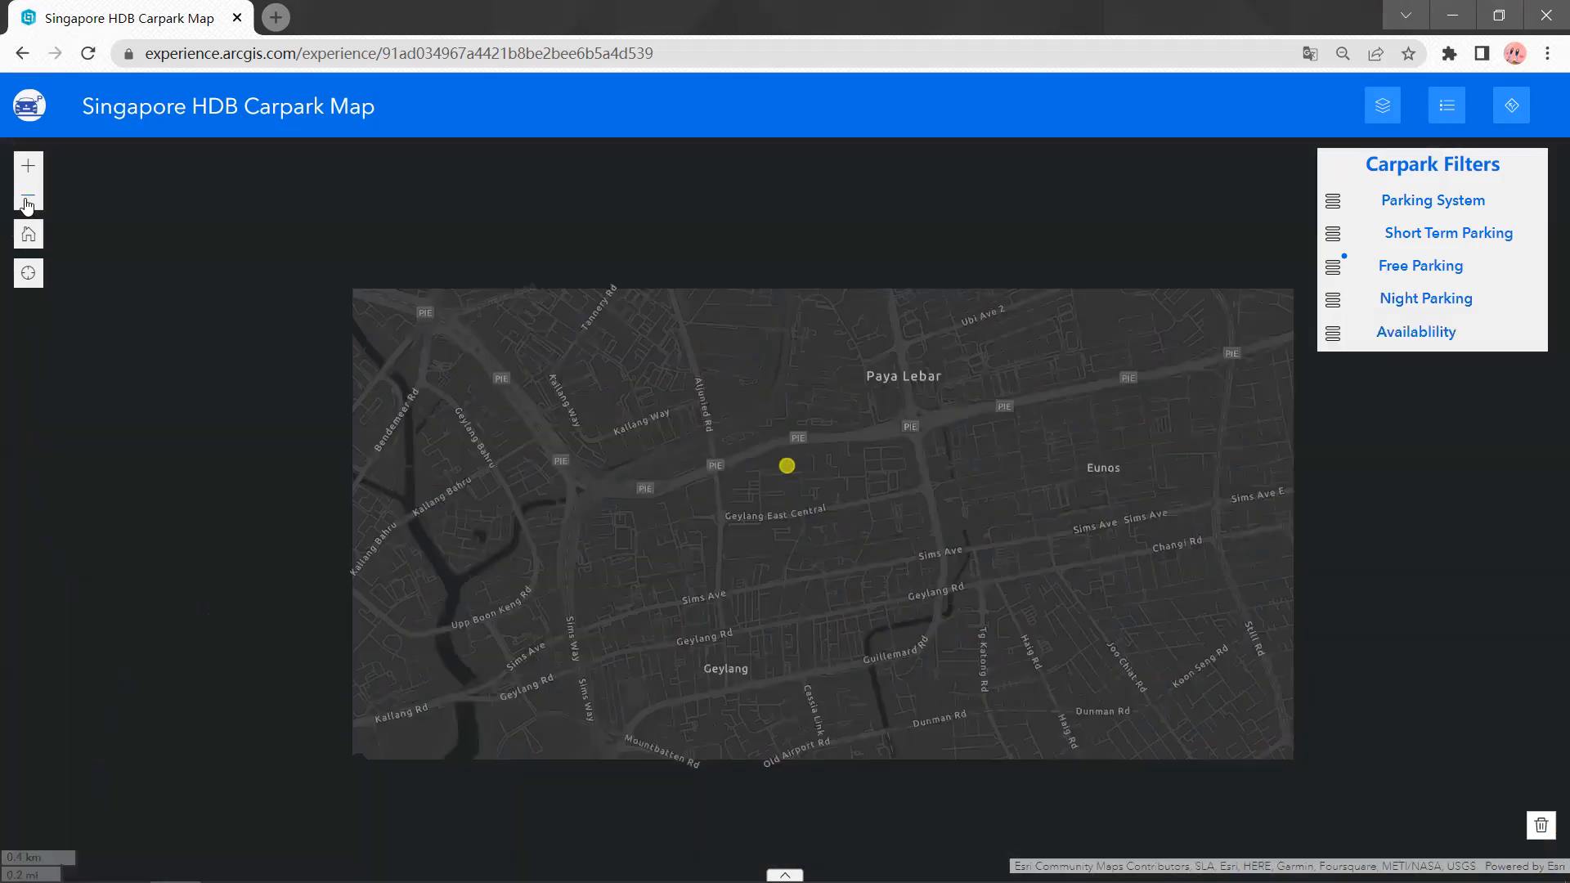
left_click(27, 199)
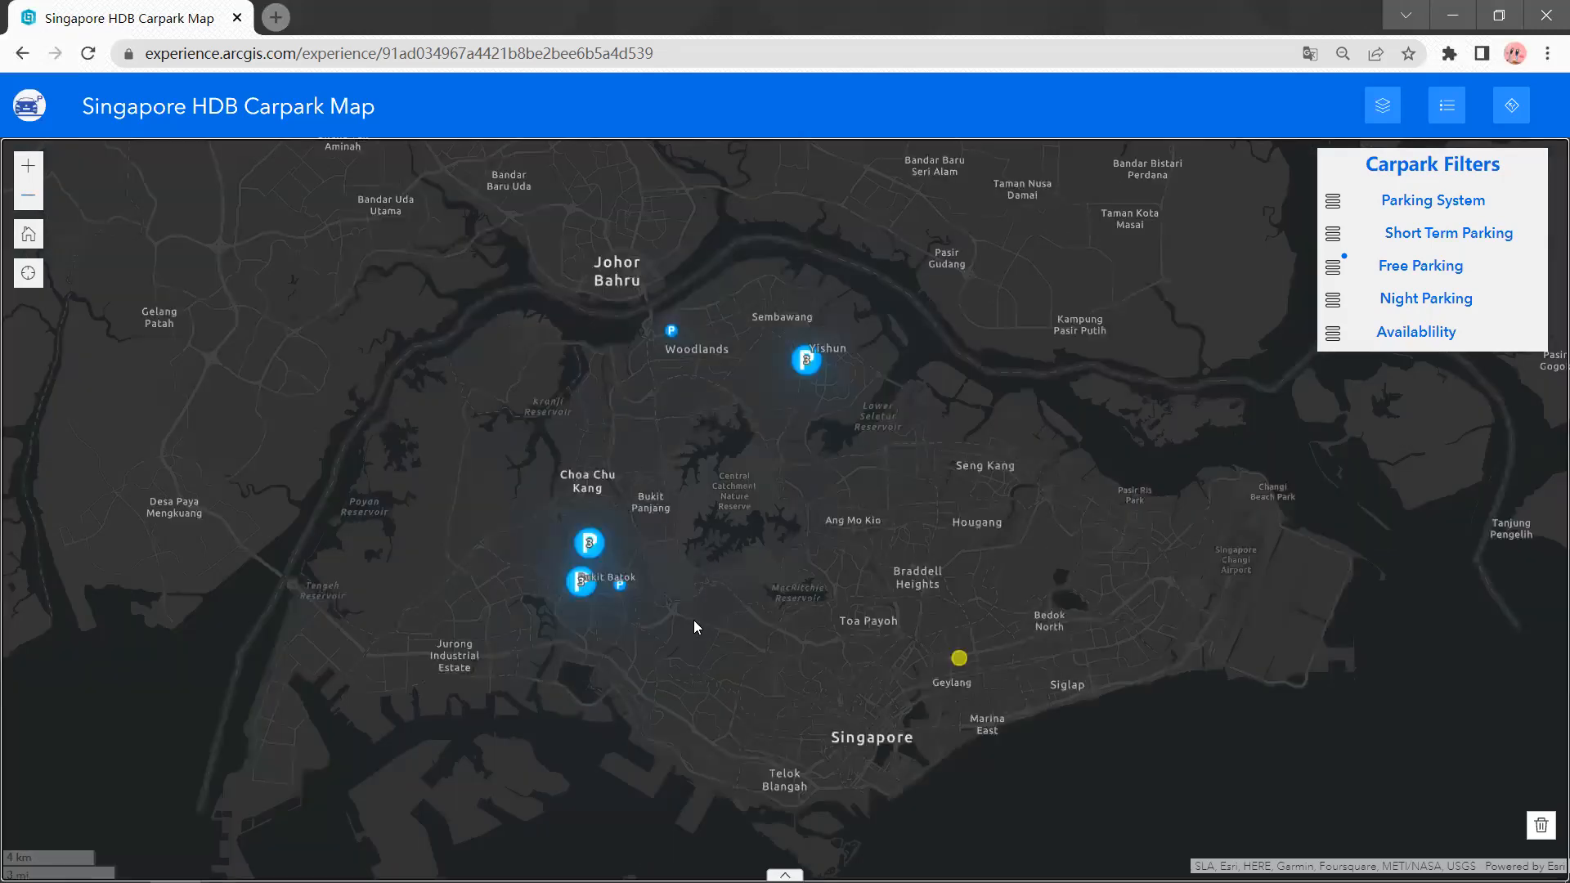
mouse_move(608, 522)
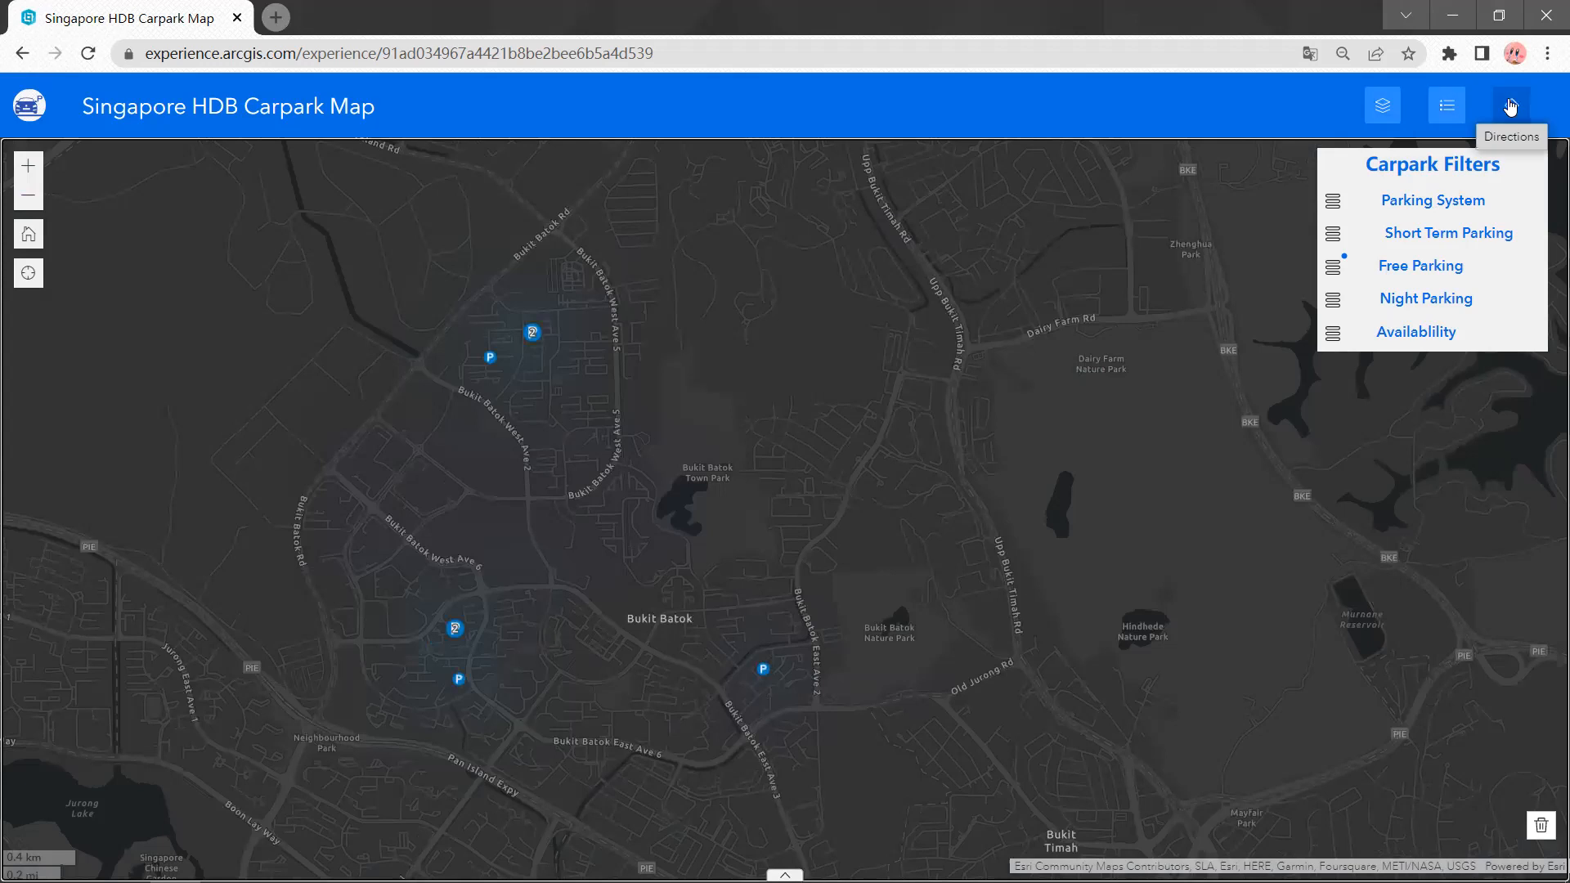
Switch off the '1PM ~ 10.30PM on Suns and PHs' free-parking filter
left_click(1511, 105)
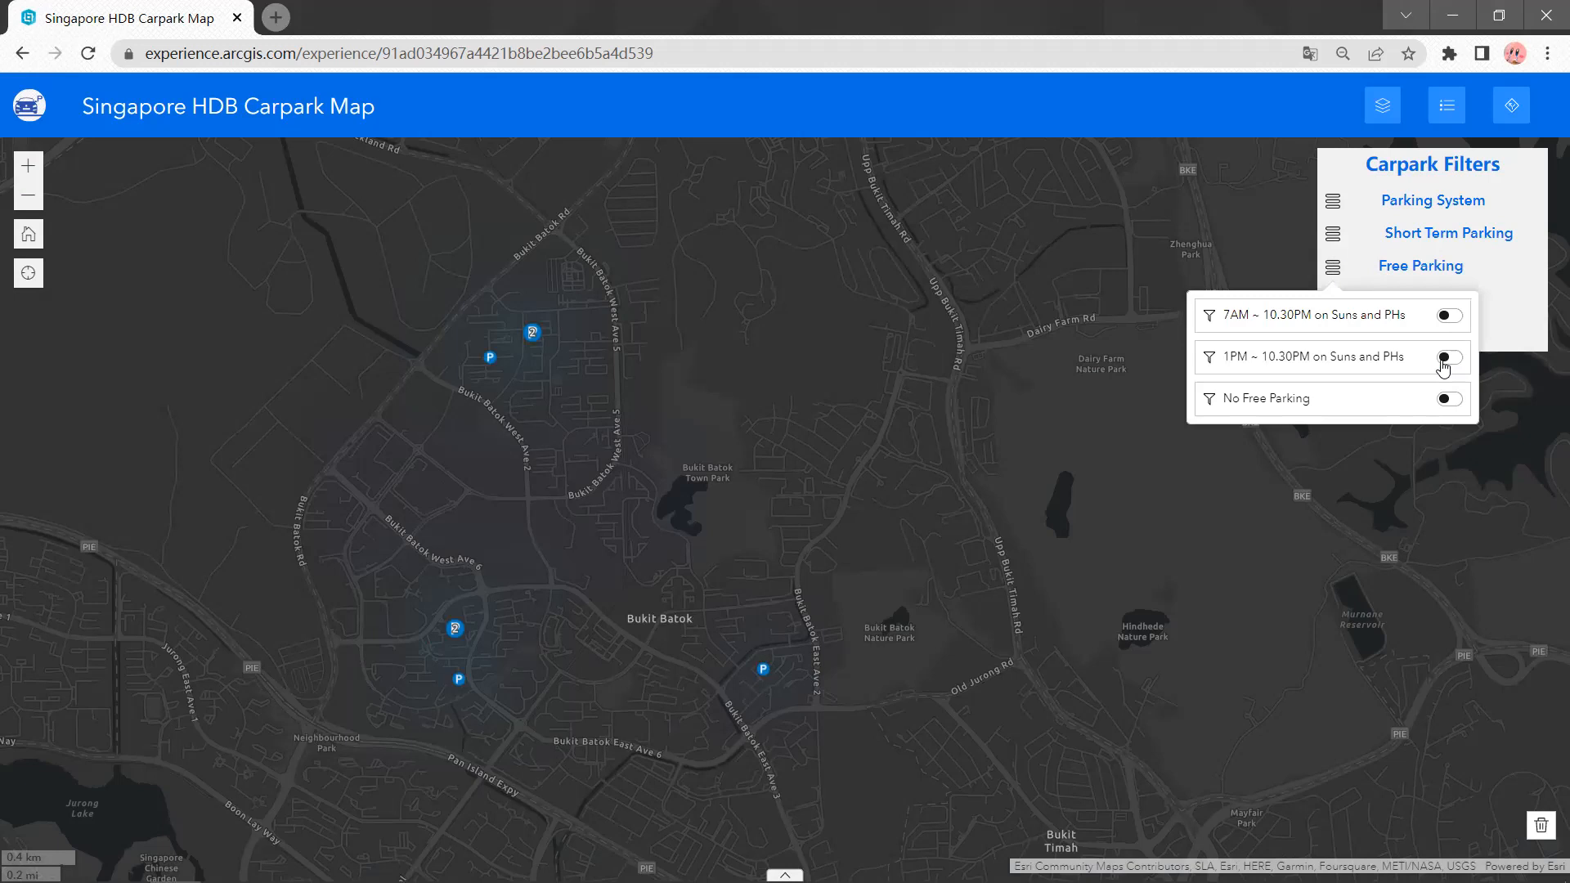
left_click(1511, 104)
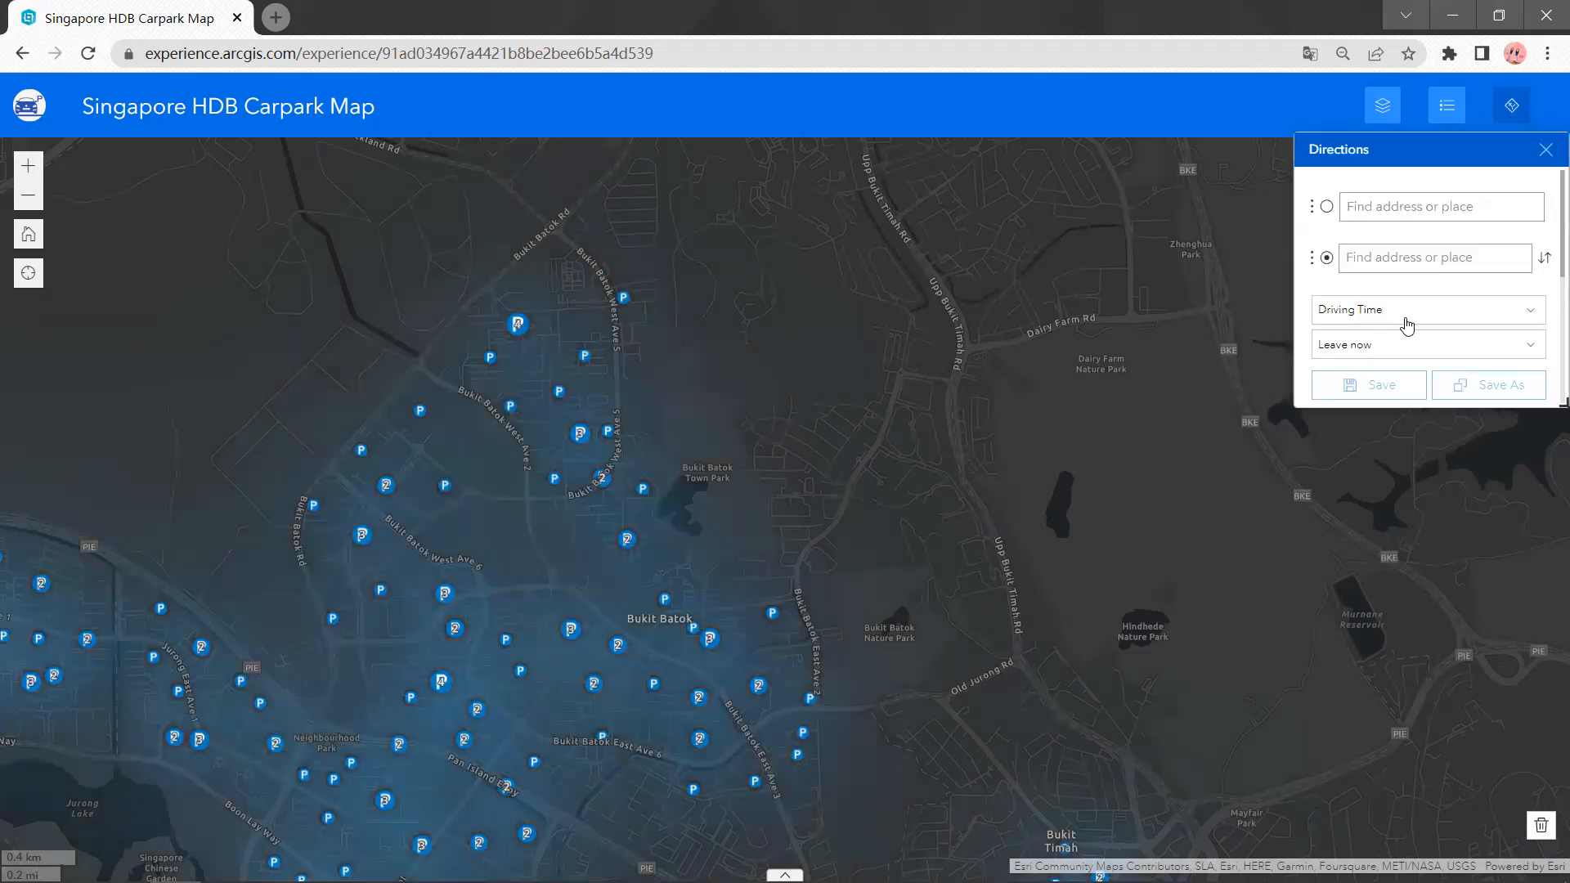
Enter the Bukit Batok St 34 block as the route start, then focus the destination box
left_click(1441, 206)
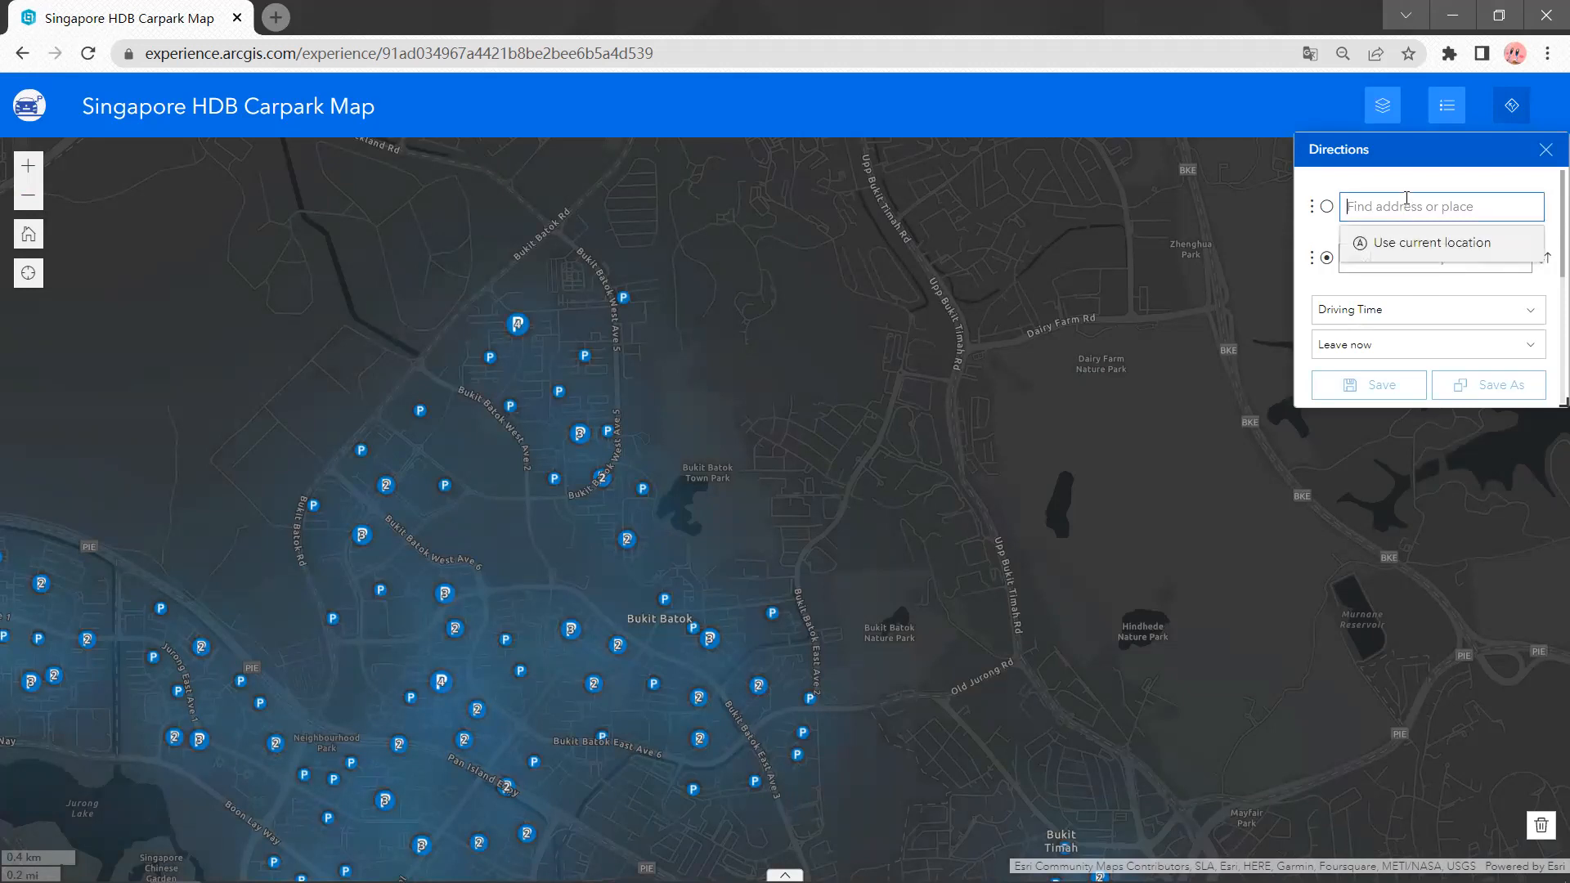
mouse_move(580, 440)
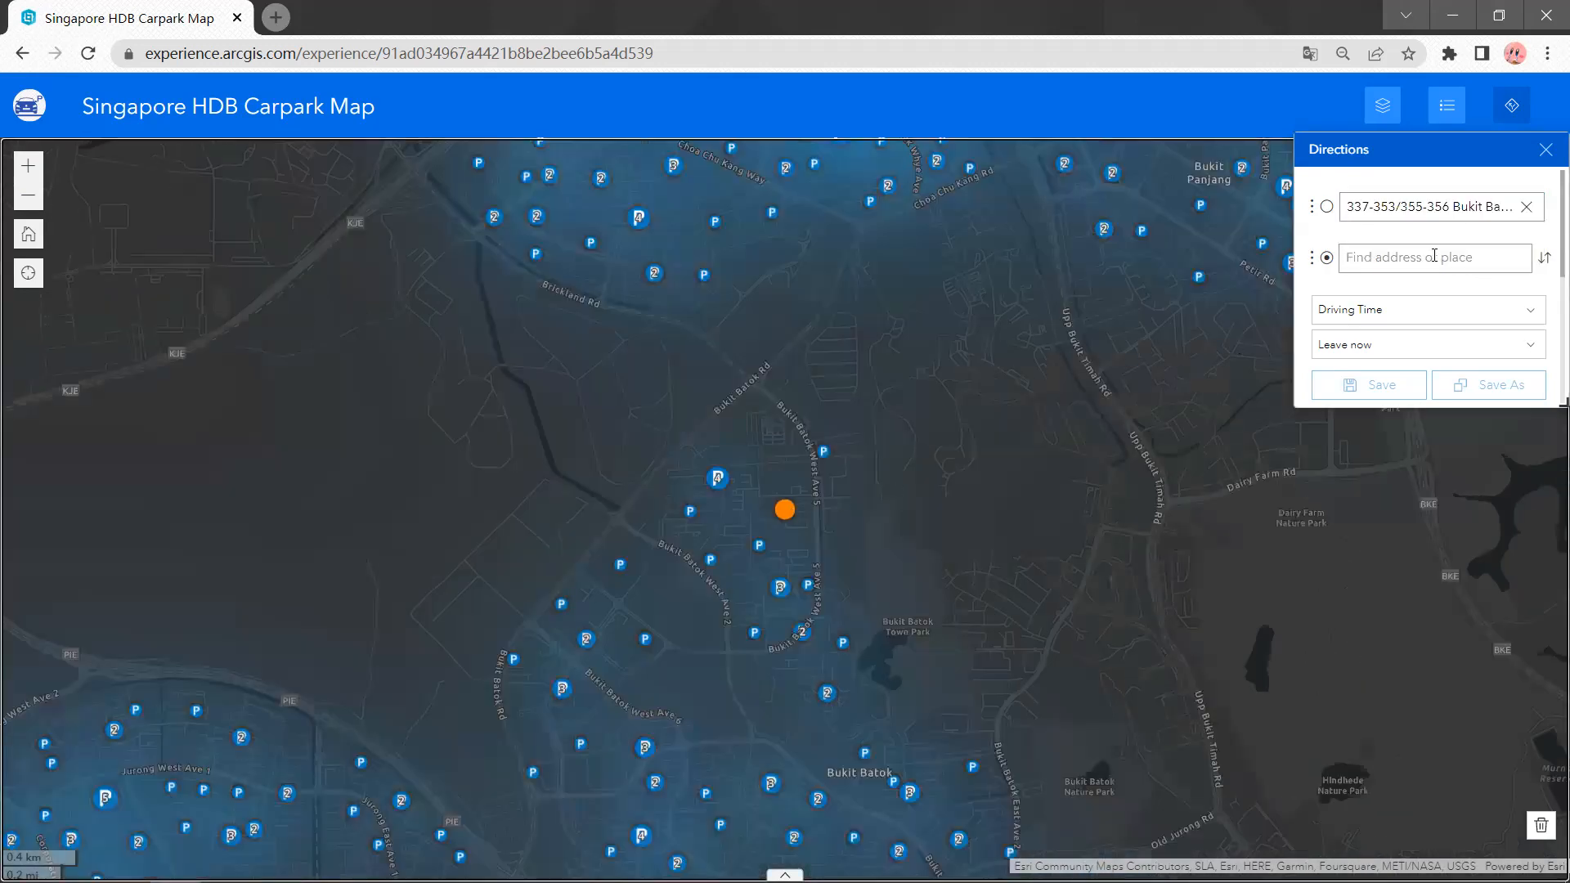
left_click(1434, 257)
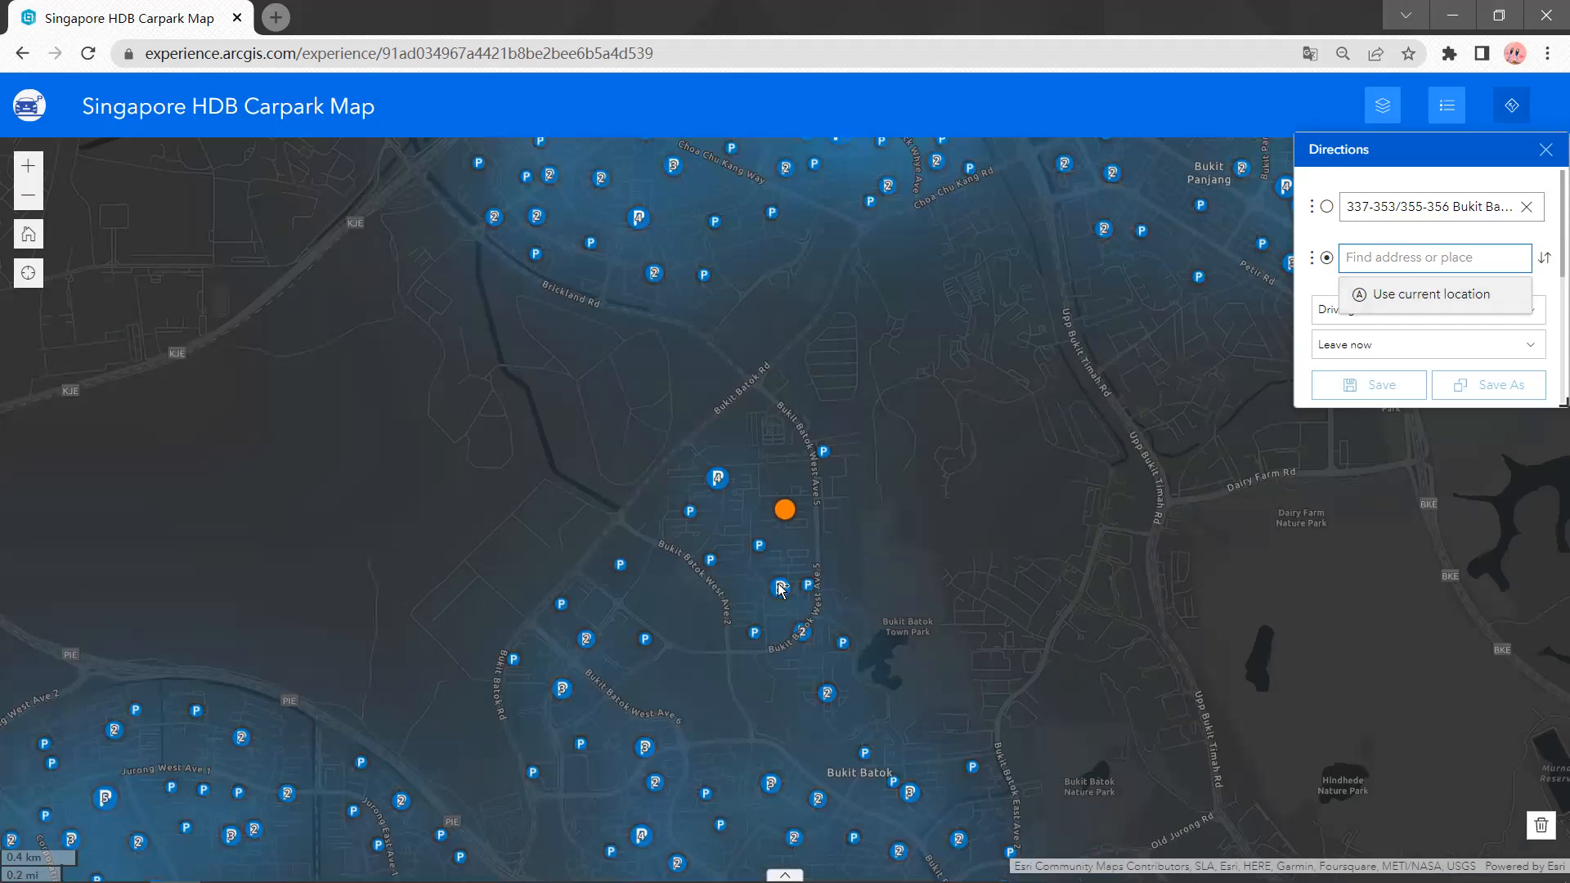
mouse_move(762, 554)
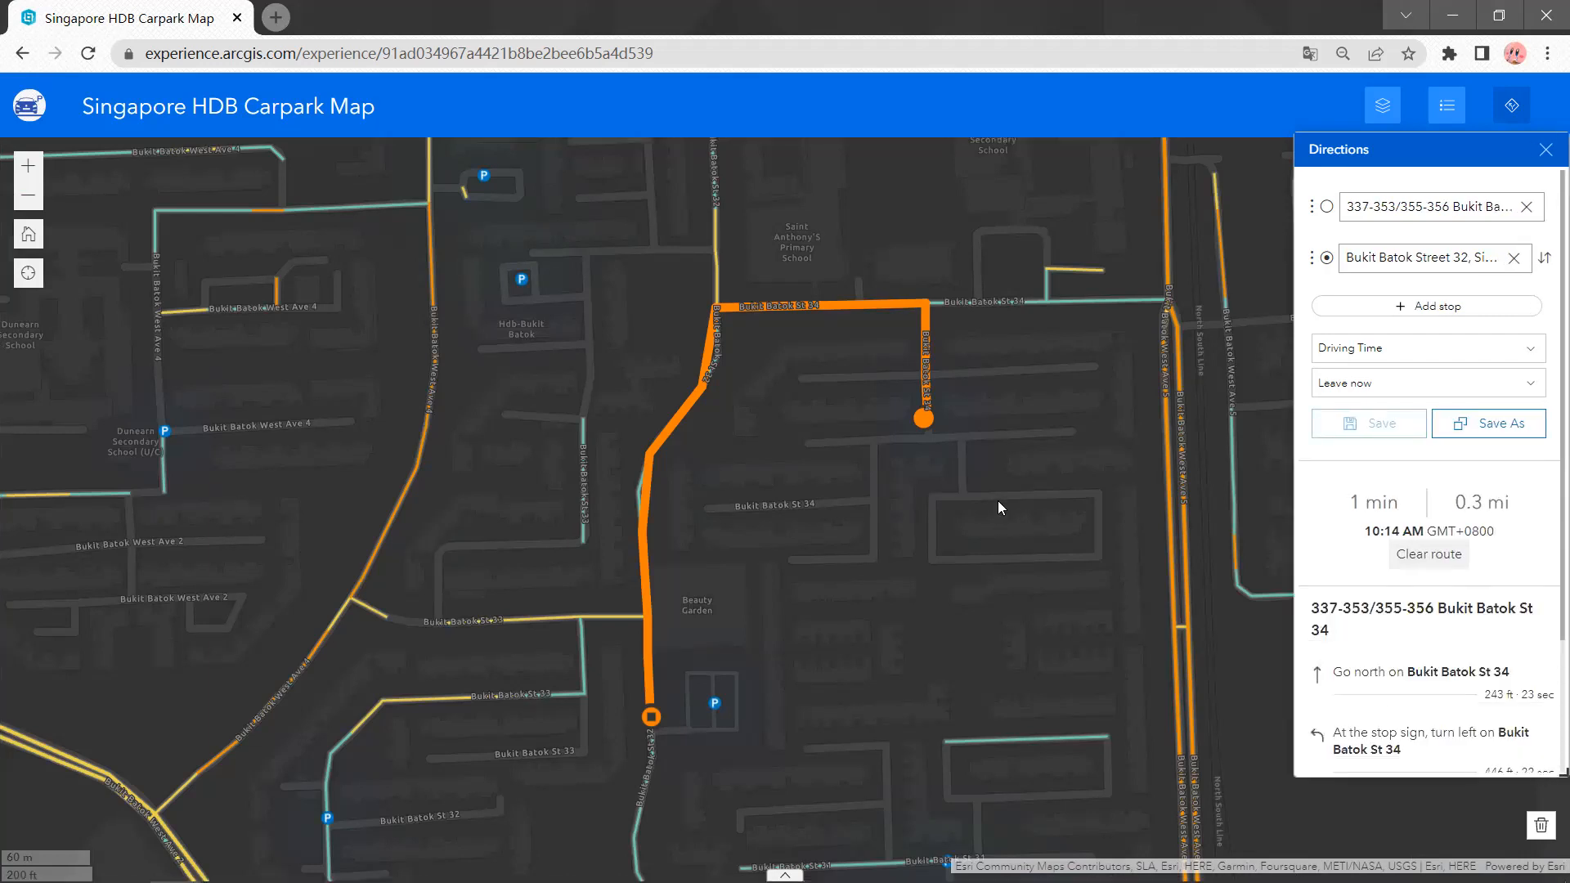
mouse_move(679, 725)
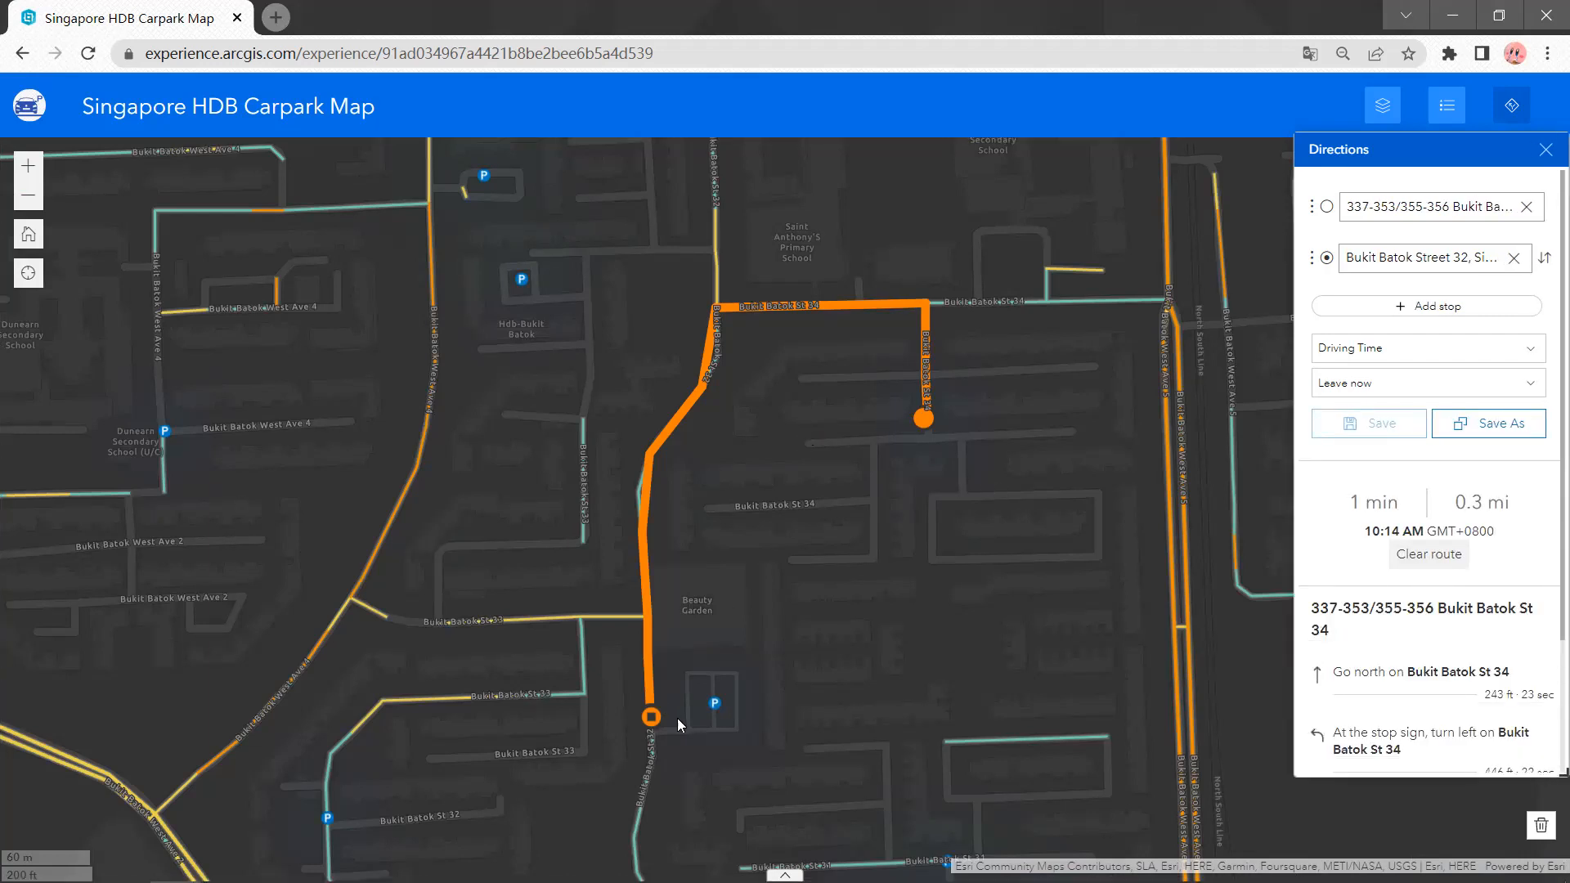
mouse_move(1368, 533)
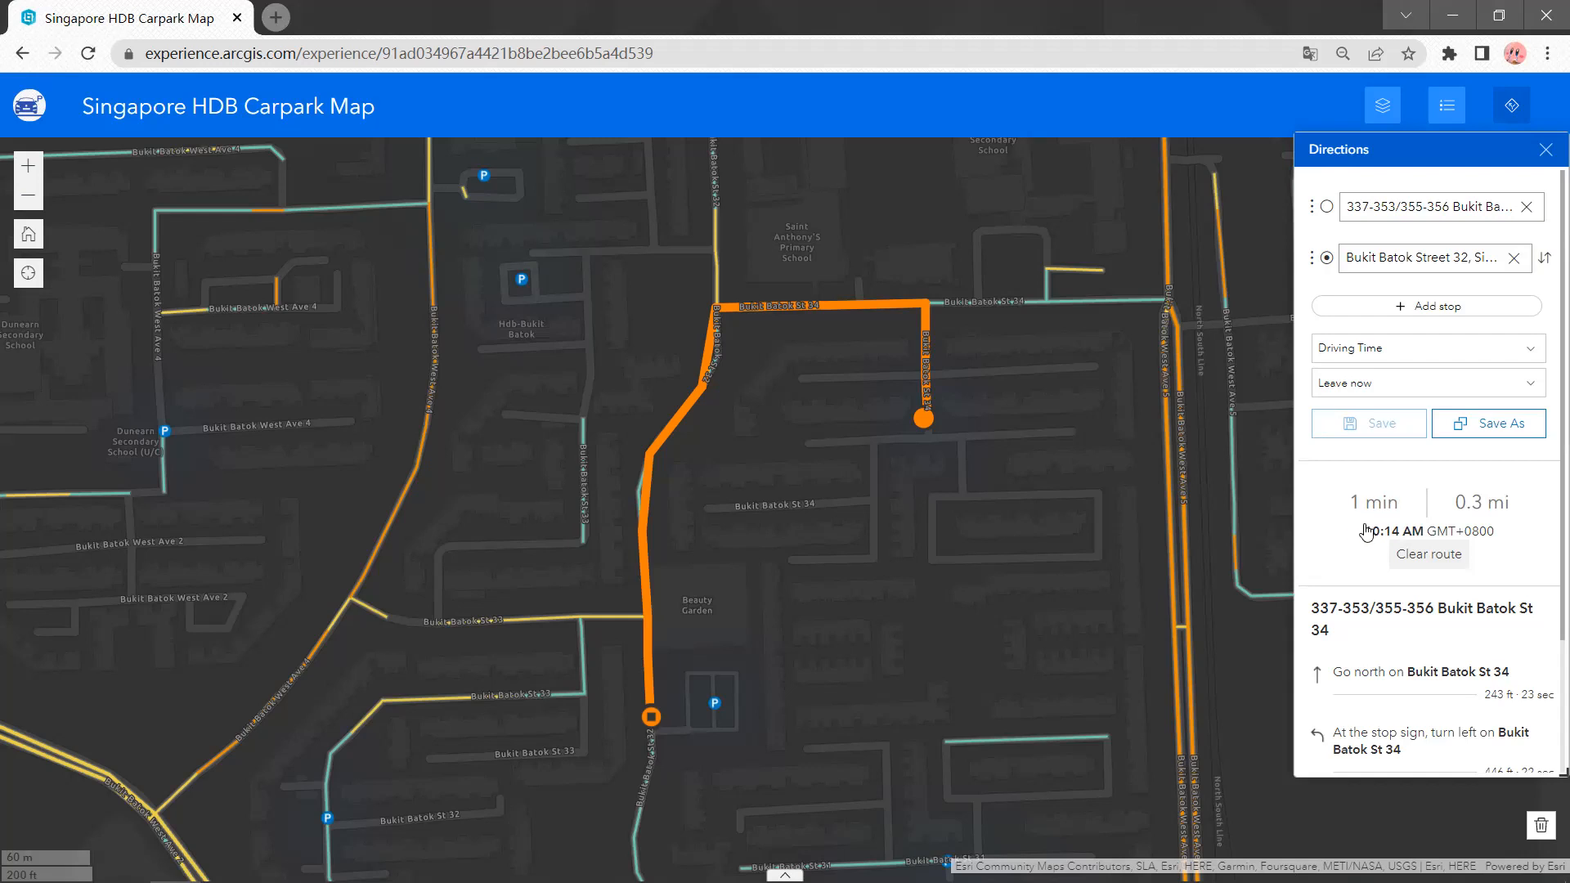
mouse_move(1488, 518)
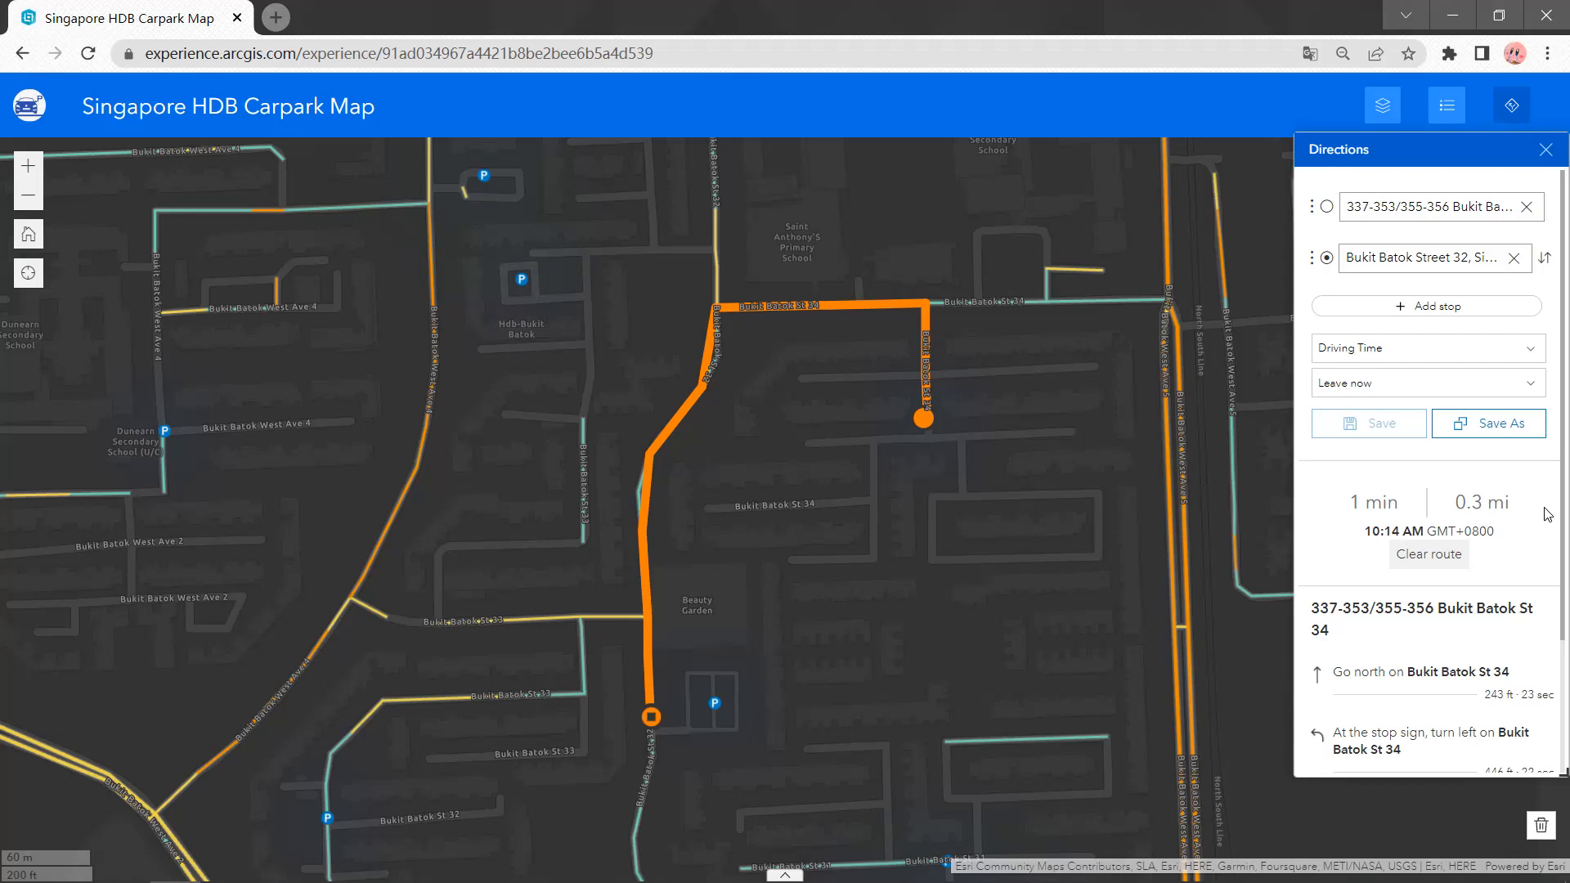
Scroll through the 1-minute, 0.3-mile turn-by-turn directions to Bukit Batok Street 32
scroll("down", 3)
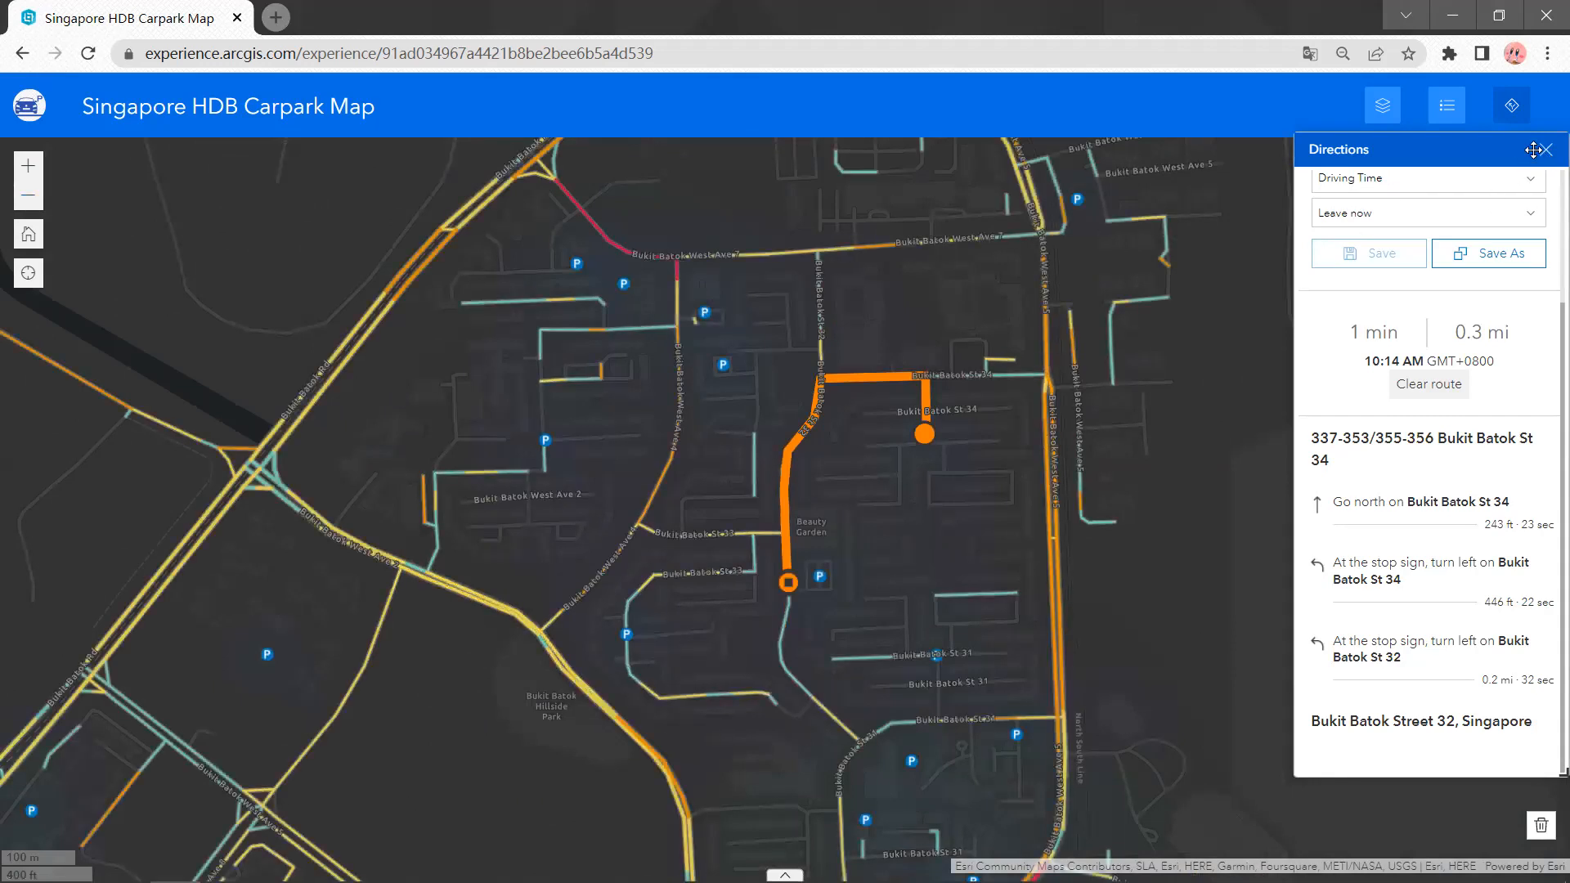
Browse the legend's Carpark and World Traffic Service entries
left_click(1511, 105)
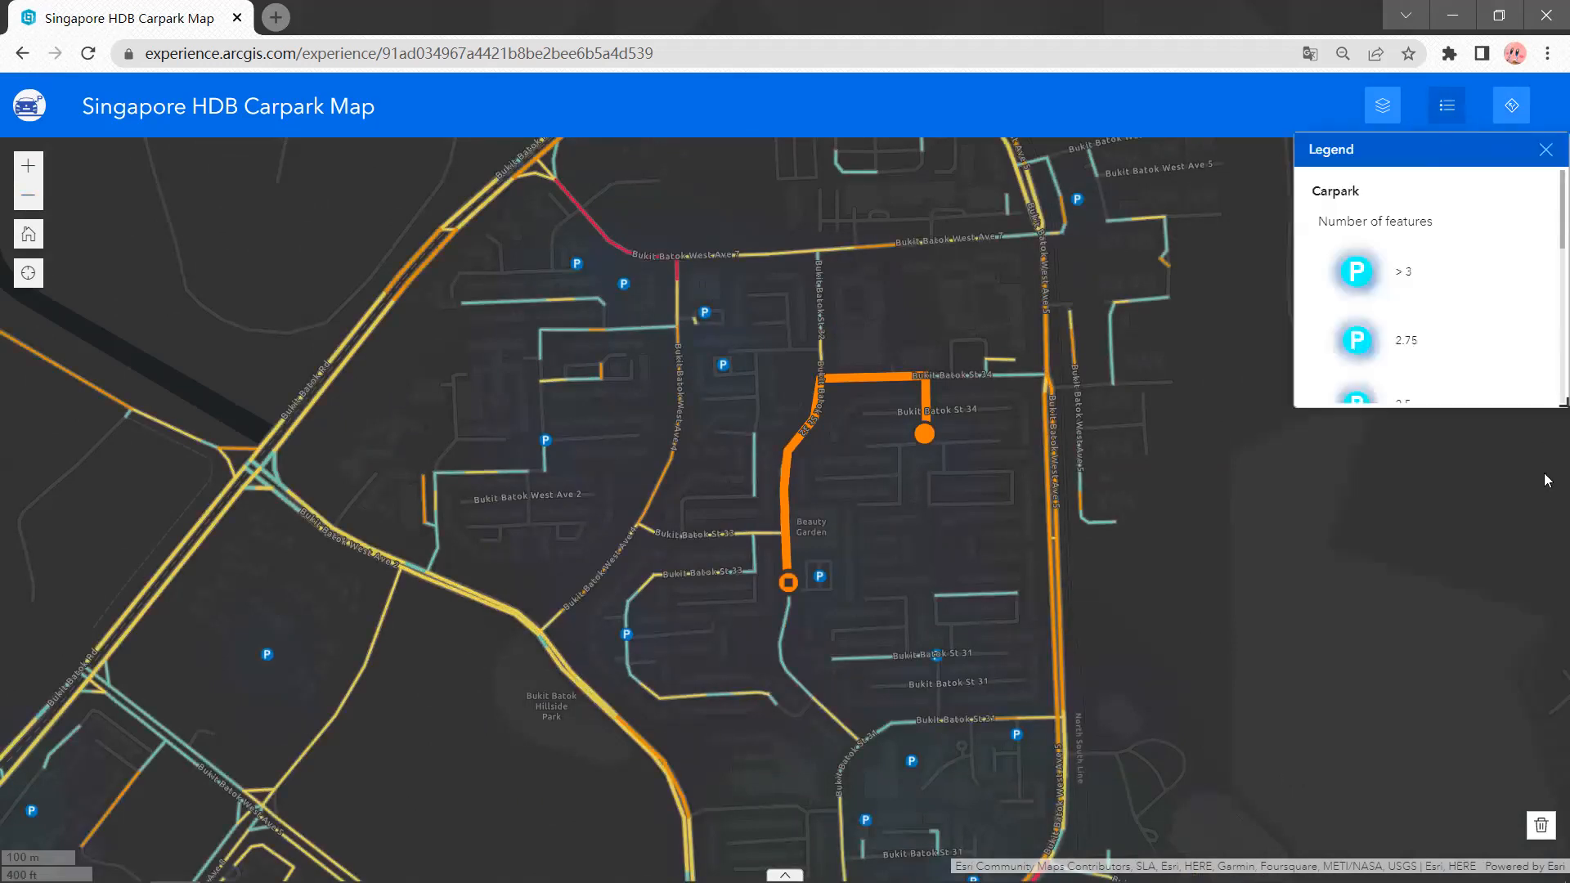
scroll("down", 3)
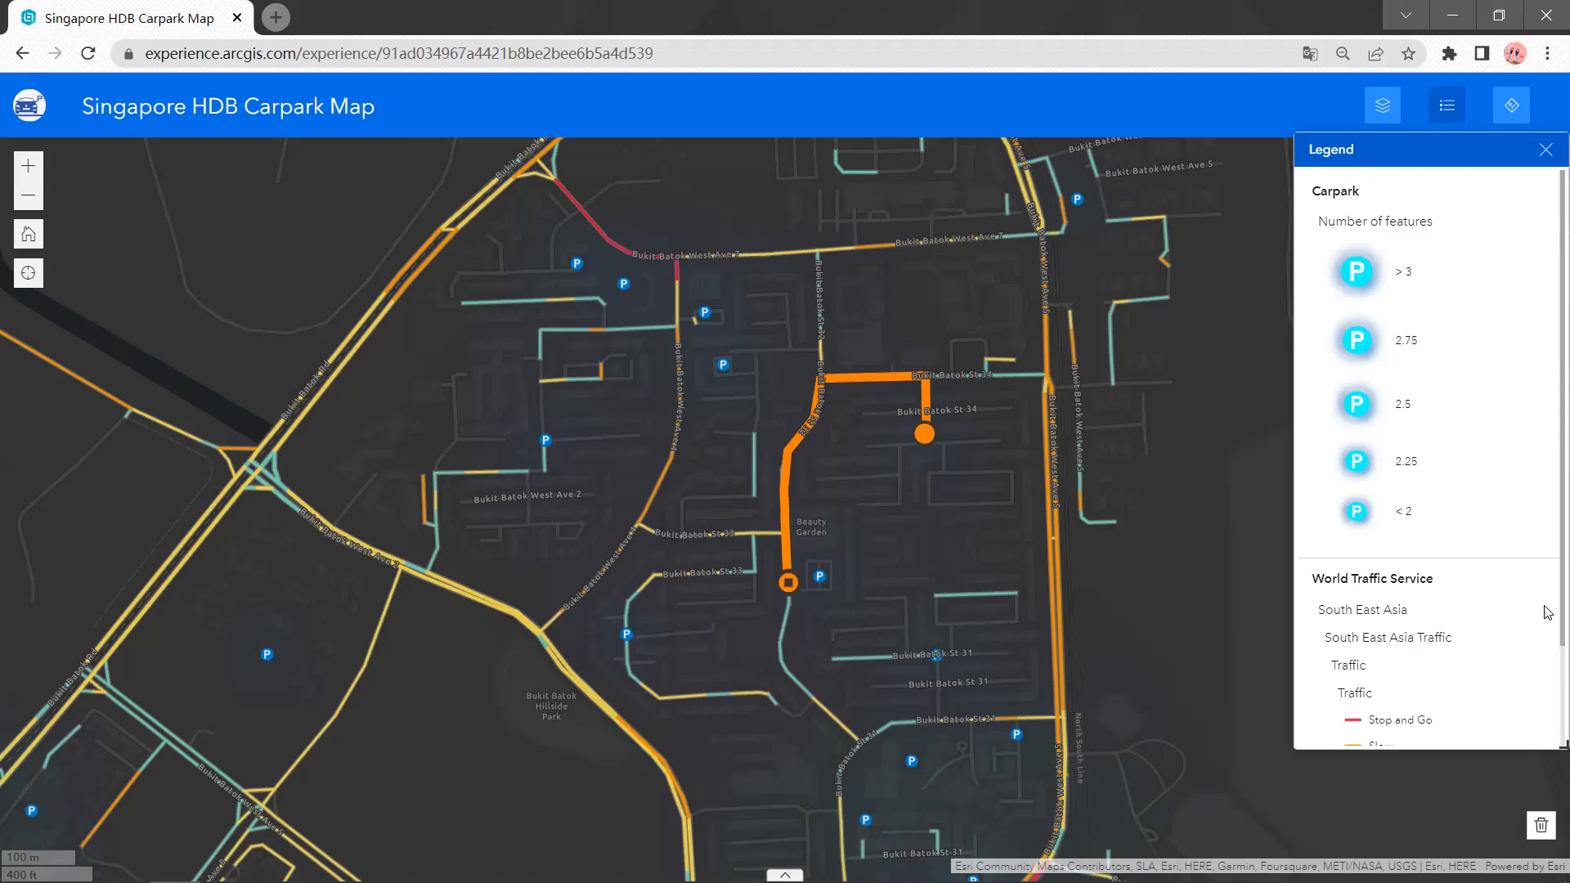
scroll("down", 3)
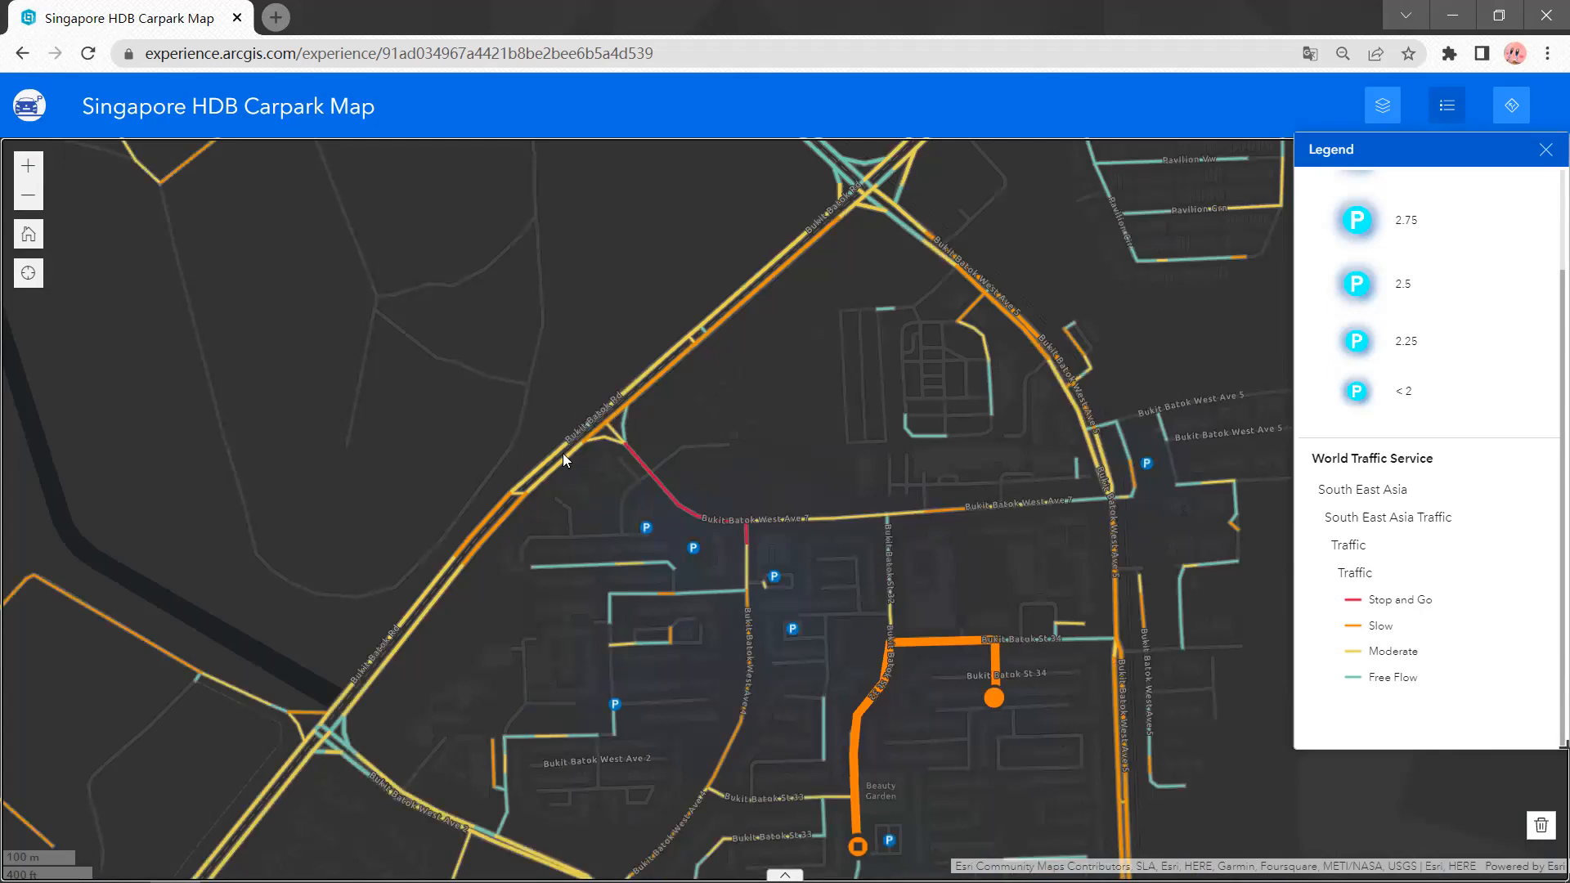
mouse_move(924, 457)
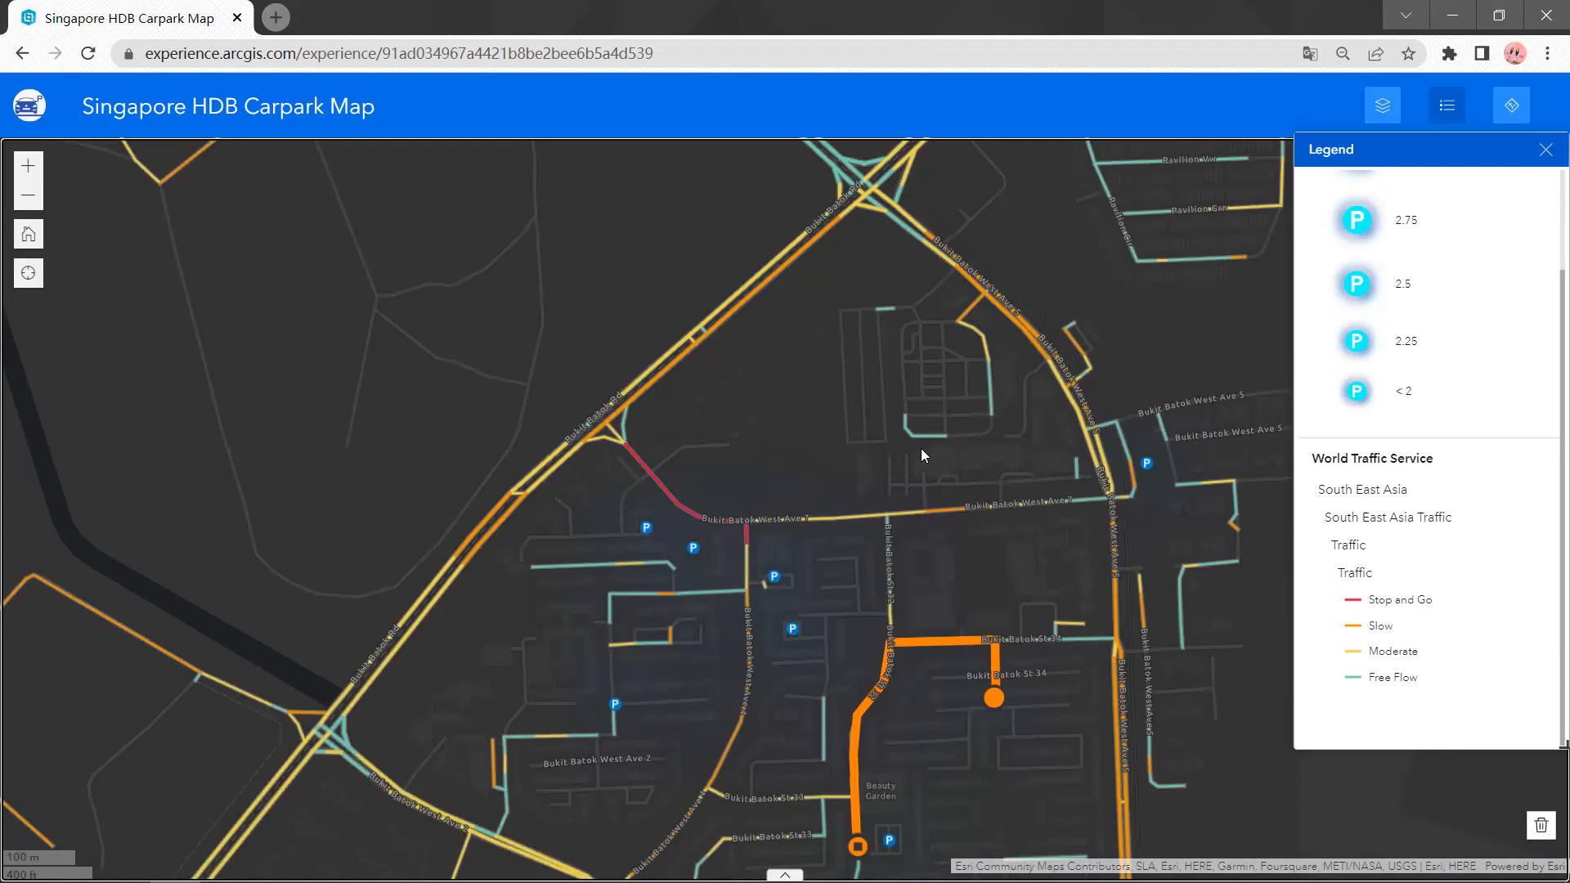
mouse_move(930, 447)
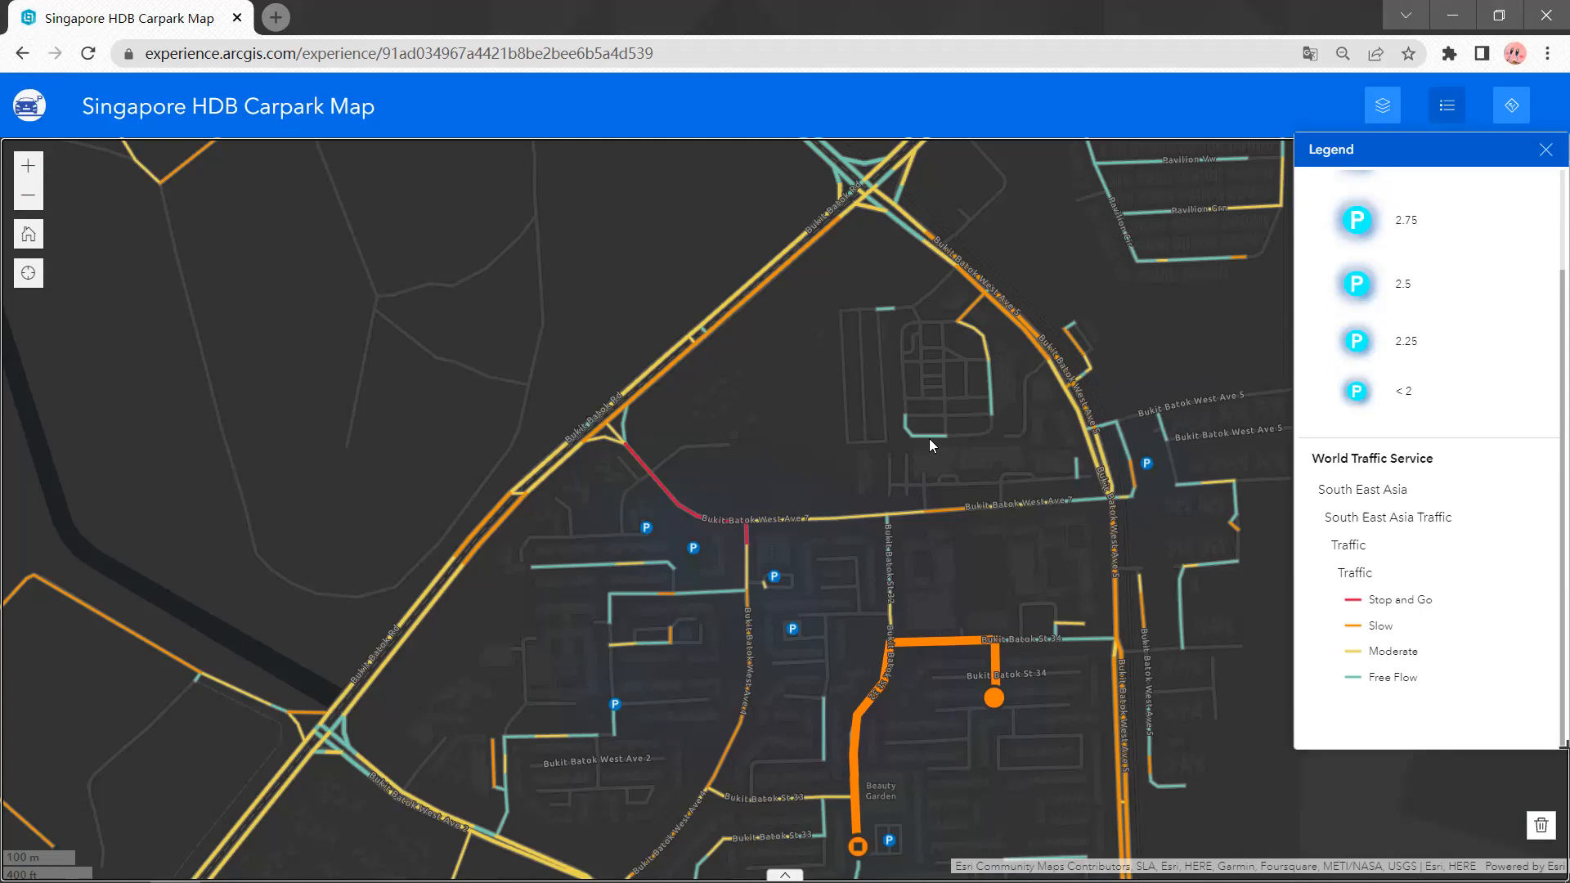
mouse_move(660, 519)
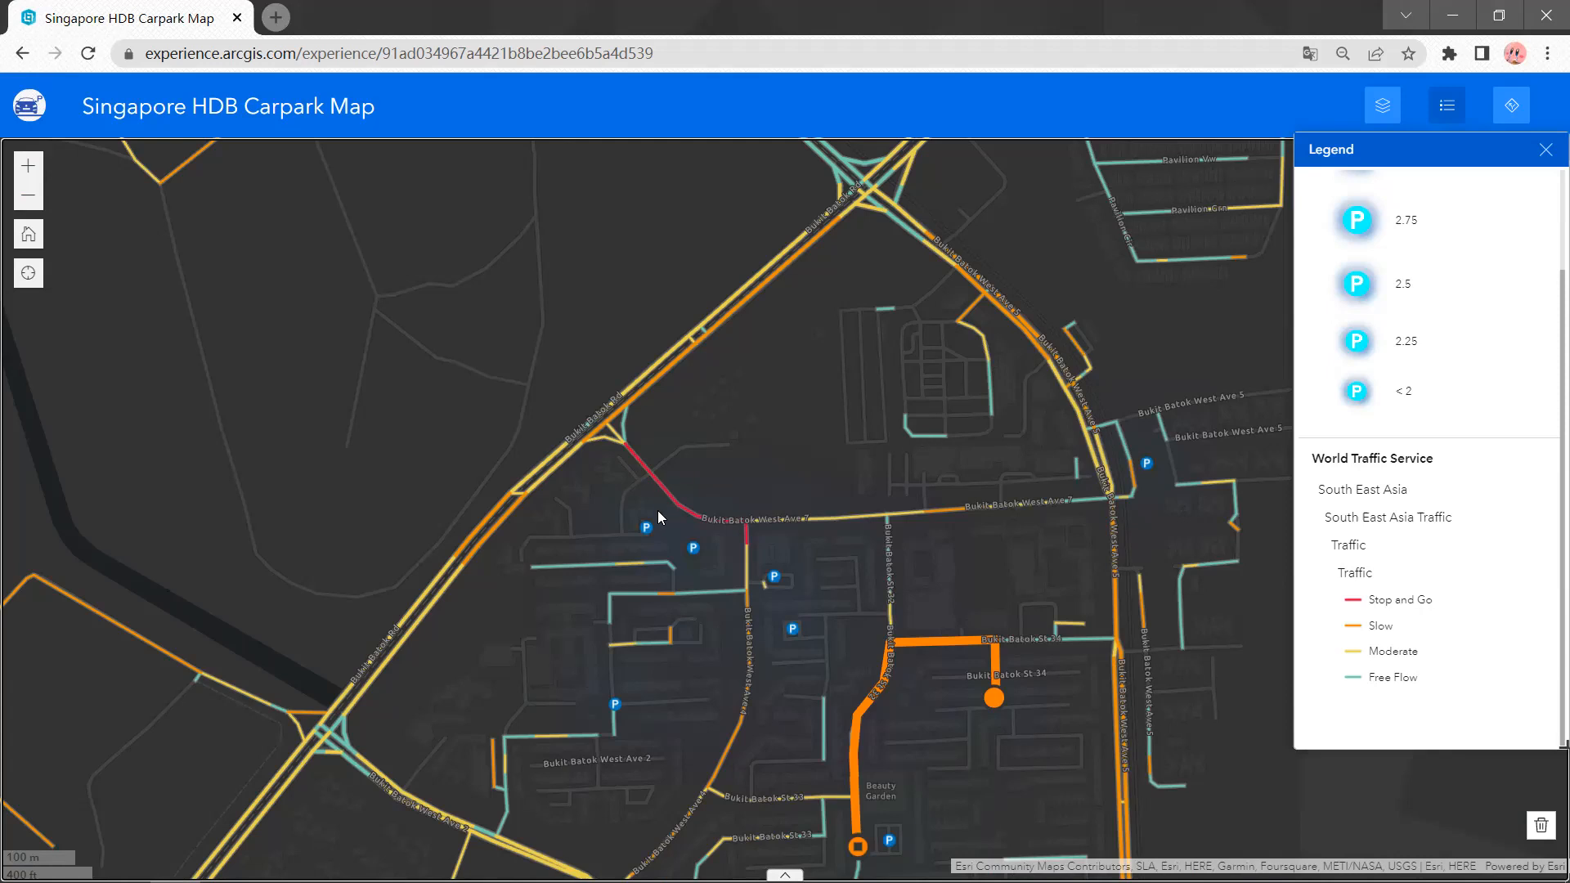
mouse_move(675, 517)
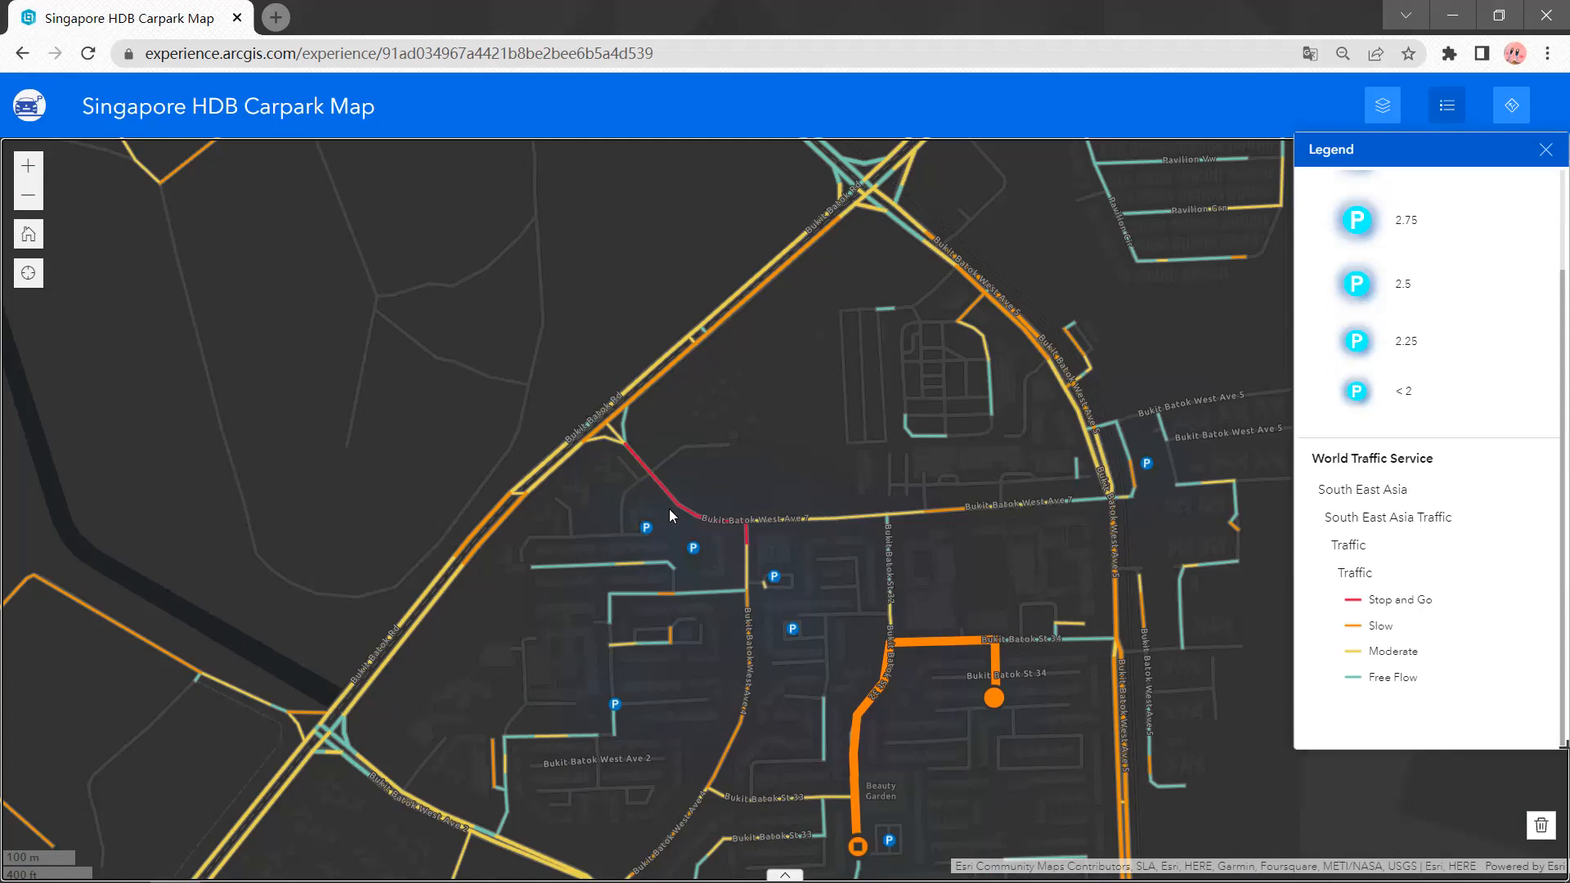
mouse_move(712, 555)
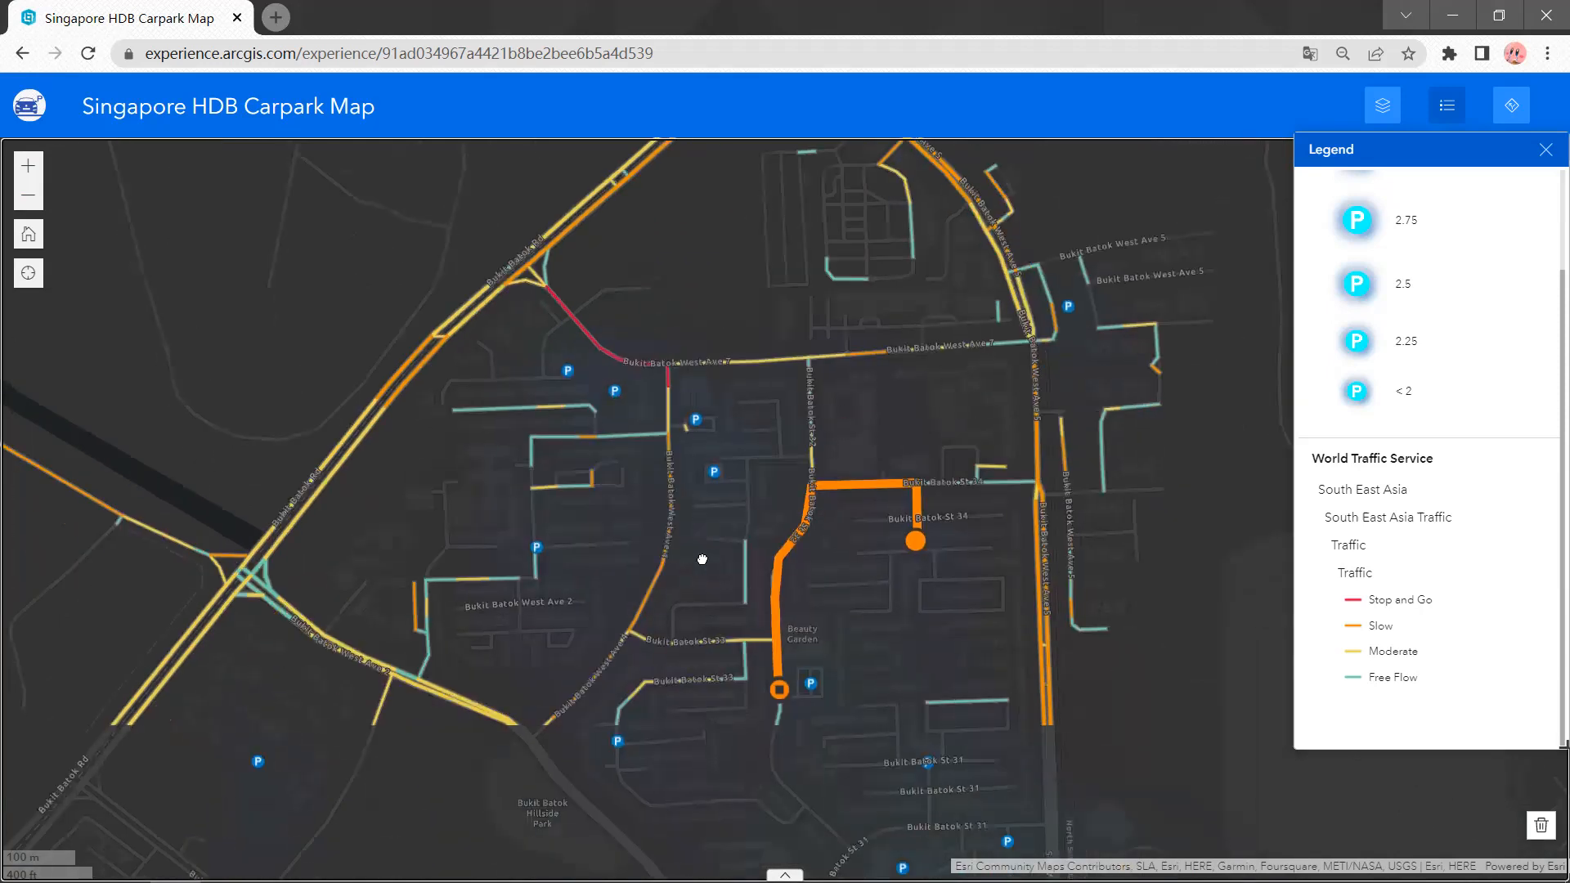
Recentre on the Bukit Batok route and zoom out to nearby carpark clusters
left_click_drag(701, 559, 722, 531)
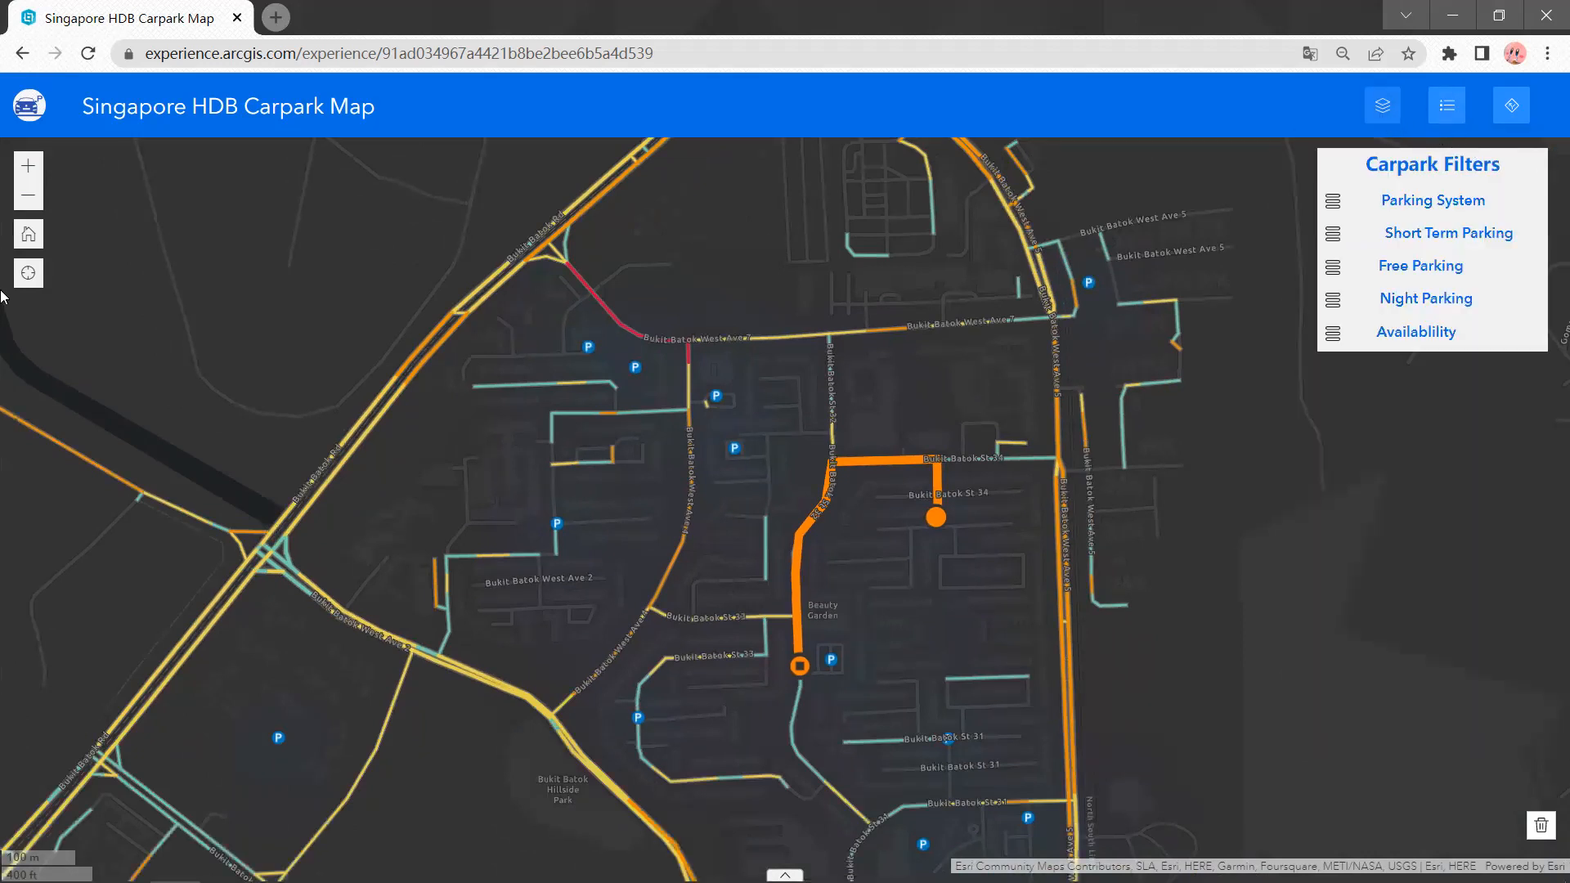
left_click(28, 196)
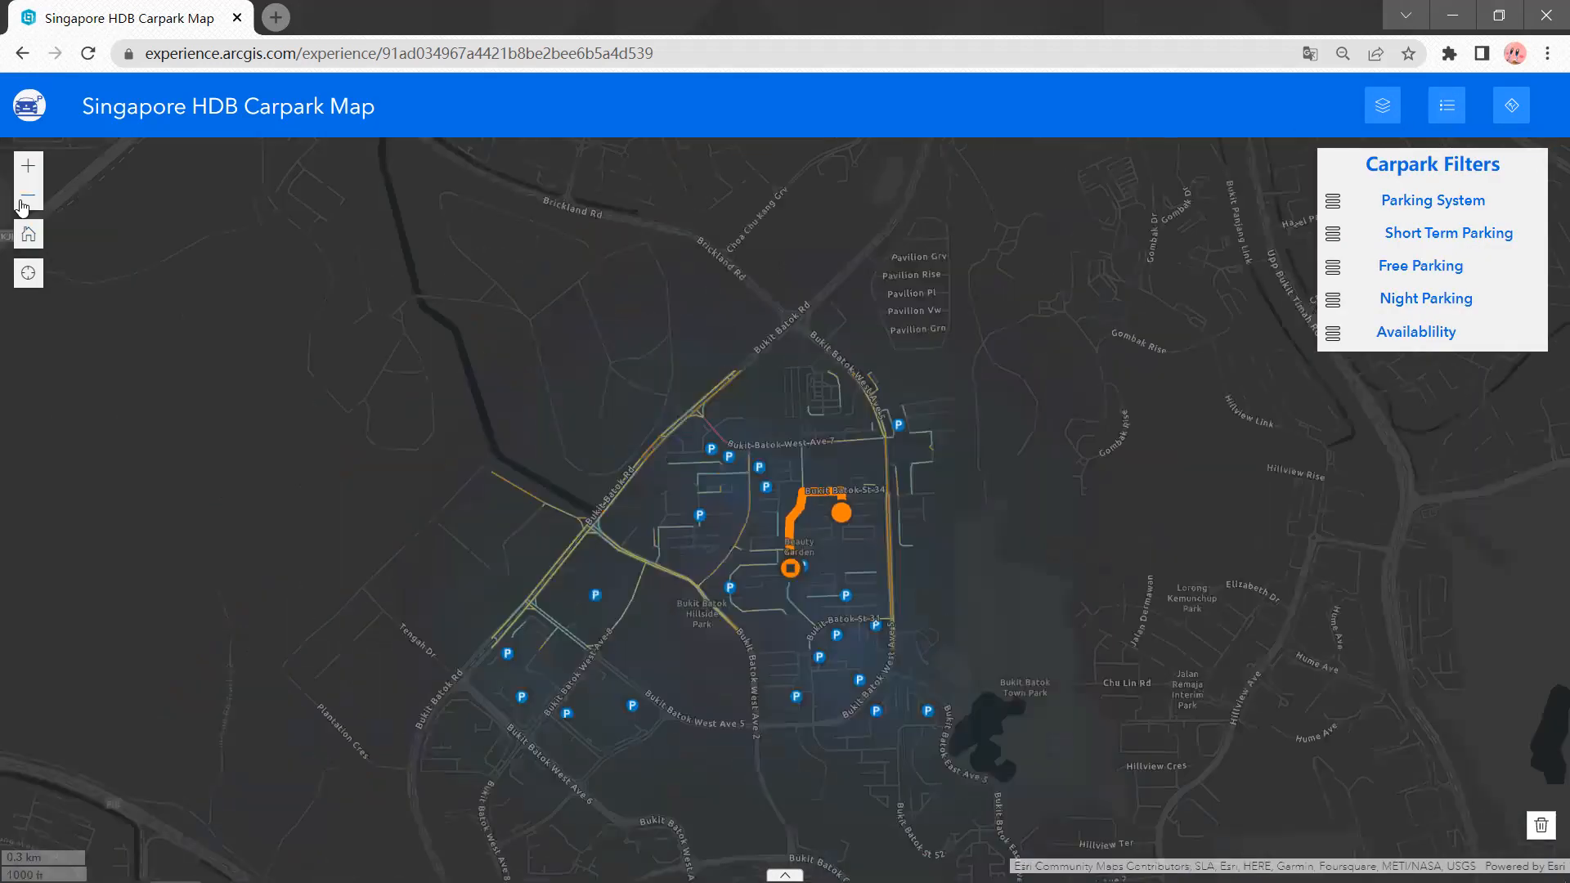
left_click(28, 193)
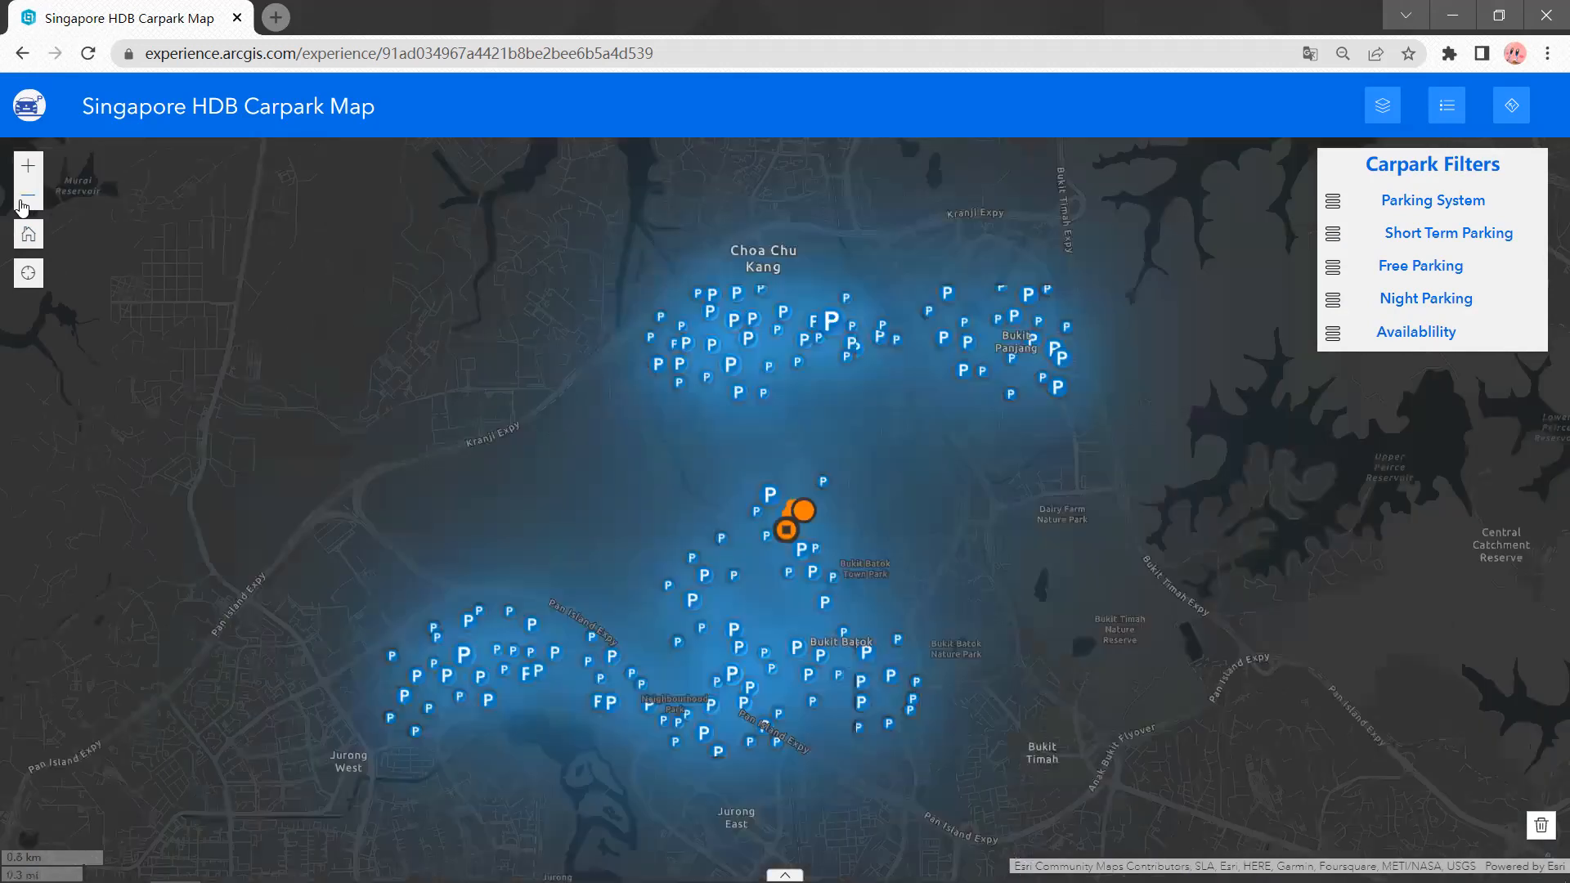